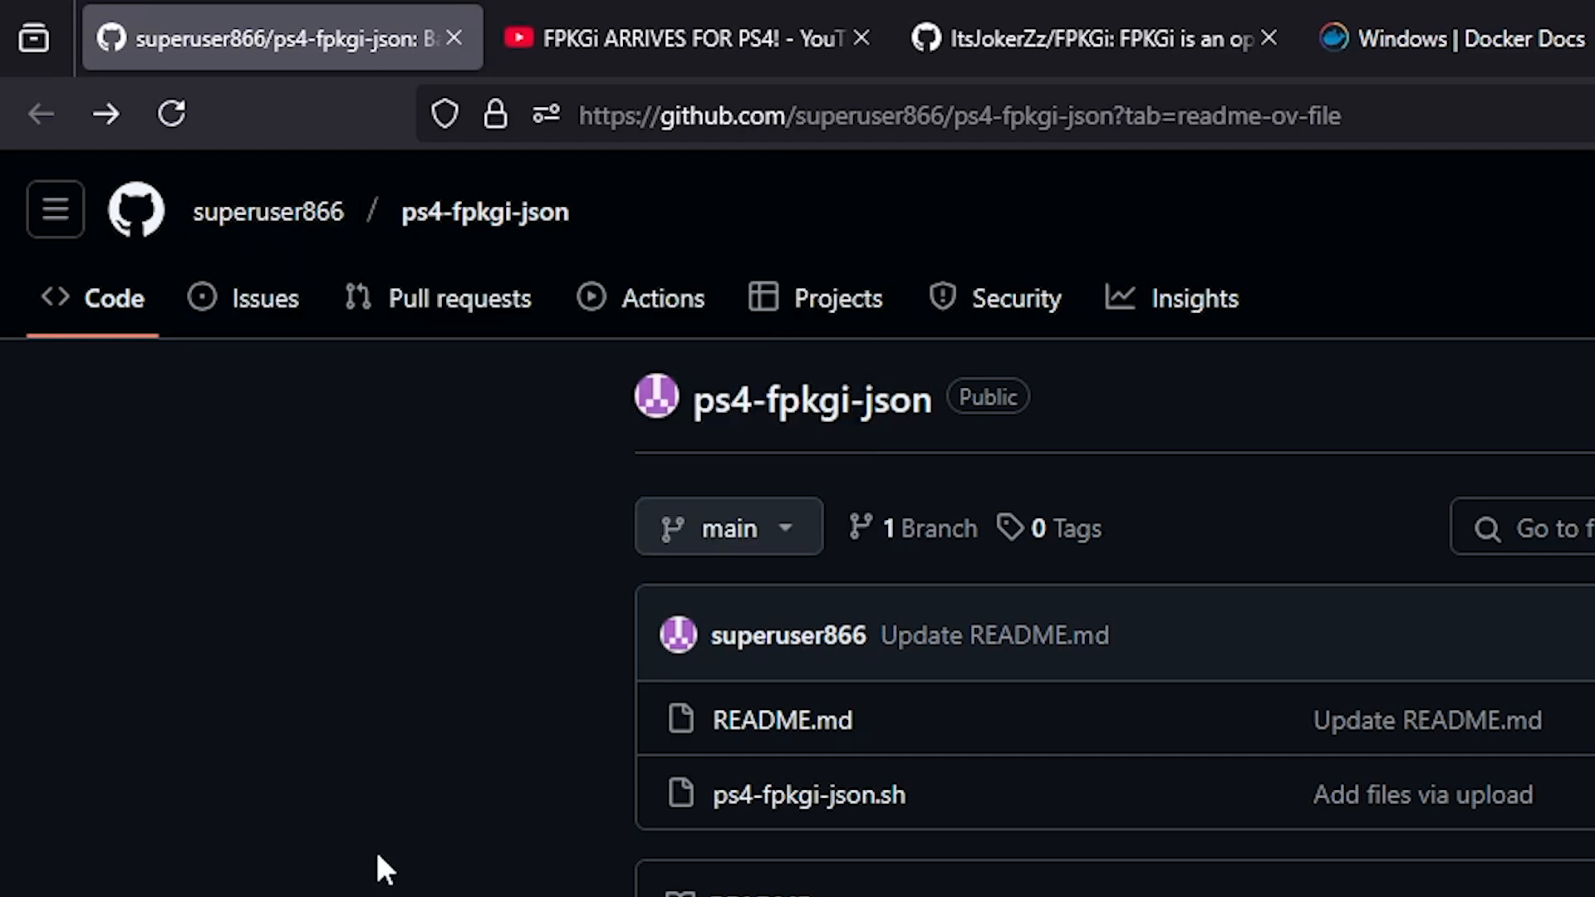
pyautogui.moveTo(437, 298)
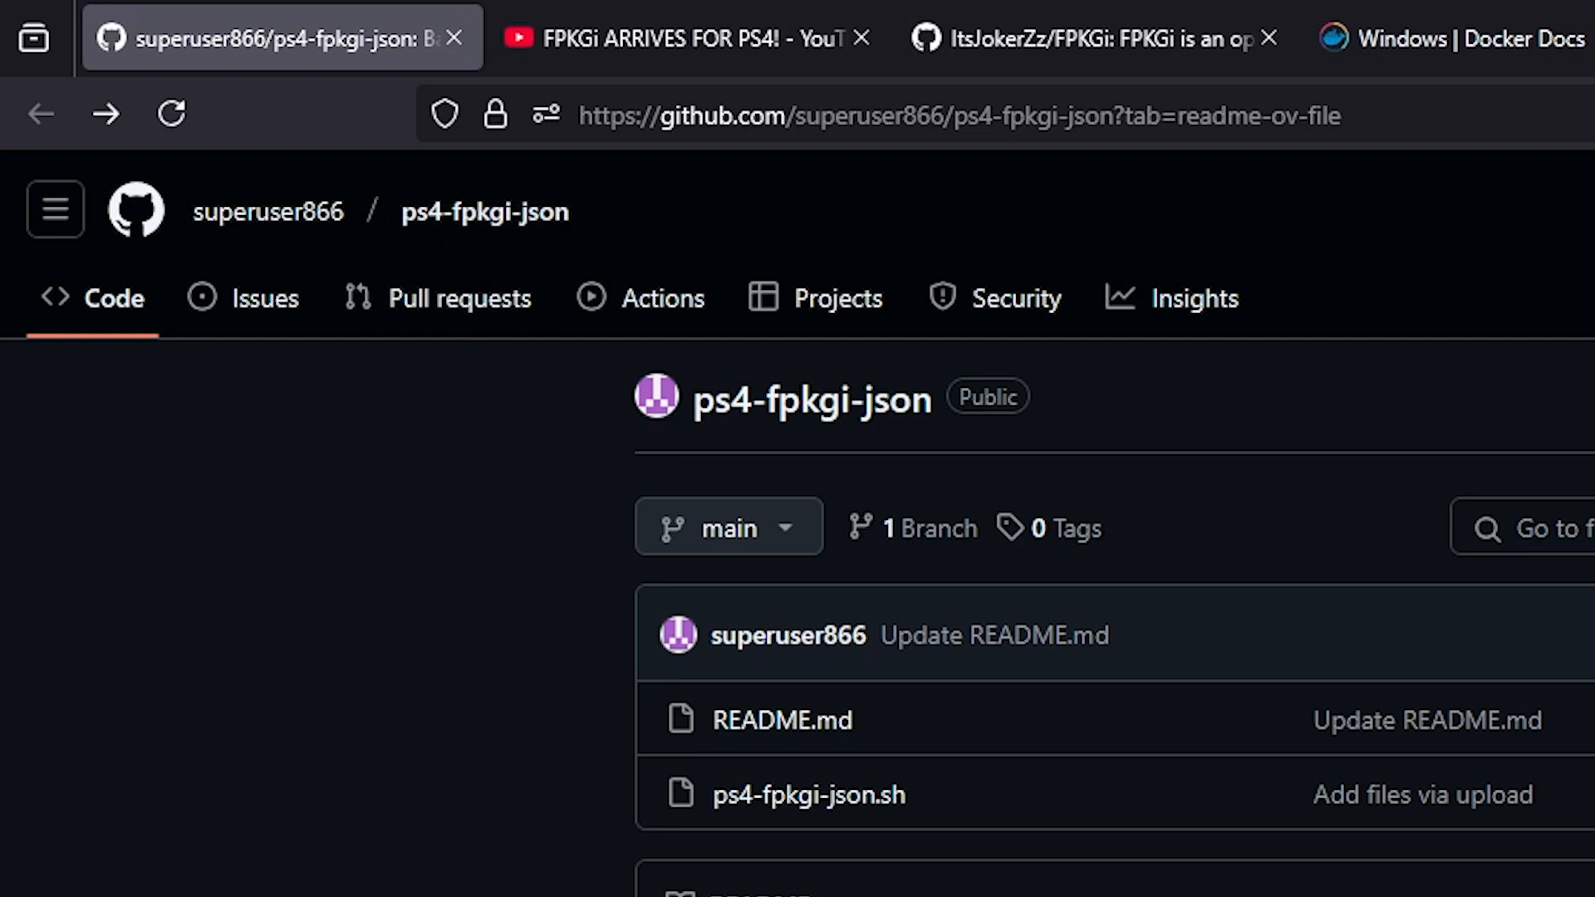
pyautogui.moveTo(1016, 466)
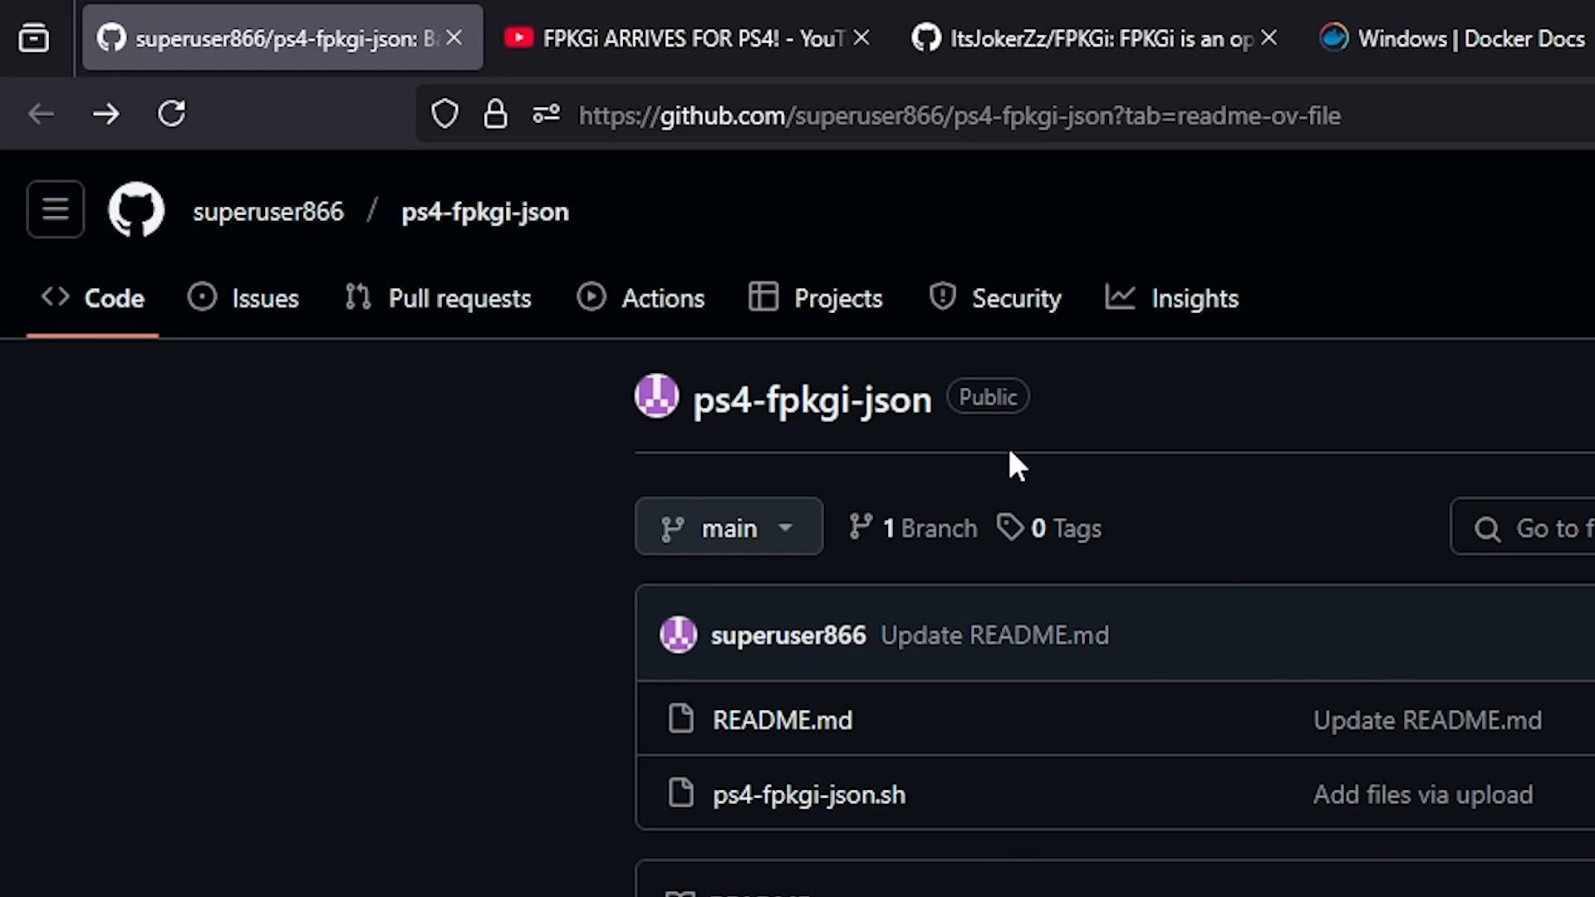
# - Browse the repository's download options, then switch to the ItsJokerZz/FPKGi project page
pyautogui.scroll(-3)
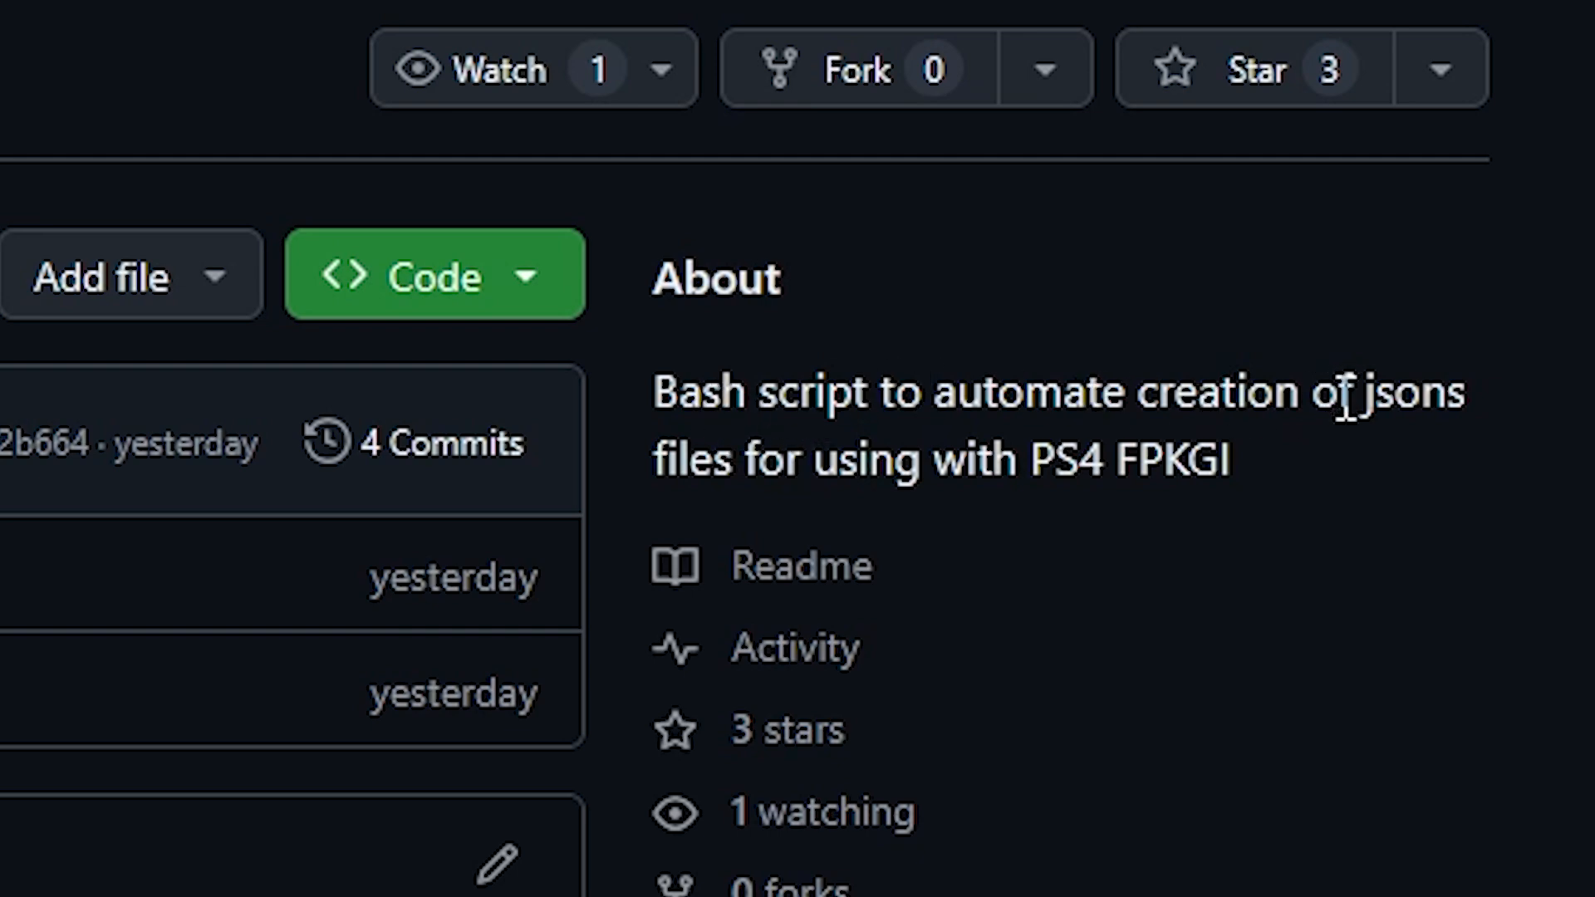
pyautogui.moveTo(753, 459)
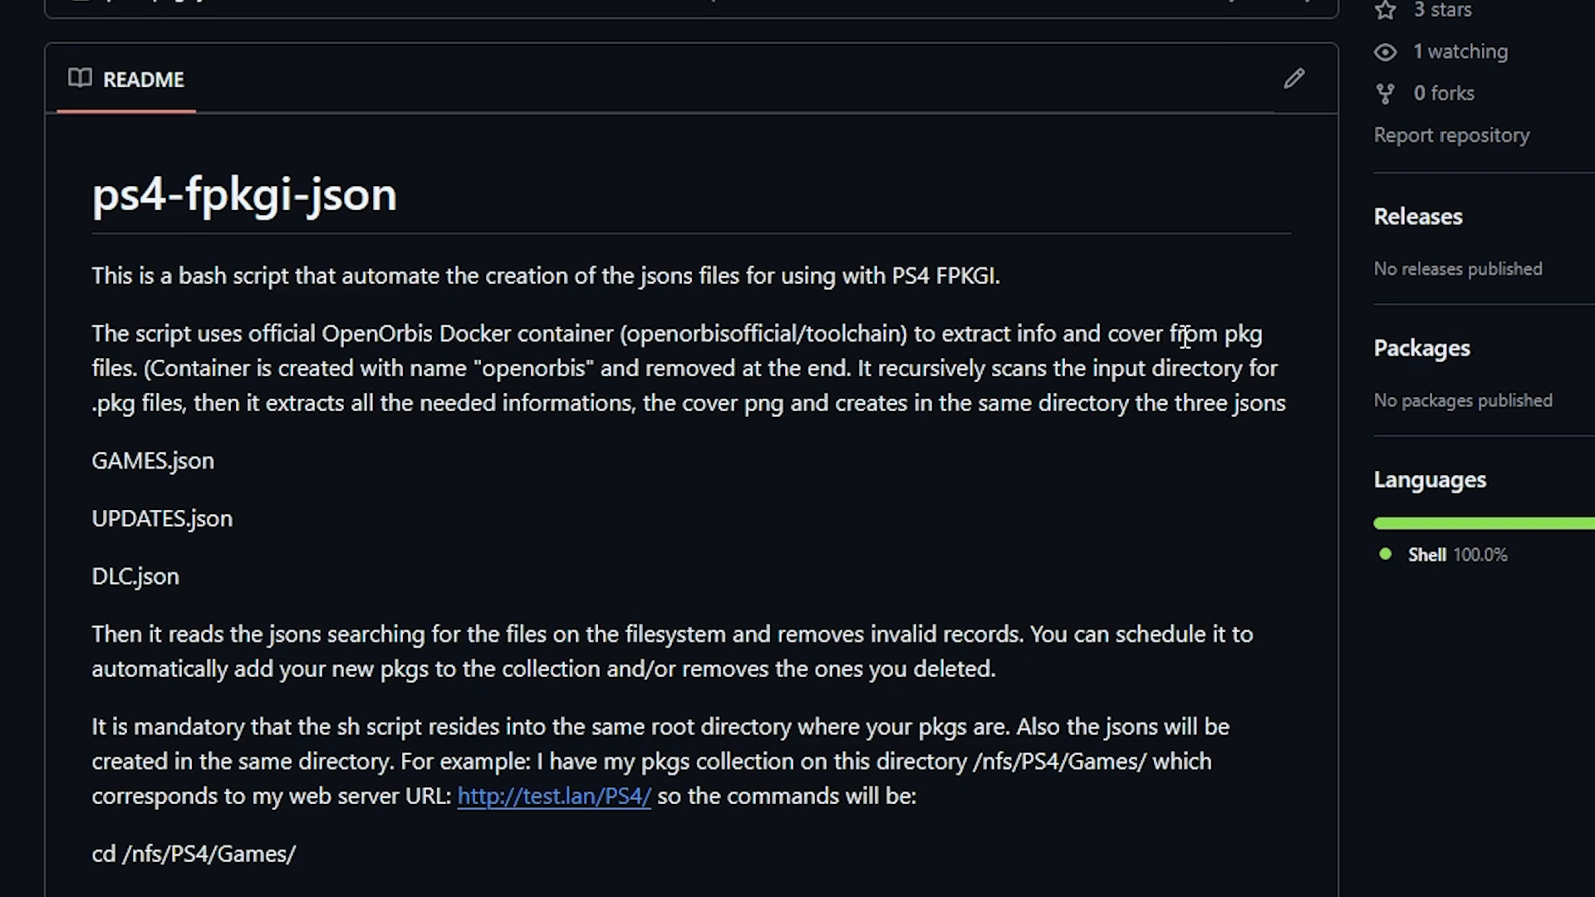
pyautogui.moveTo(1239, 340)
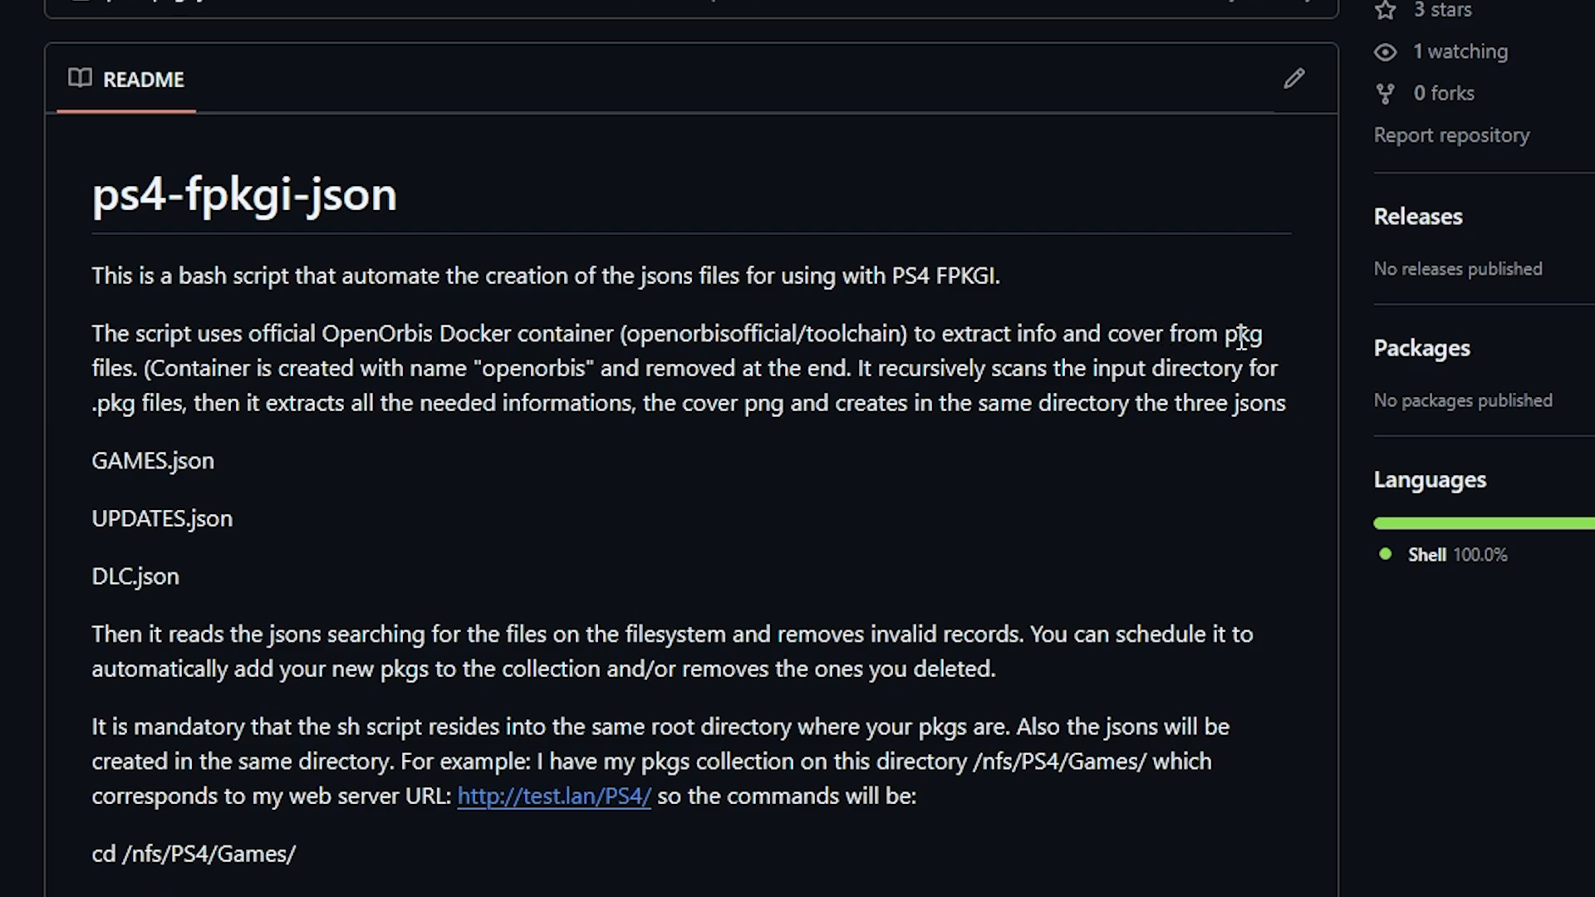
pyautogui.moveTo(186, 359)
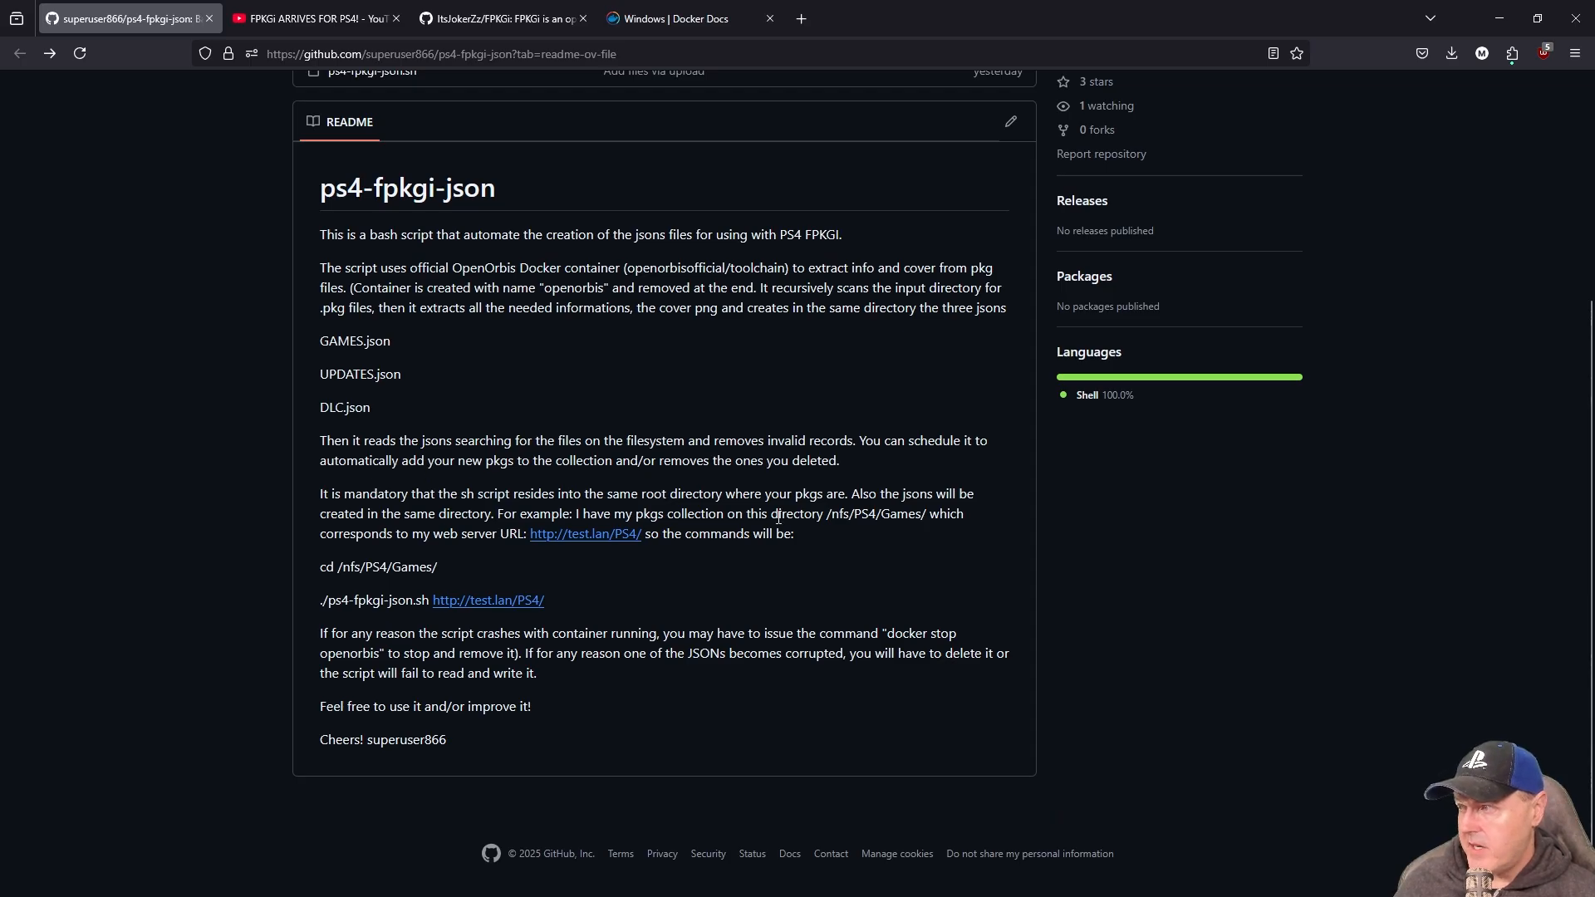
pyautogui.moveTo(540, 734)
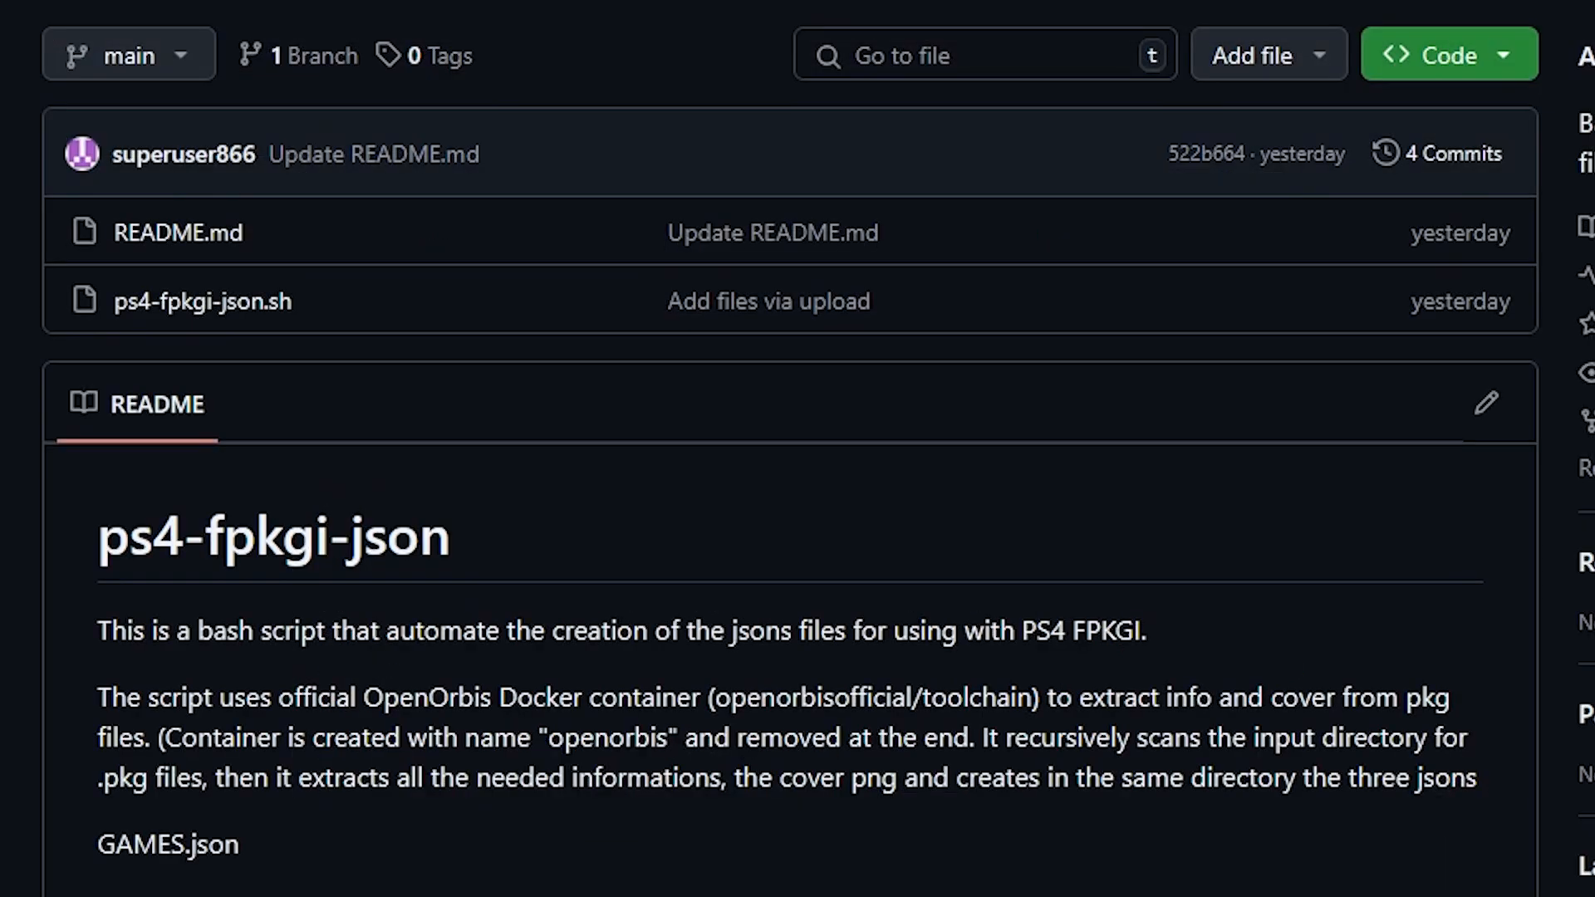
pyautogui.moveTo(1241, 595)
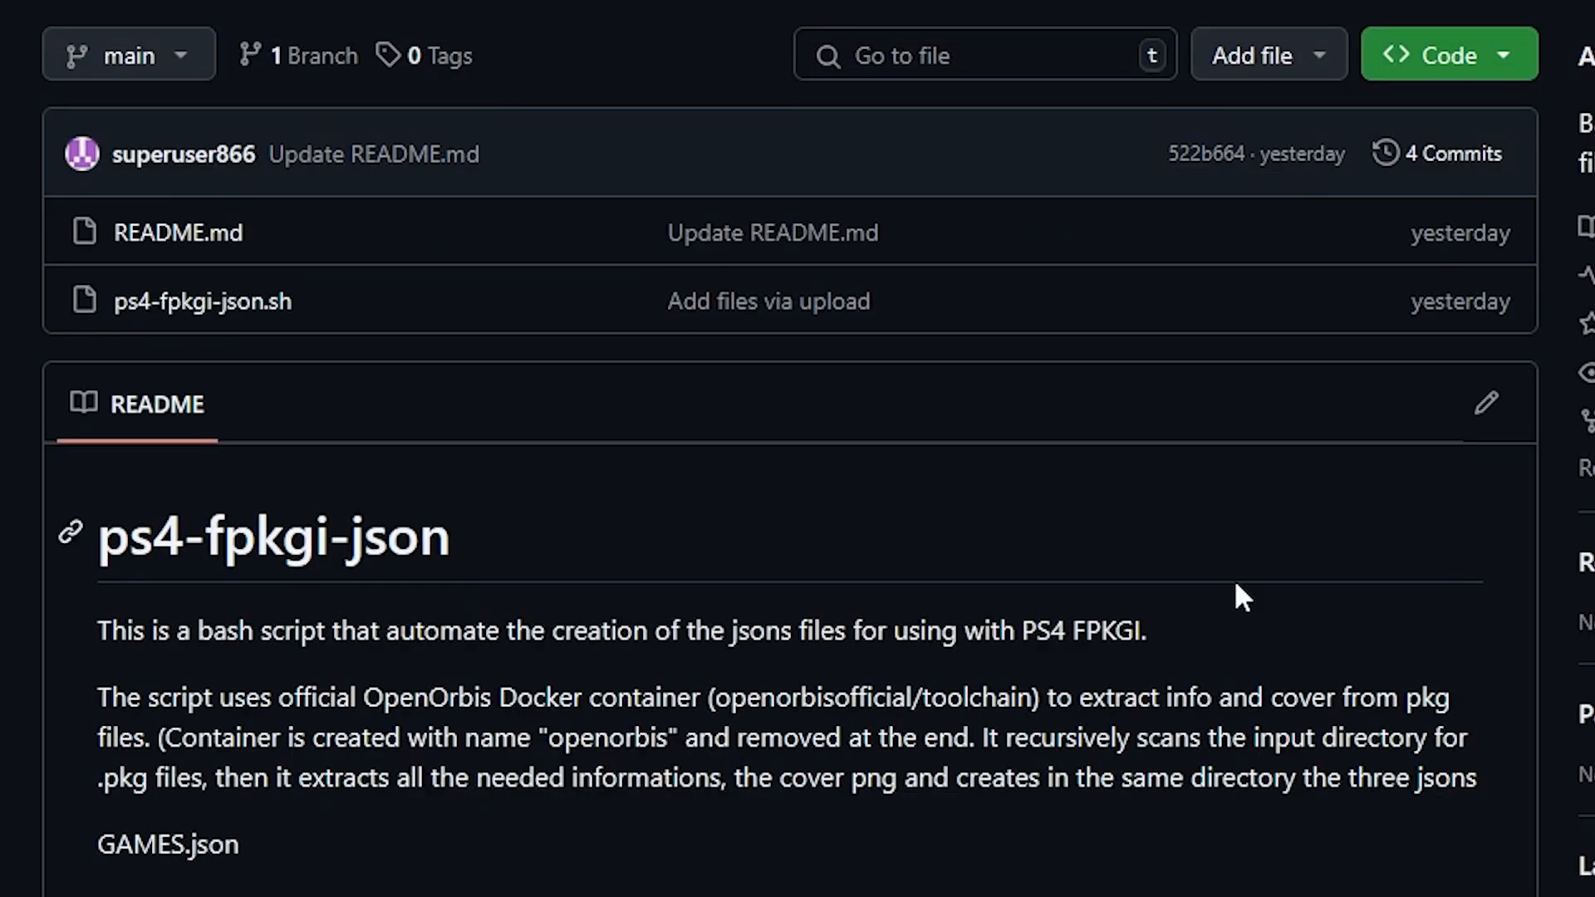
pyautogui.click(1445, 54)
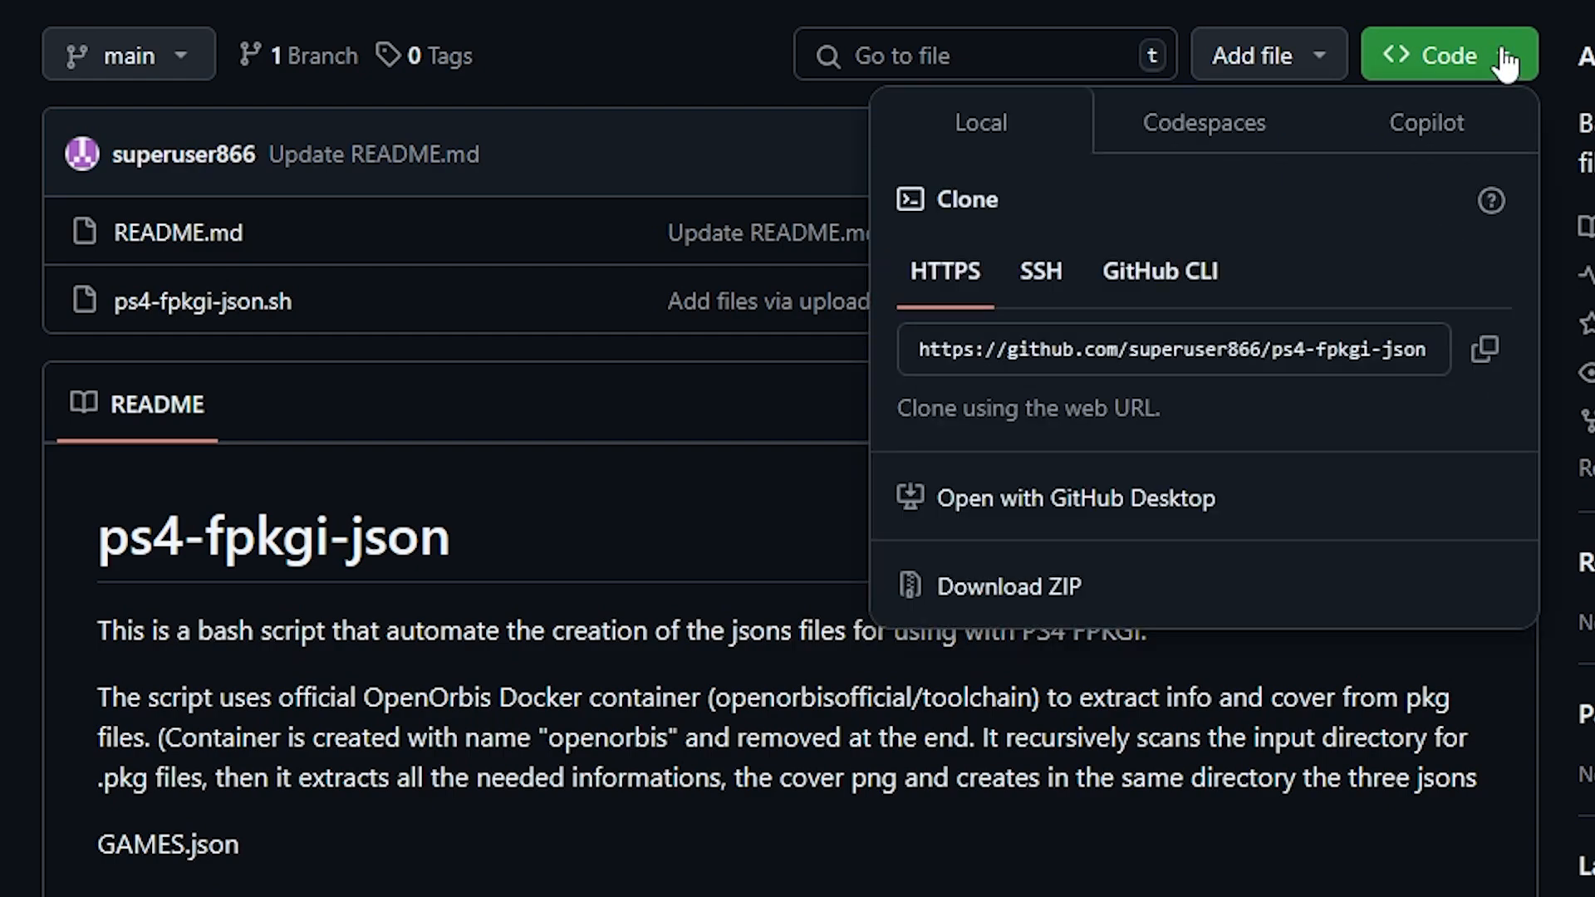
pyautogui.moveTo(1024, 621)
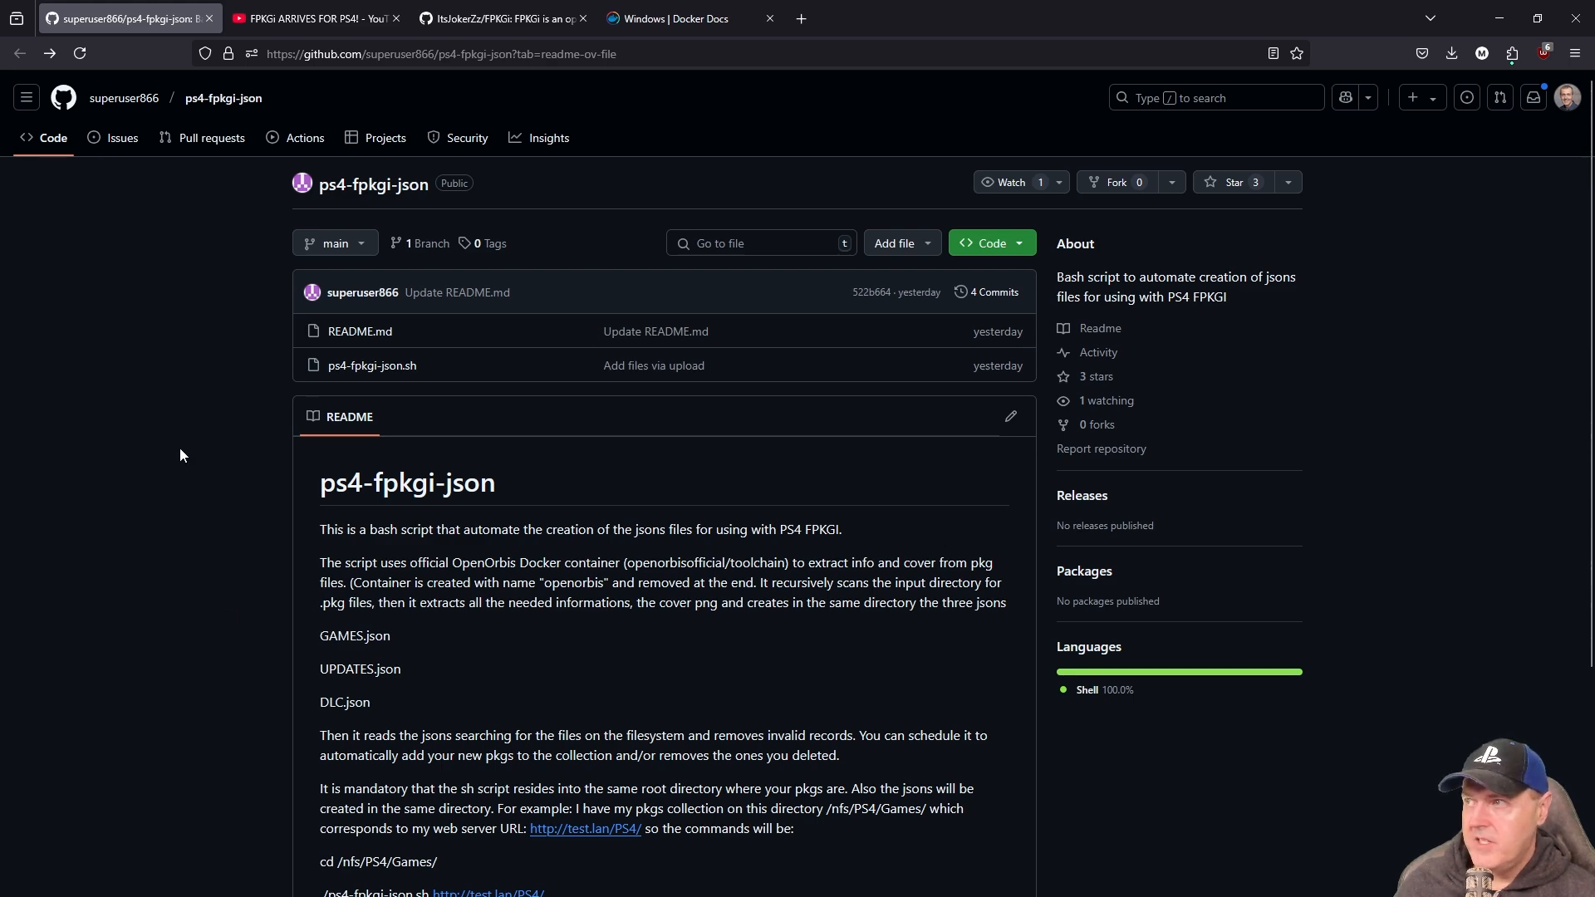
pyautogui.moveTo(314, 18)
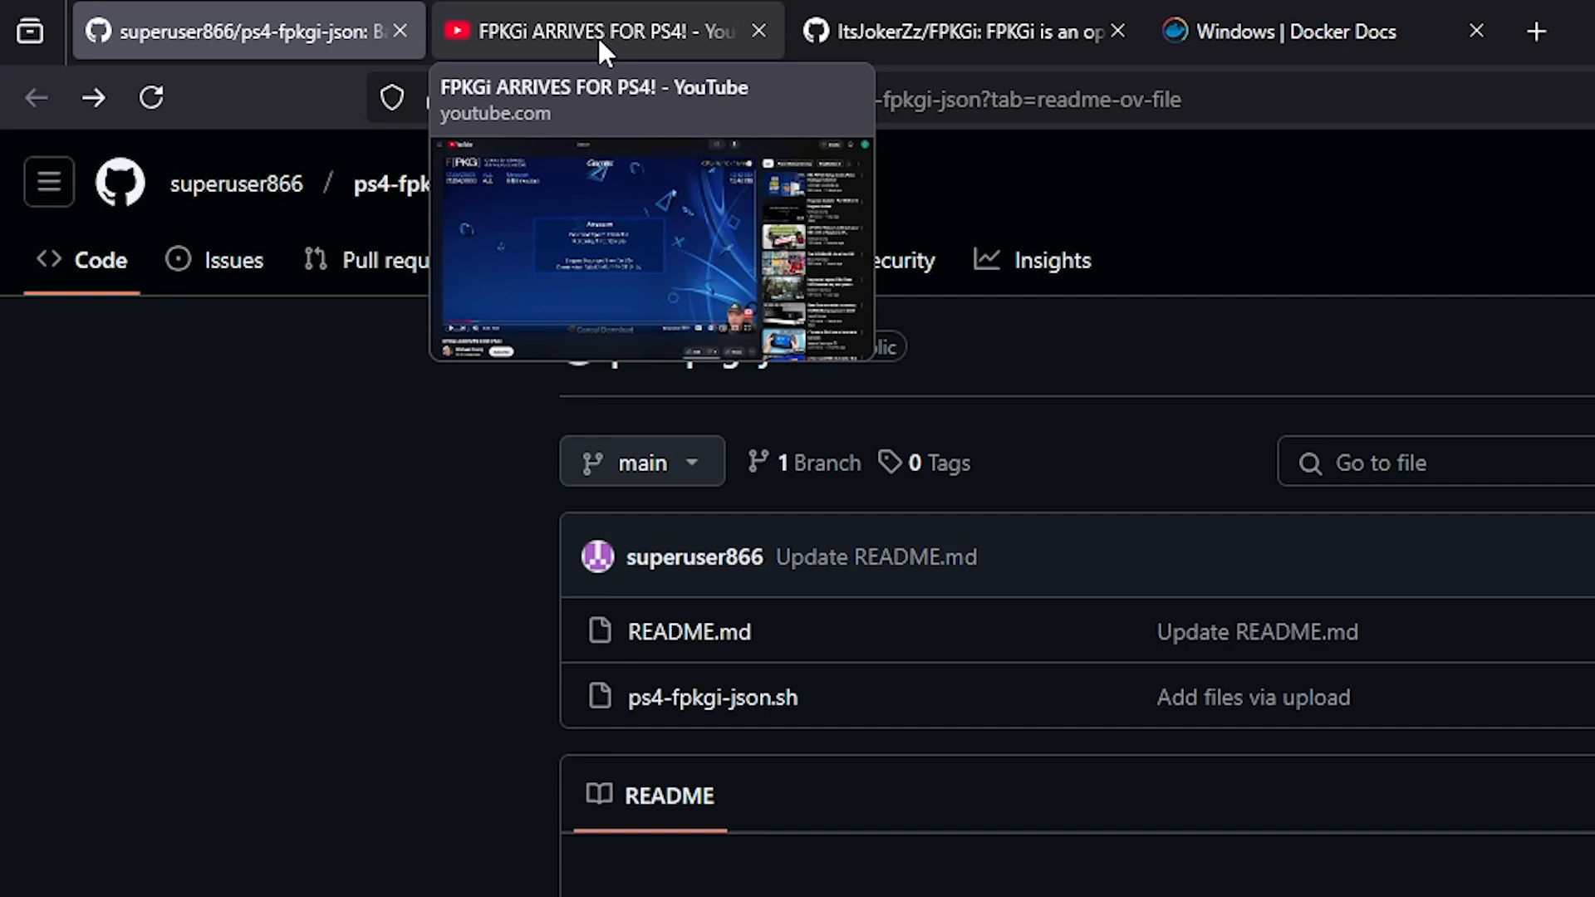
pyautogui.click(956, 30)
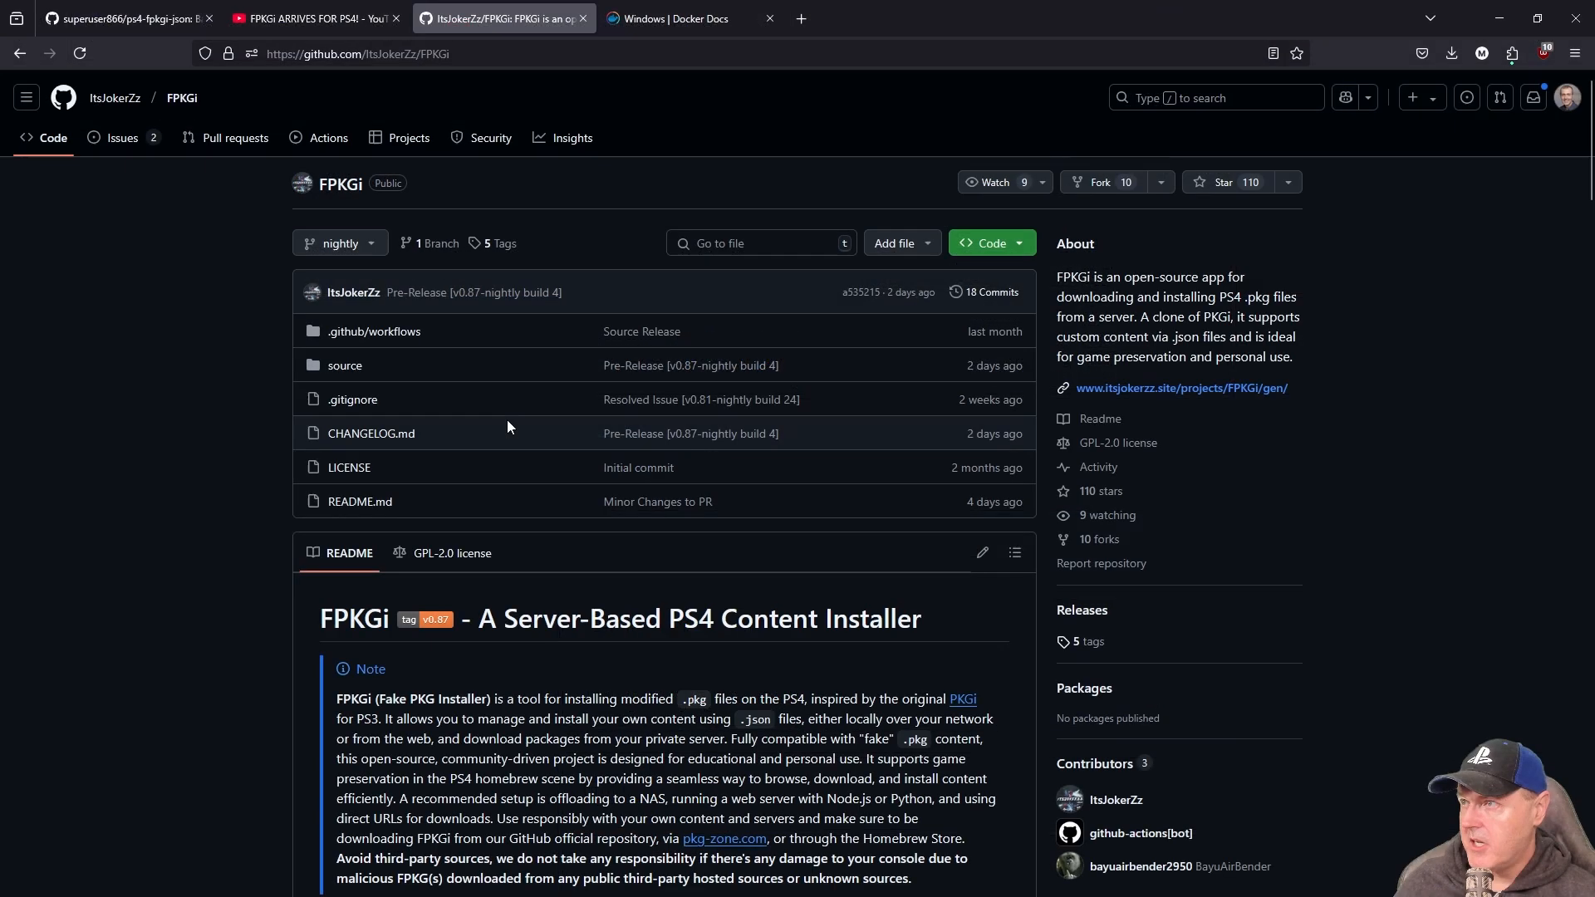
pyautogui.moveTo(356, 618)
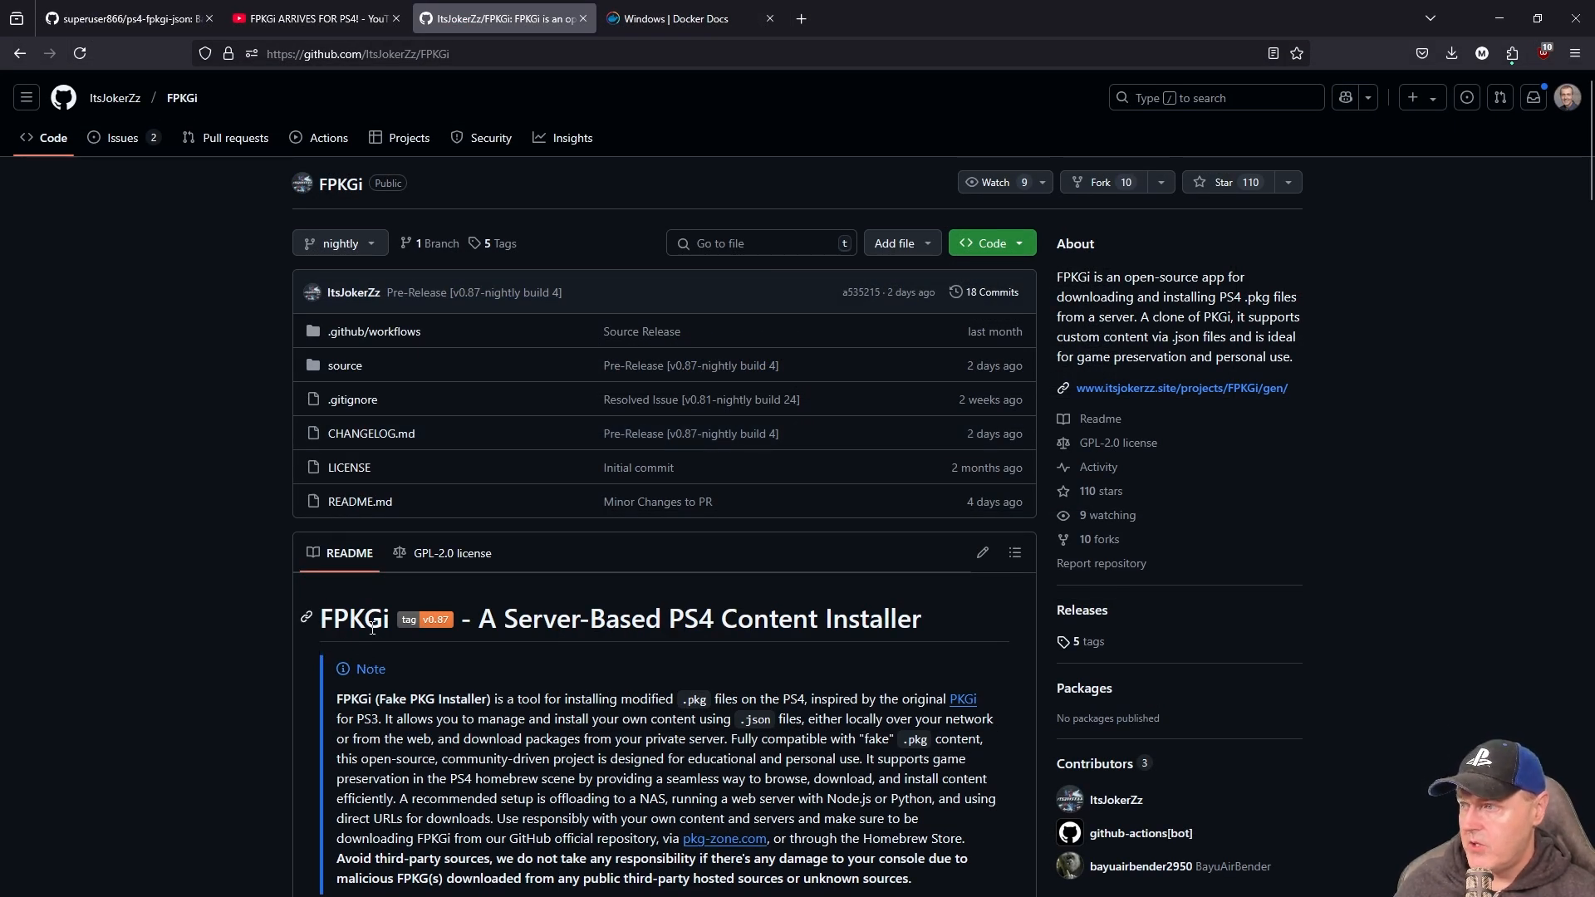
pyautogui.moveTo(883, 649)
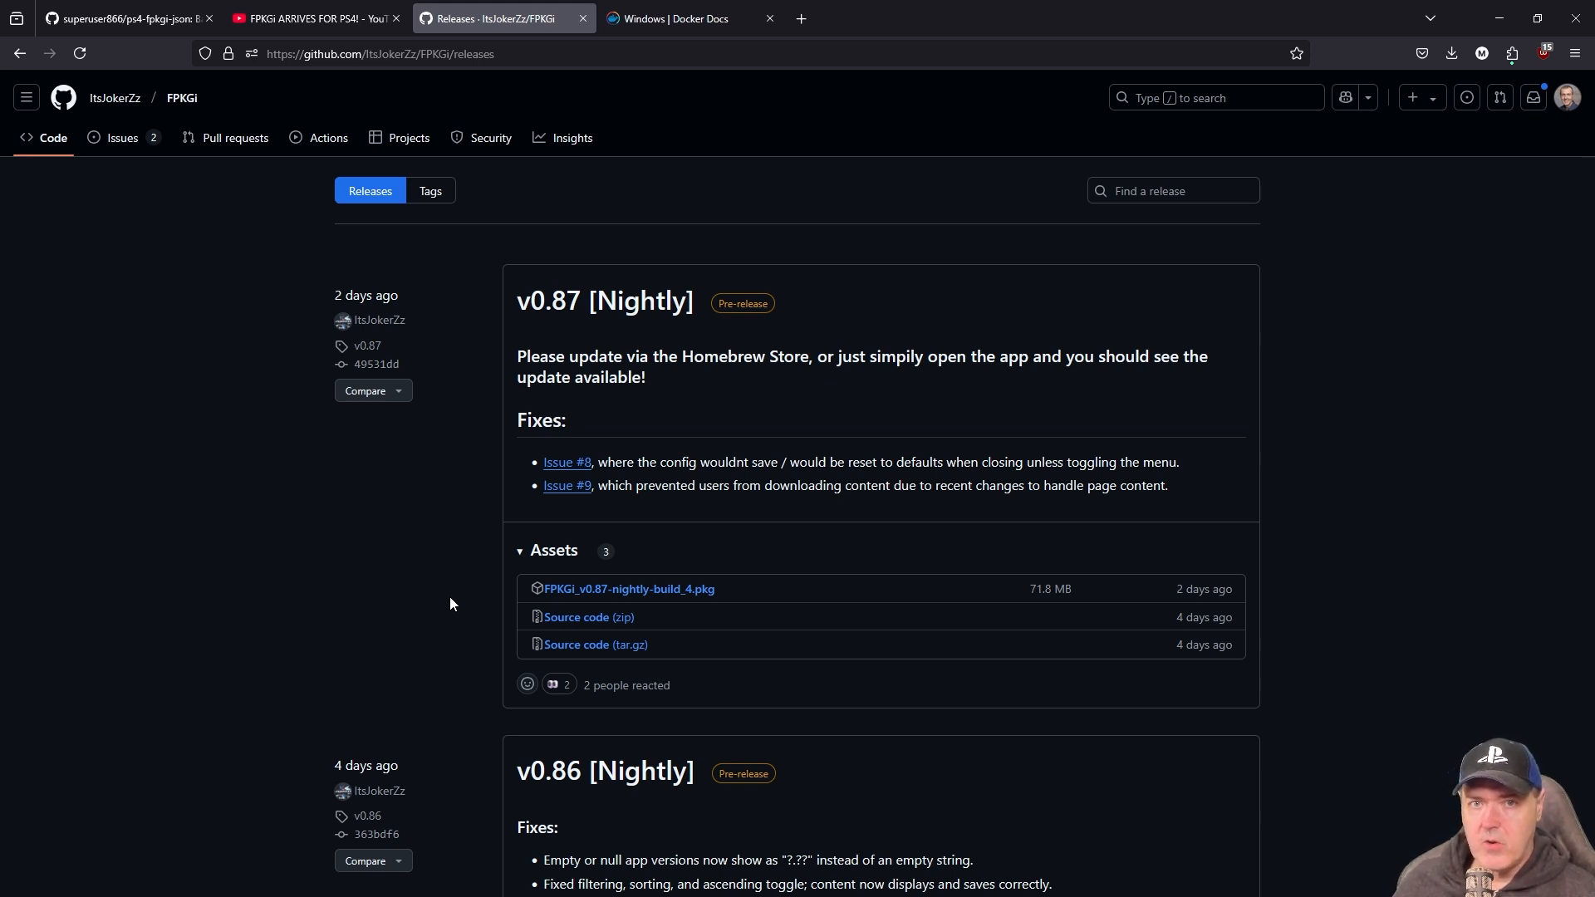
pyautogui.click(672, 18)
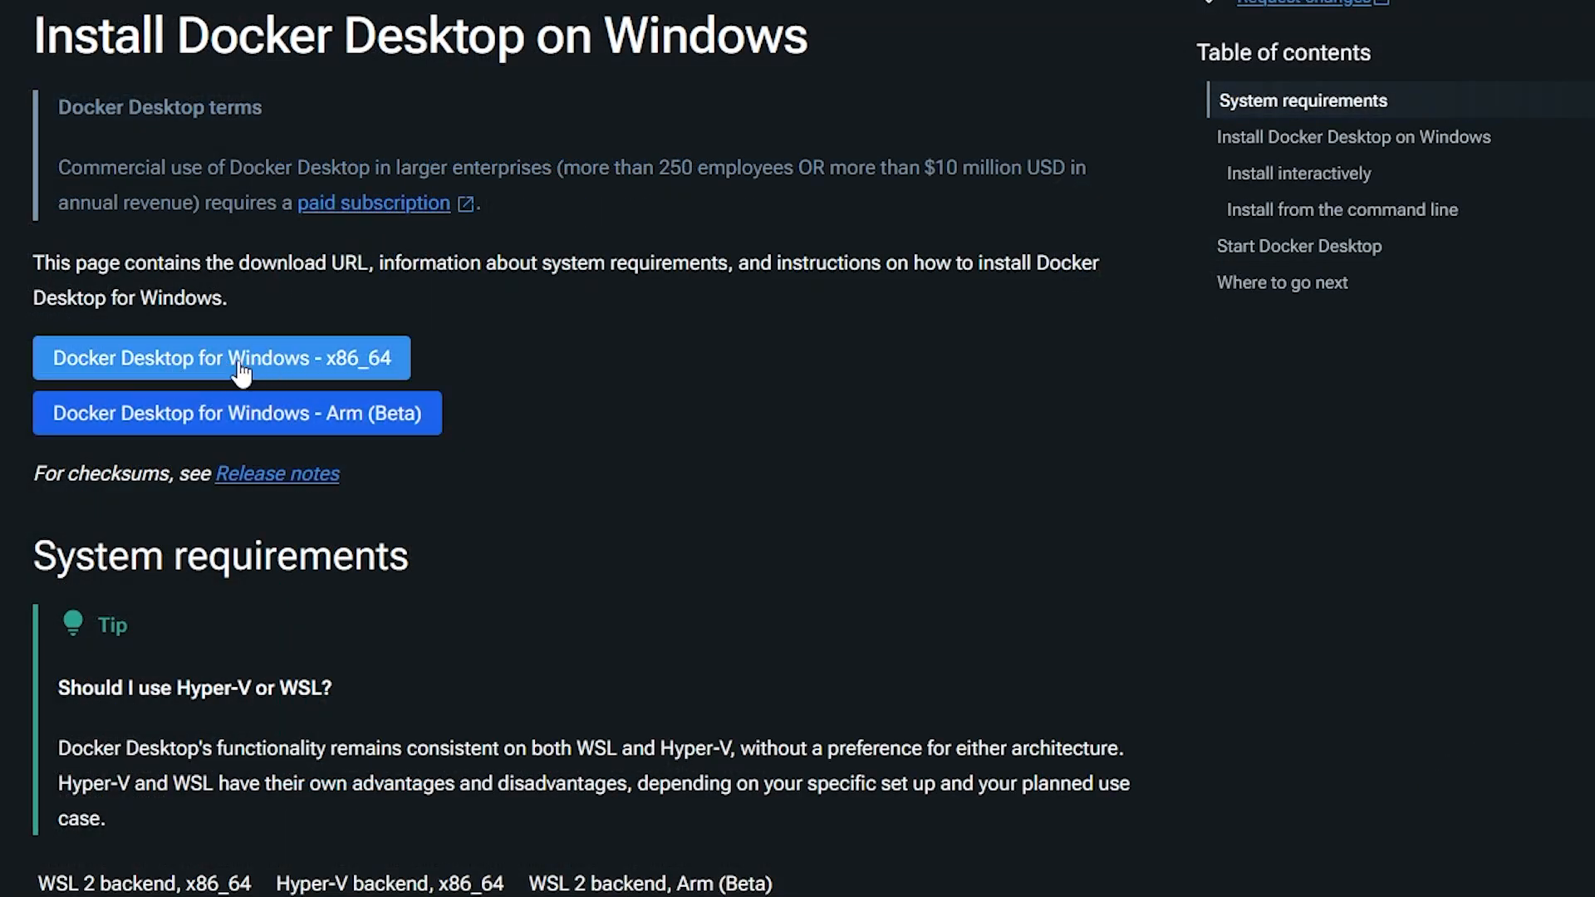
pyautogui.moveTo(267, 372)
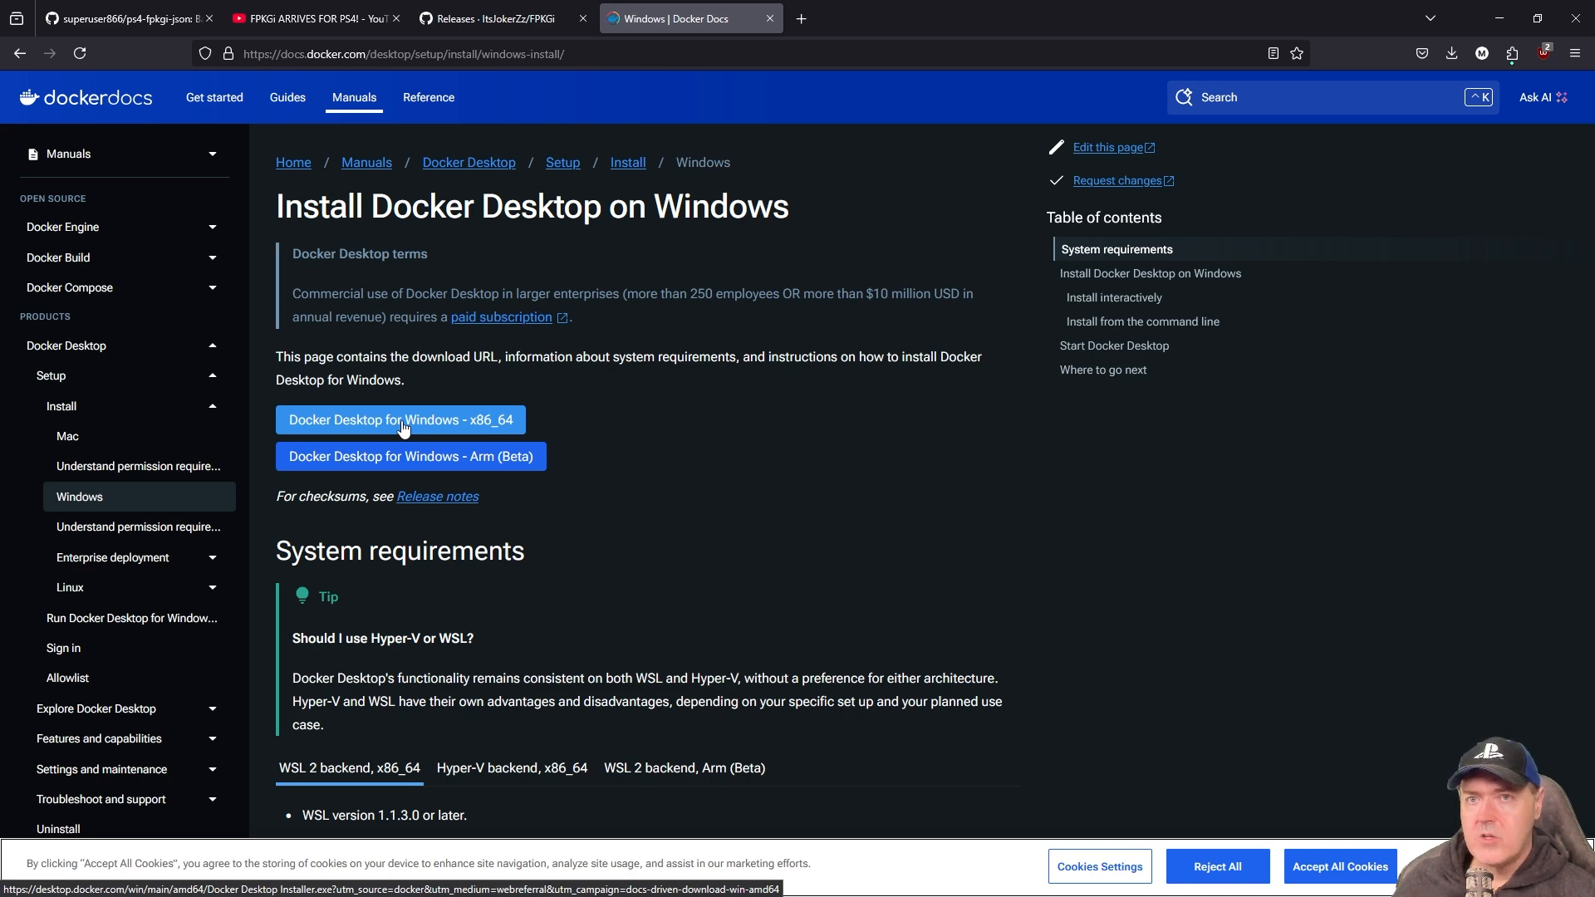
pyautogui.click(489, 19)
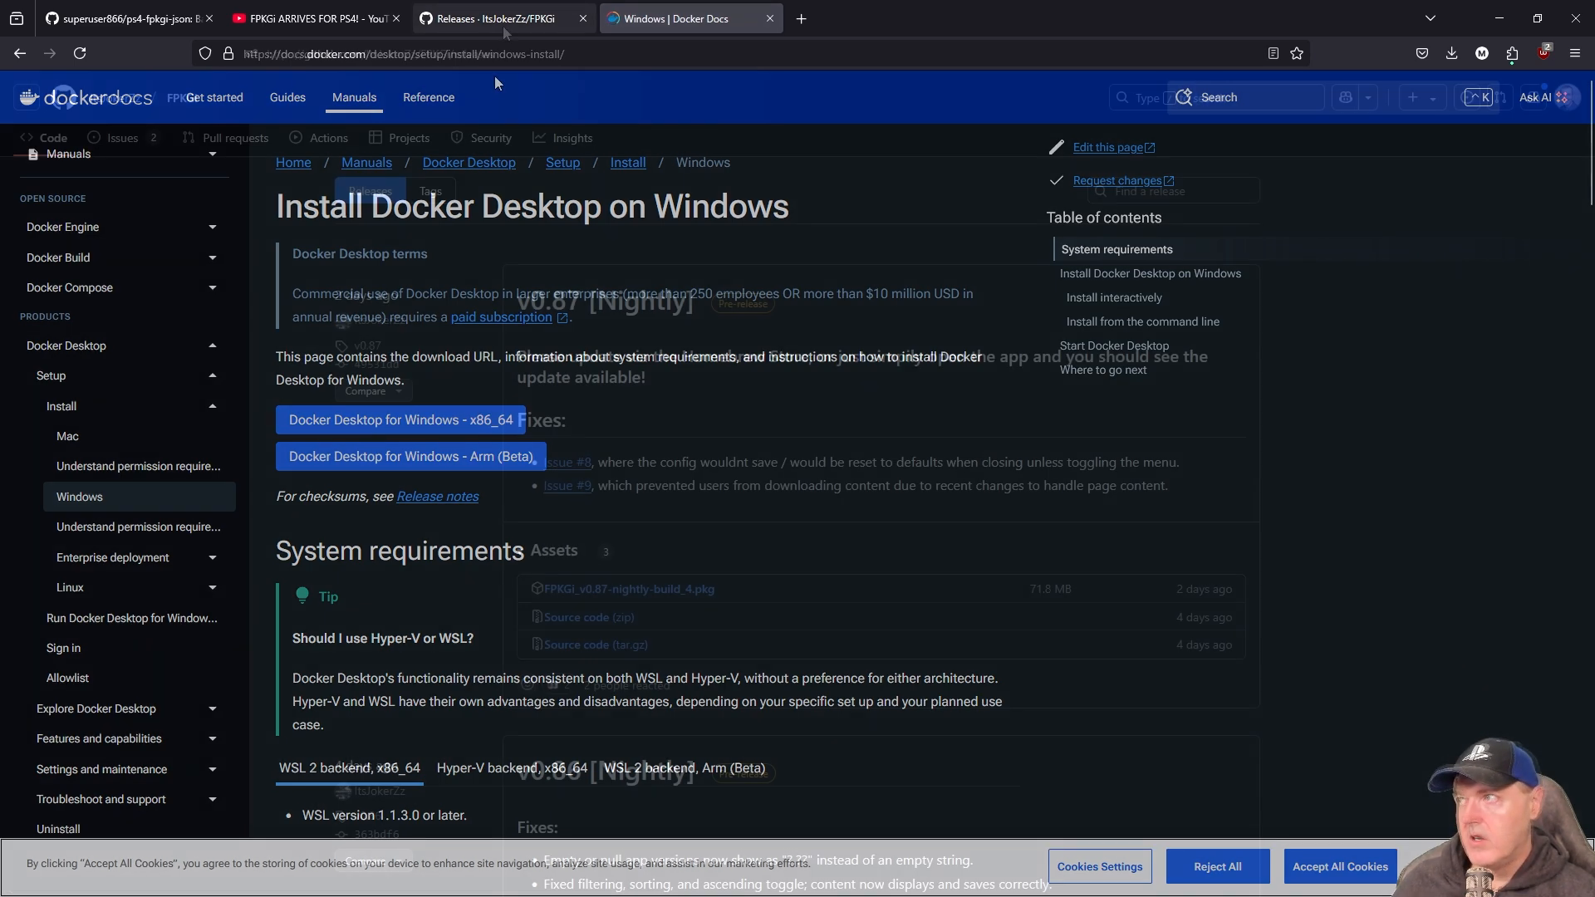
pyautogui.click(499, 18)
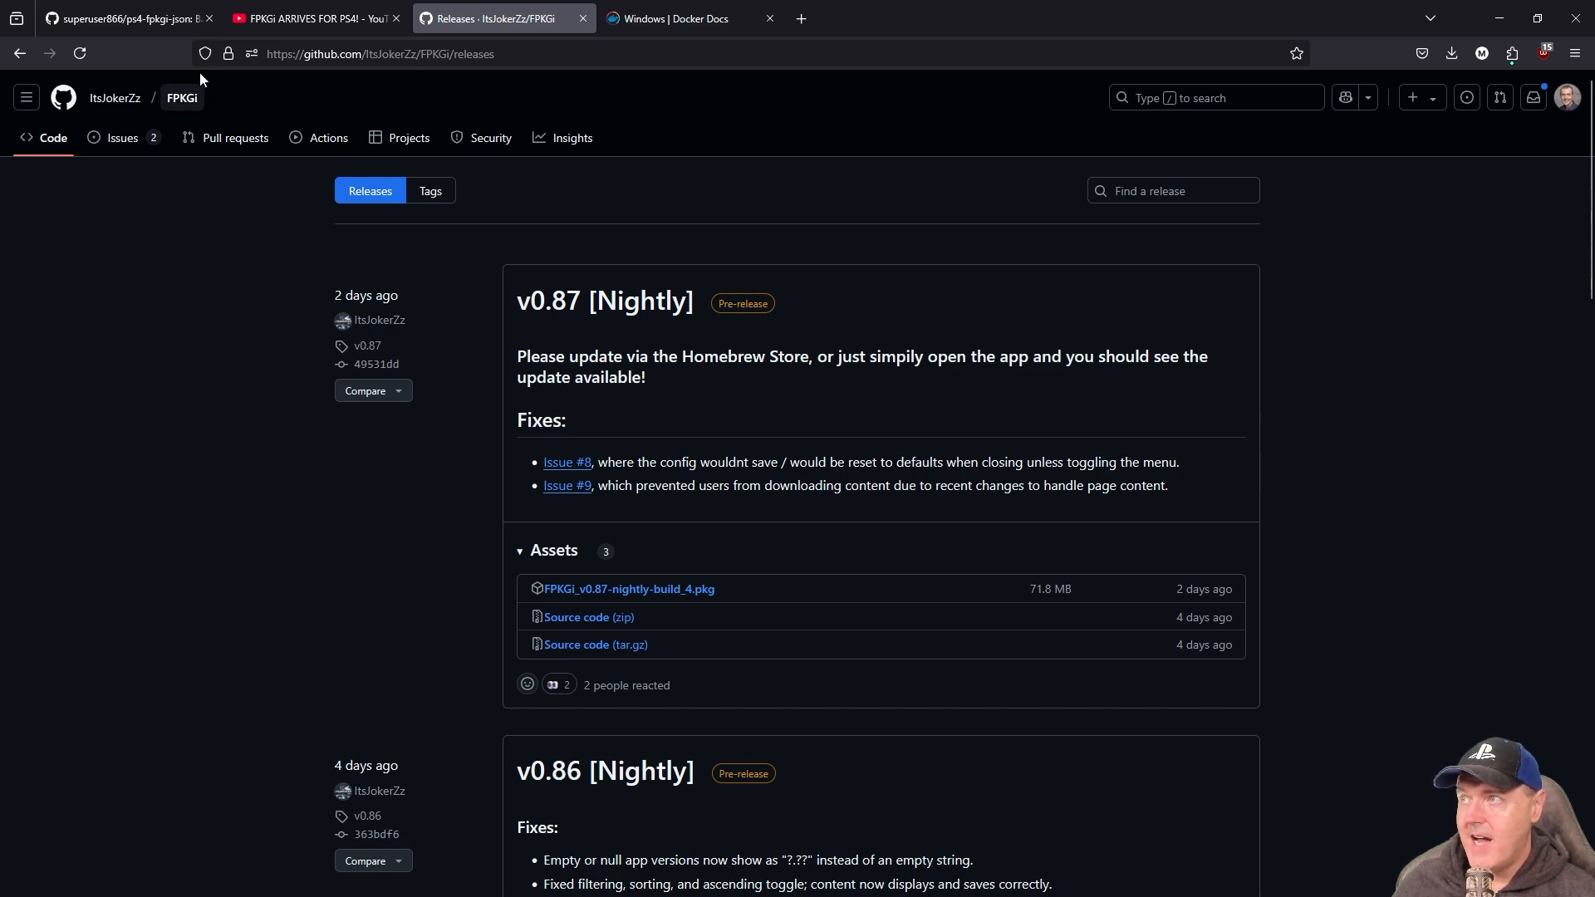
pyautogui.click(123, 18)
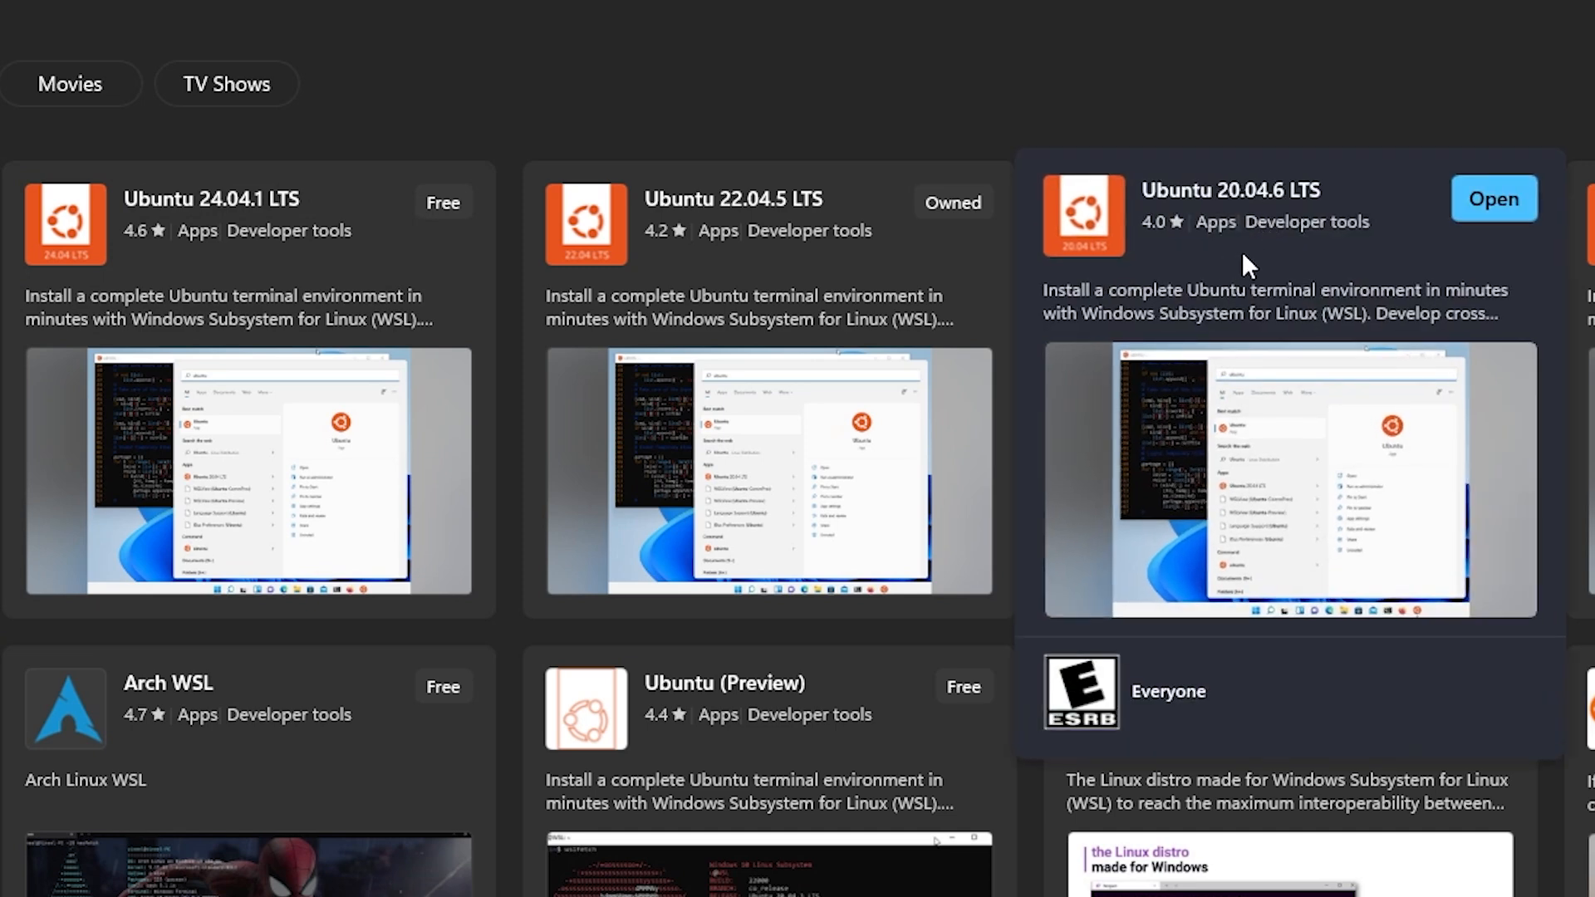
pyautogui.moveTo(1209, 293)
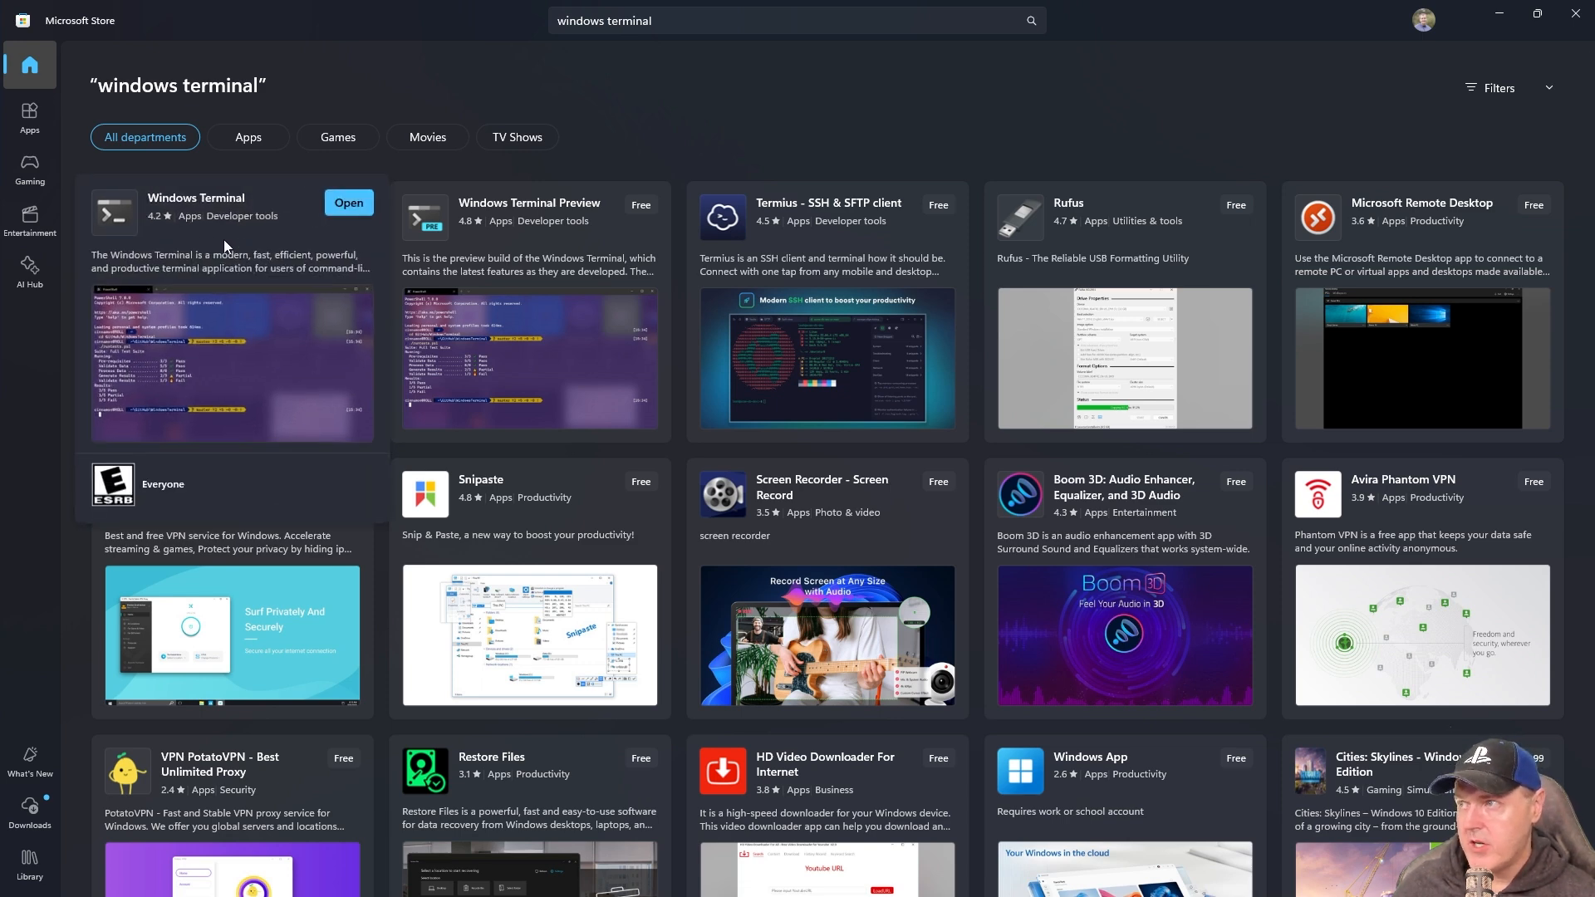
# - Open the Windows Terminal listing in the Microsoft Store results
pyautogui.click(195, 198)
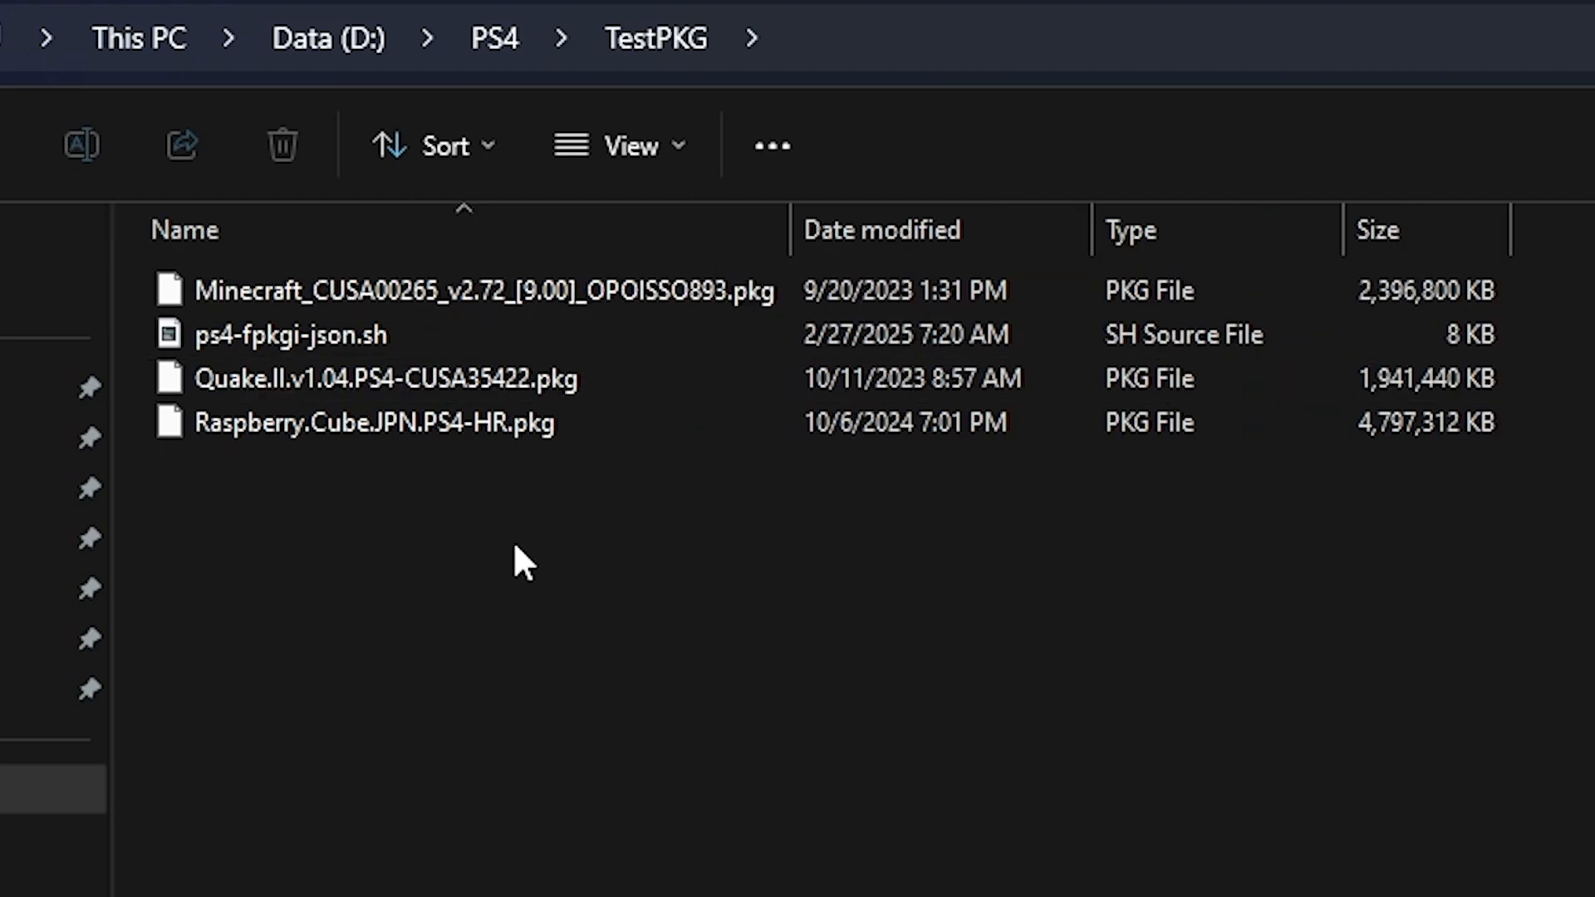
pyautogui.moveTo(508, 570)
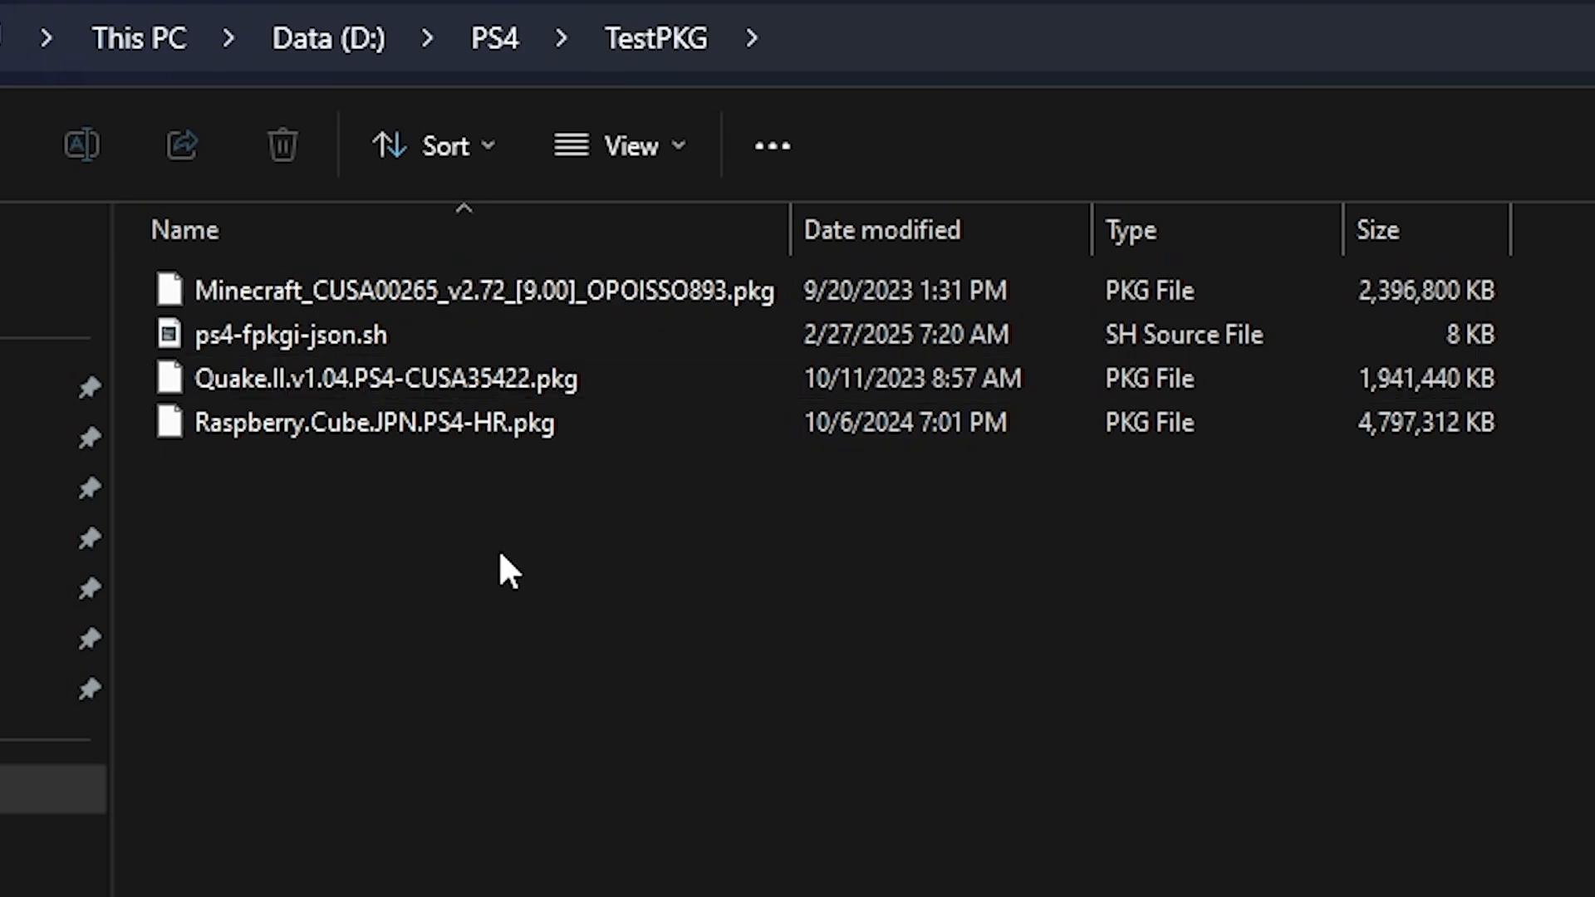
# - Create a new folder in D:\PS4\TestPKG
pyautogui.click(387, 379)
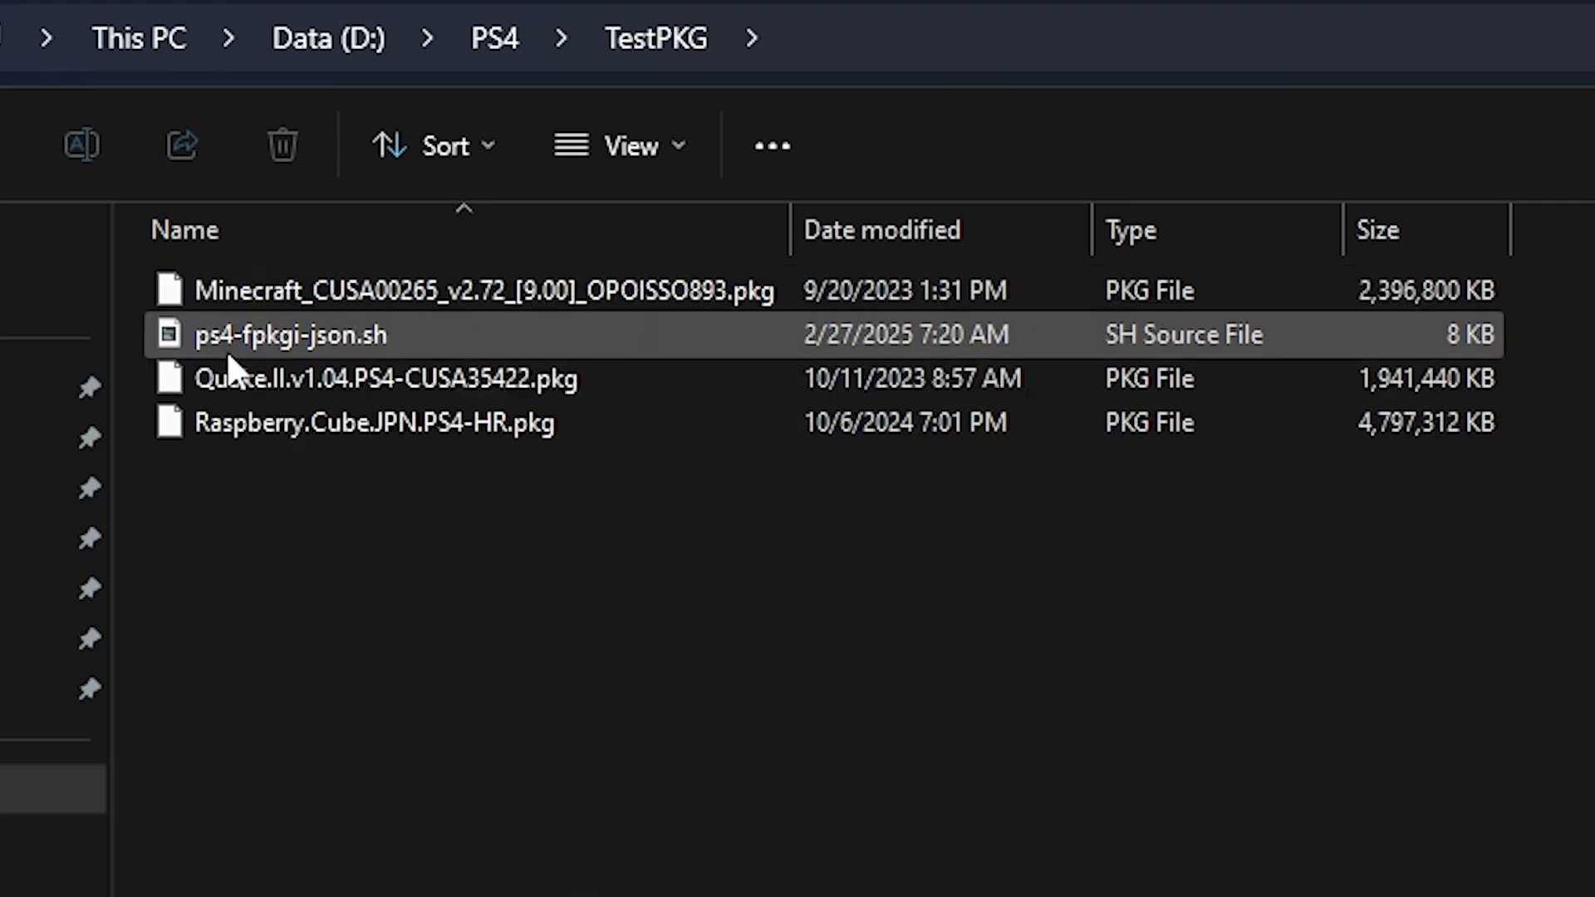
pyautogui.moveTo(310, 363)
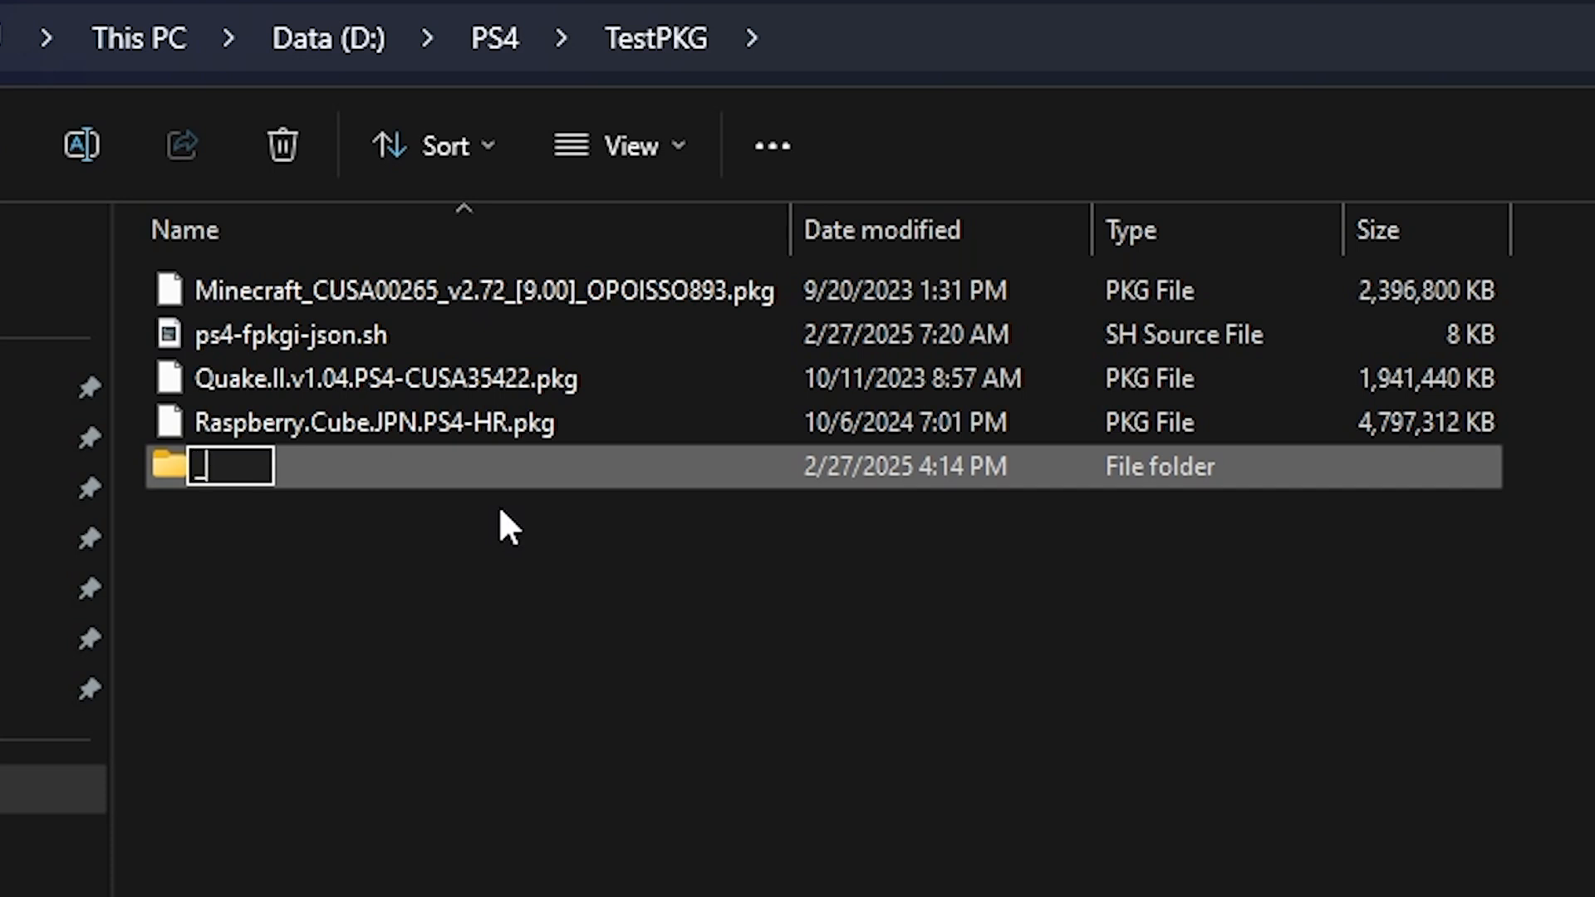
# - Name the new folder _img and open it
pyautogui.write('_img')
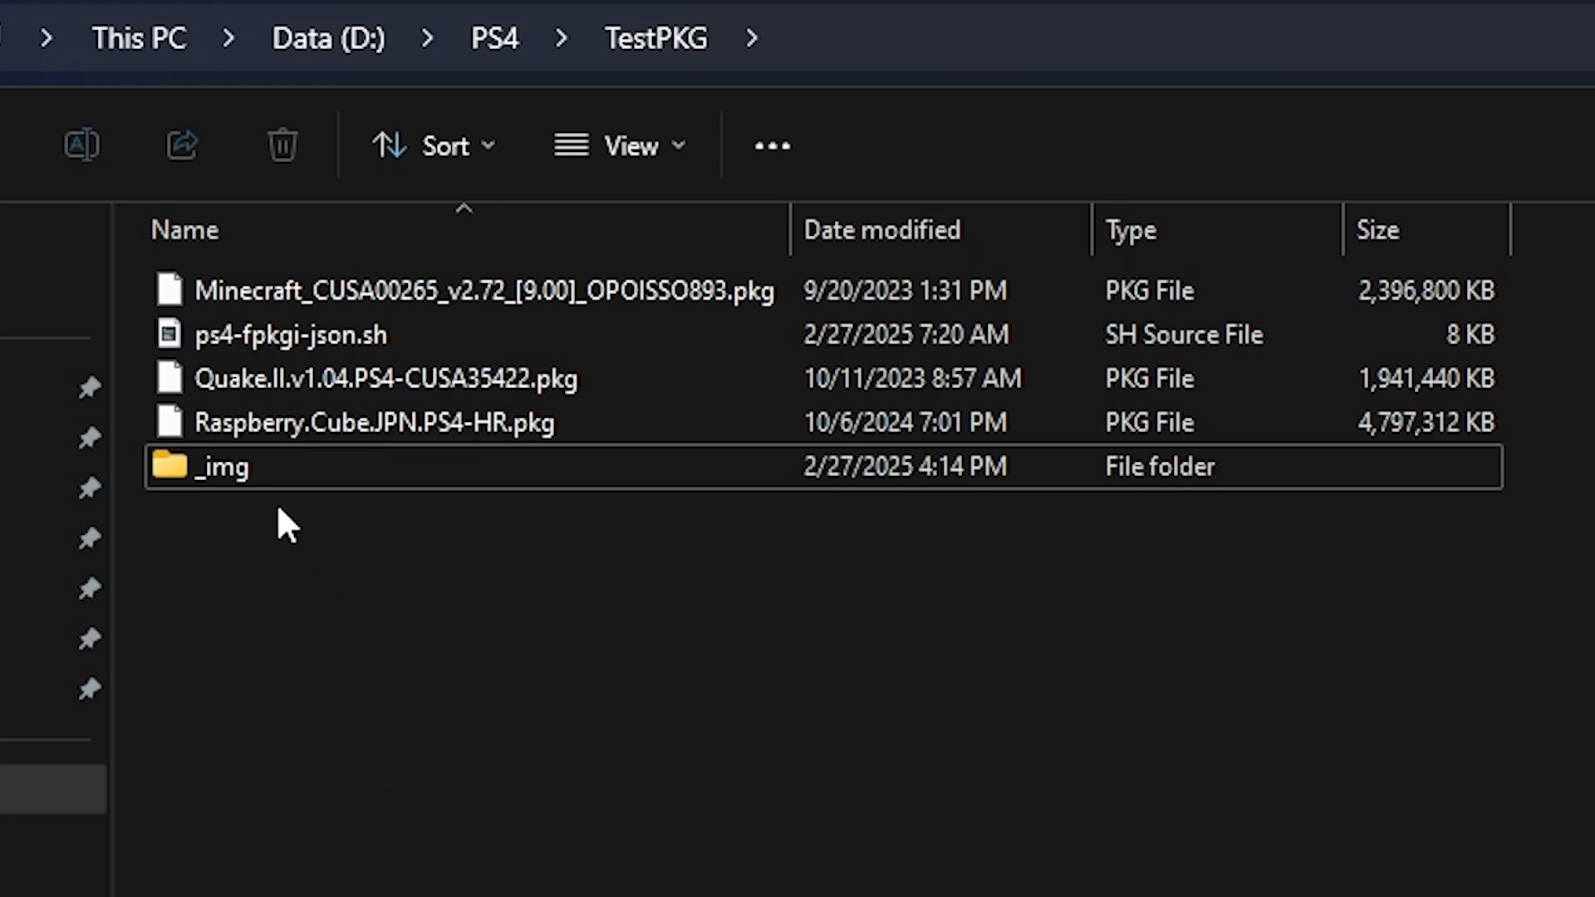
pyautogui.moveTo(295, 479)
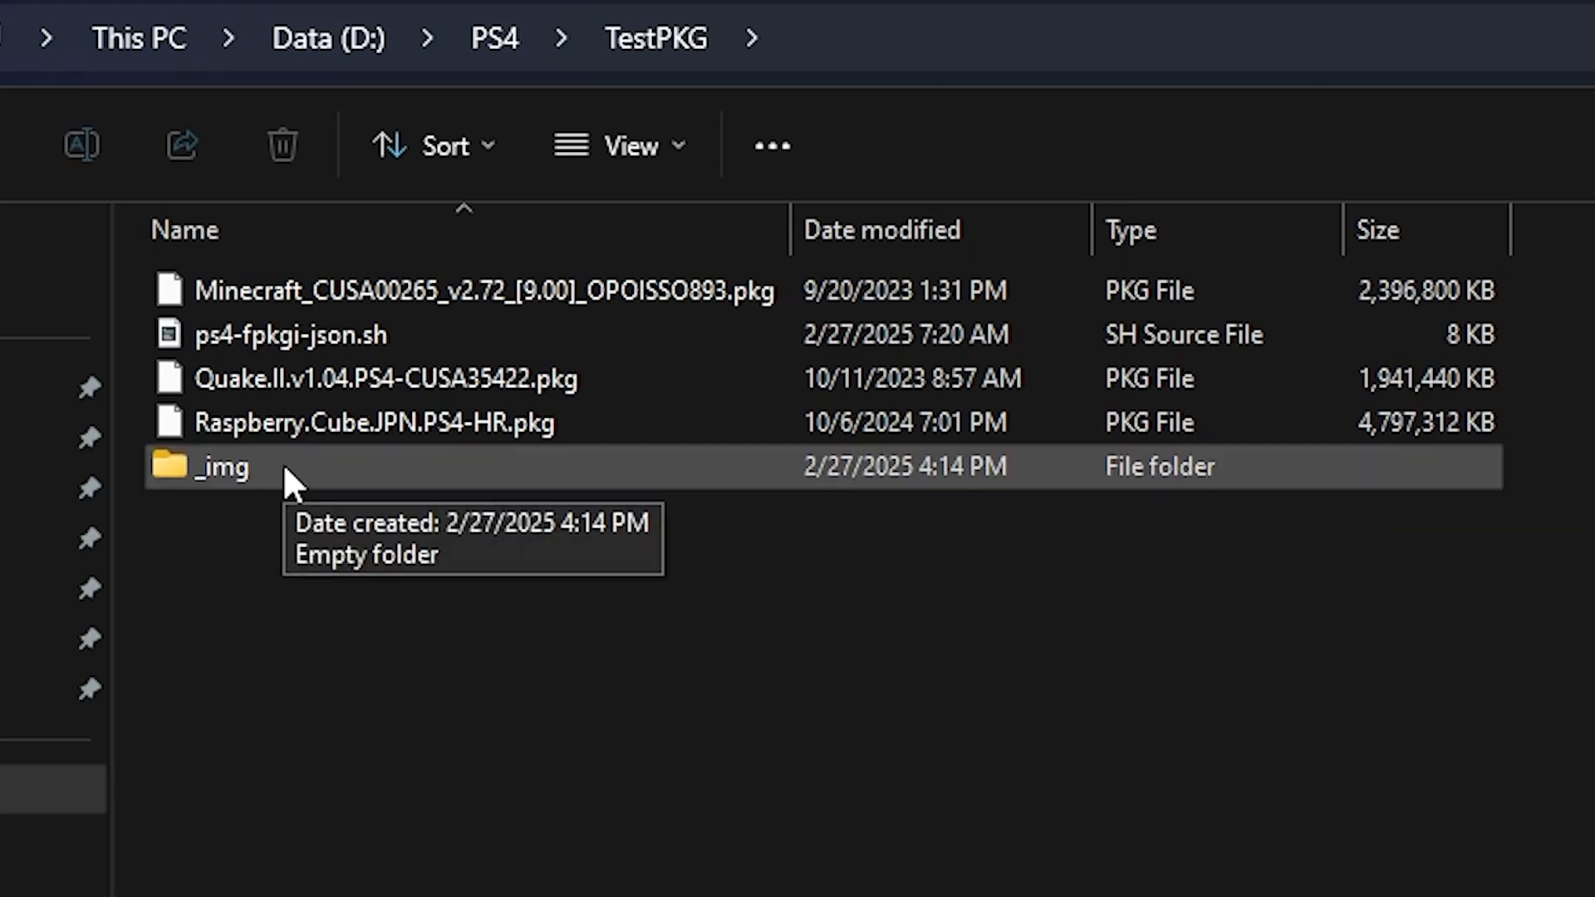
pyautogui.doubleClick(215, 466)
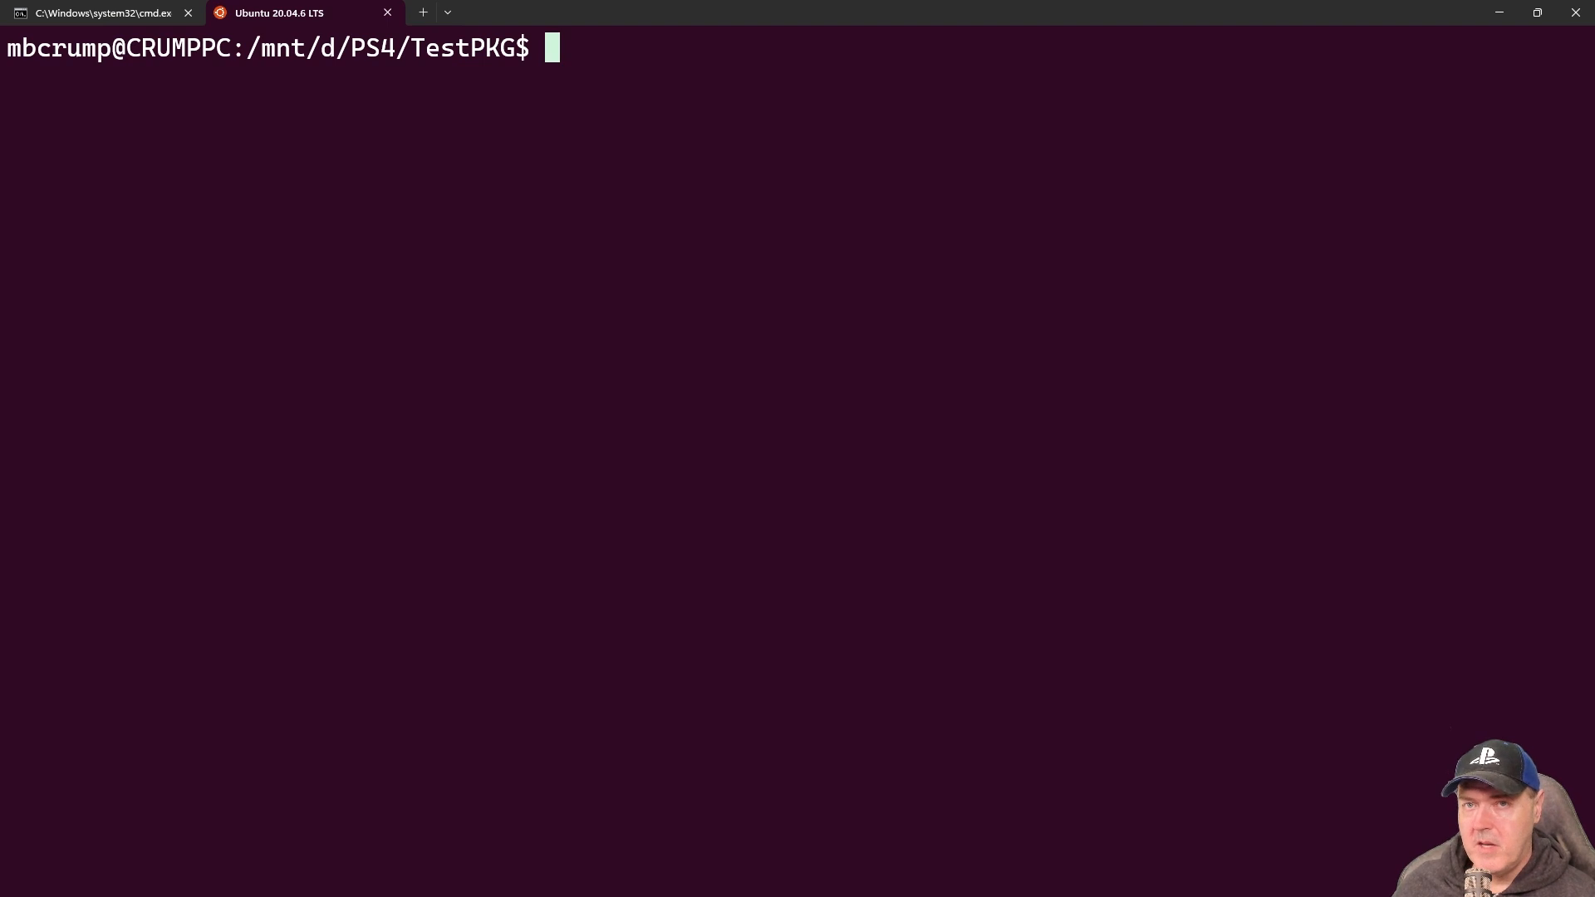
pyautogui.moveTo(975, 234)
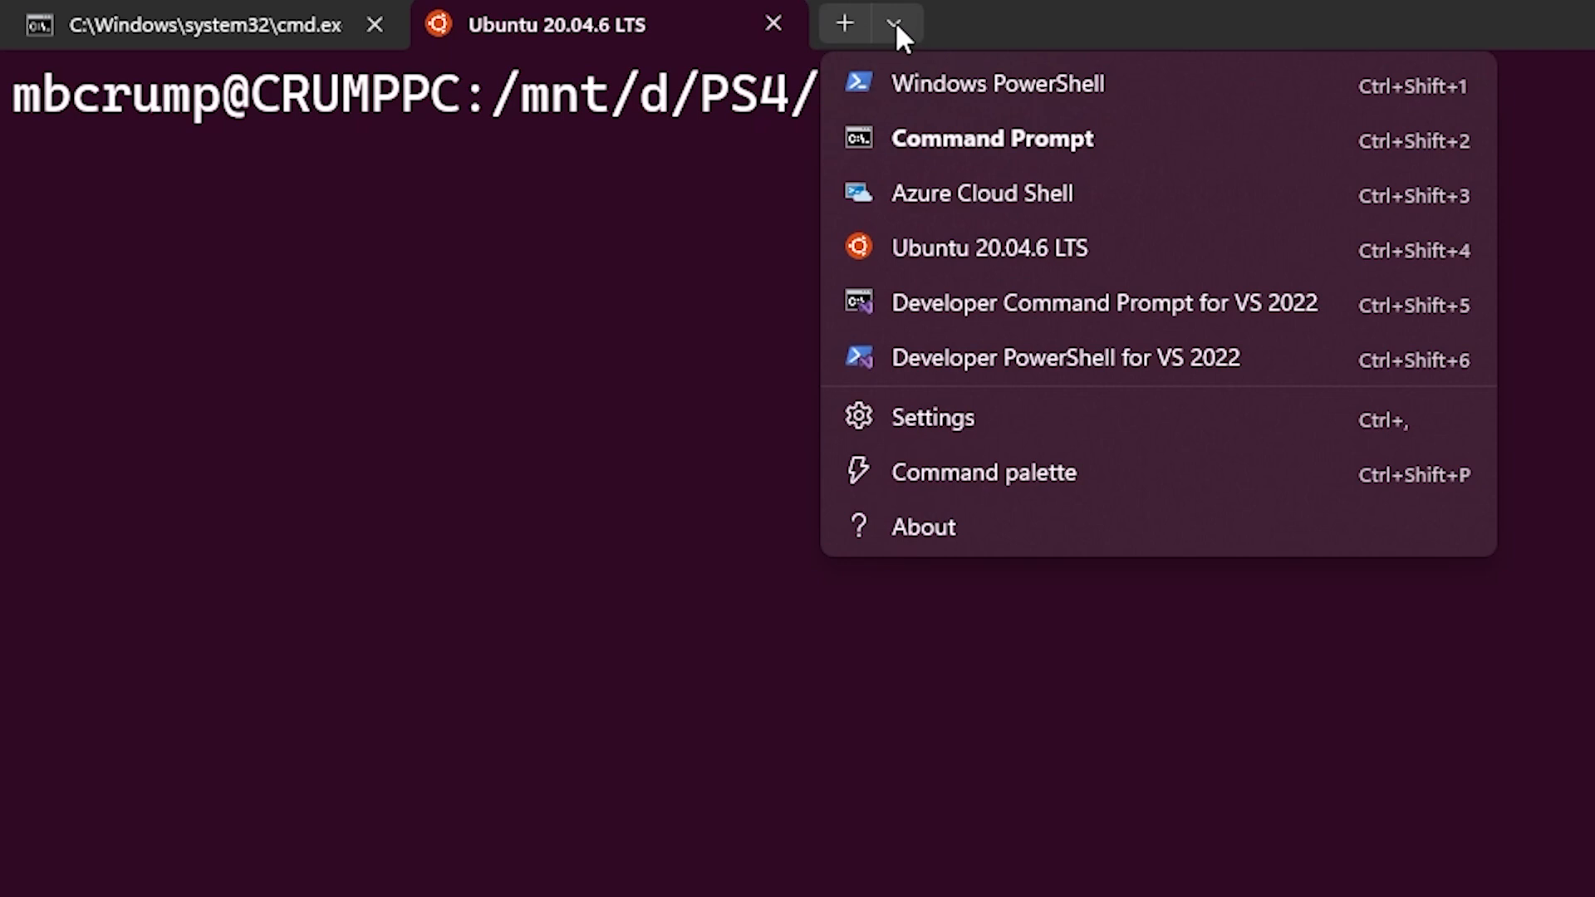
pyautogui.moveTo(480, 386)
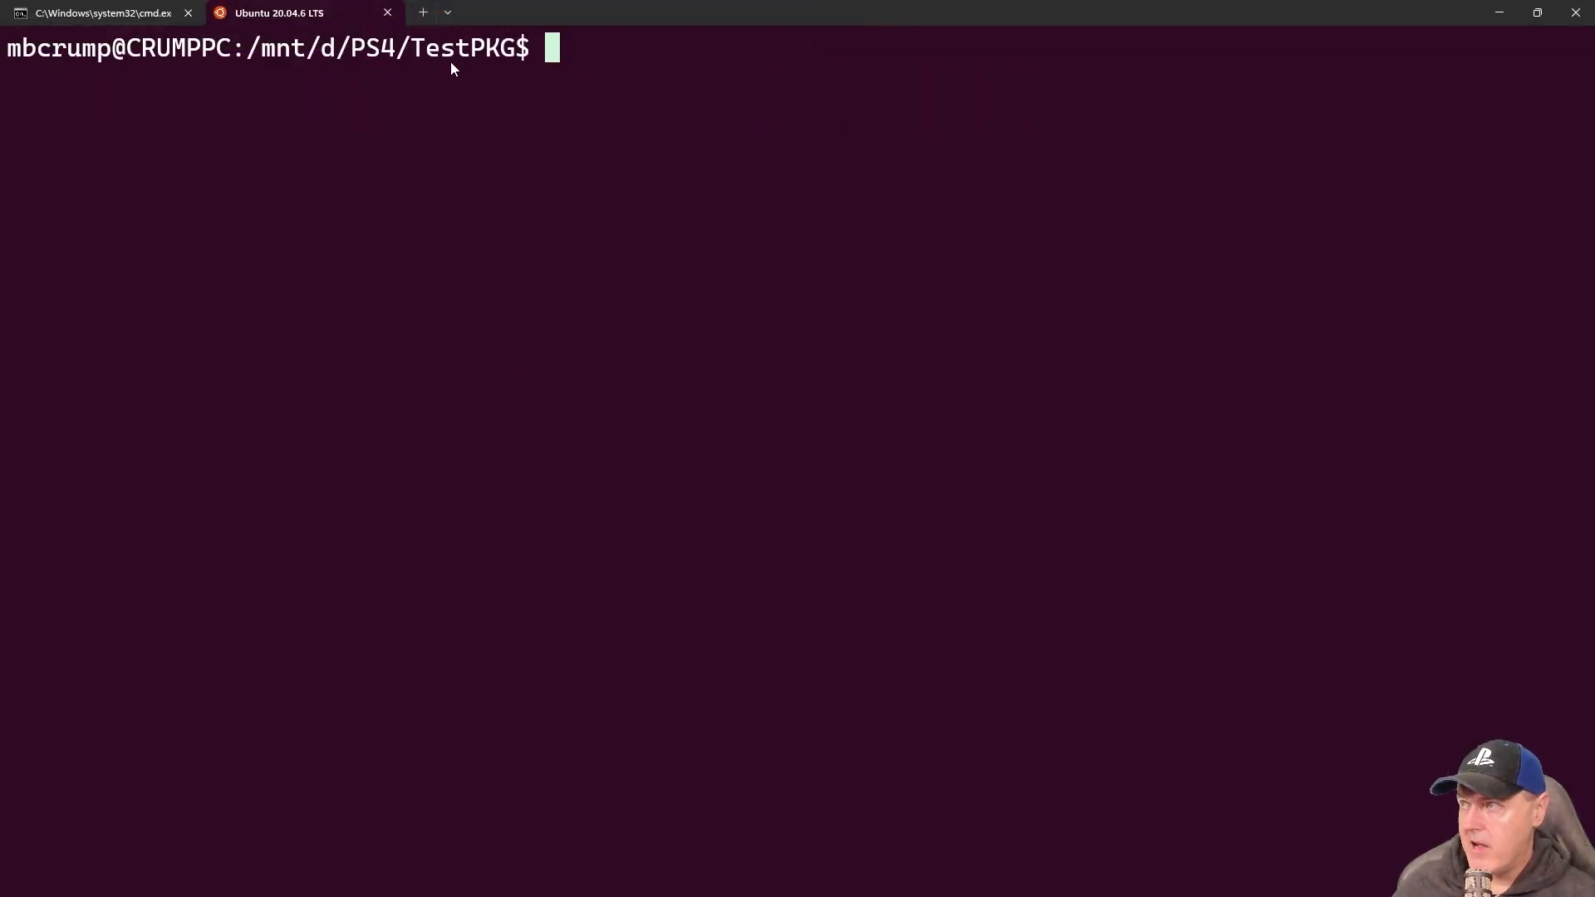
pyautogui.moveTo(514, 68)
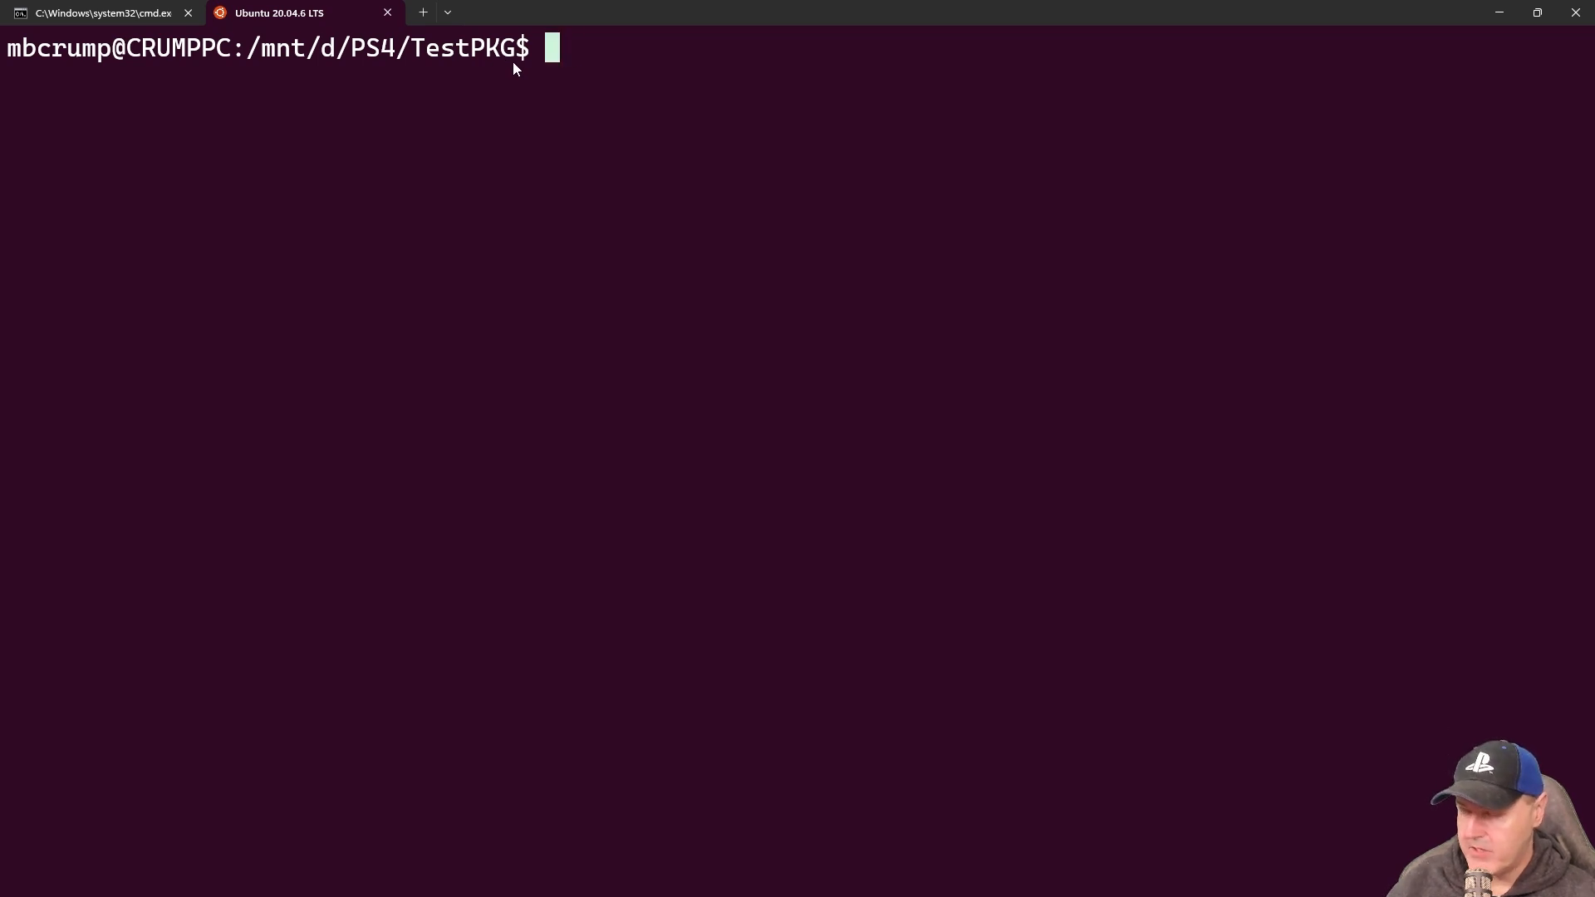
# - Run ls -l in /mnt/d/PS4/TestPKG to list the packages, _img and script
pyautogui.write('ls -l')
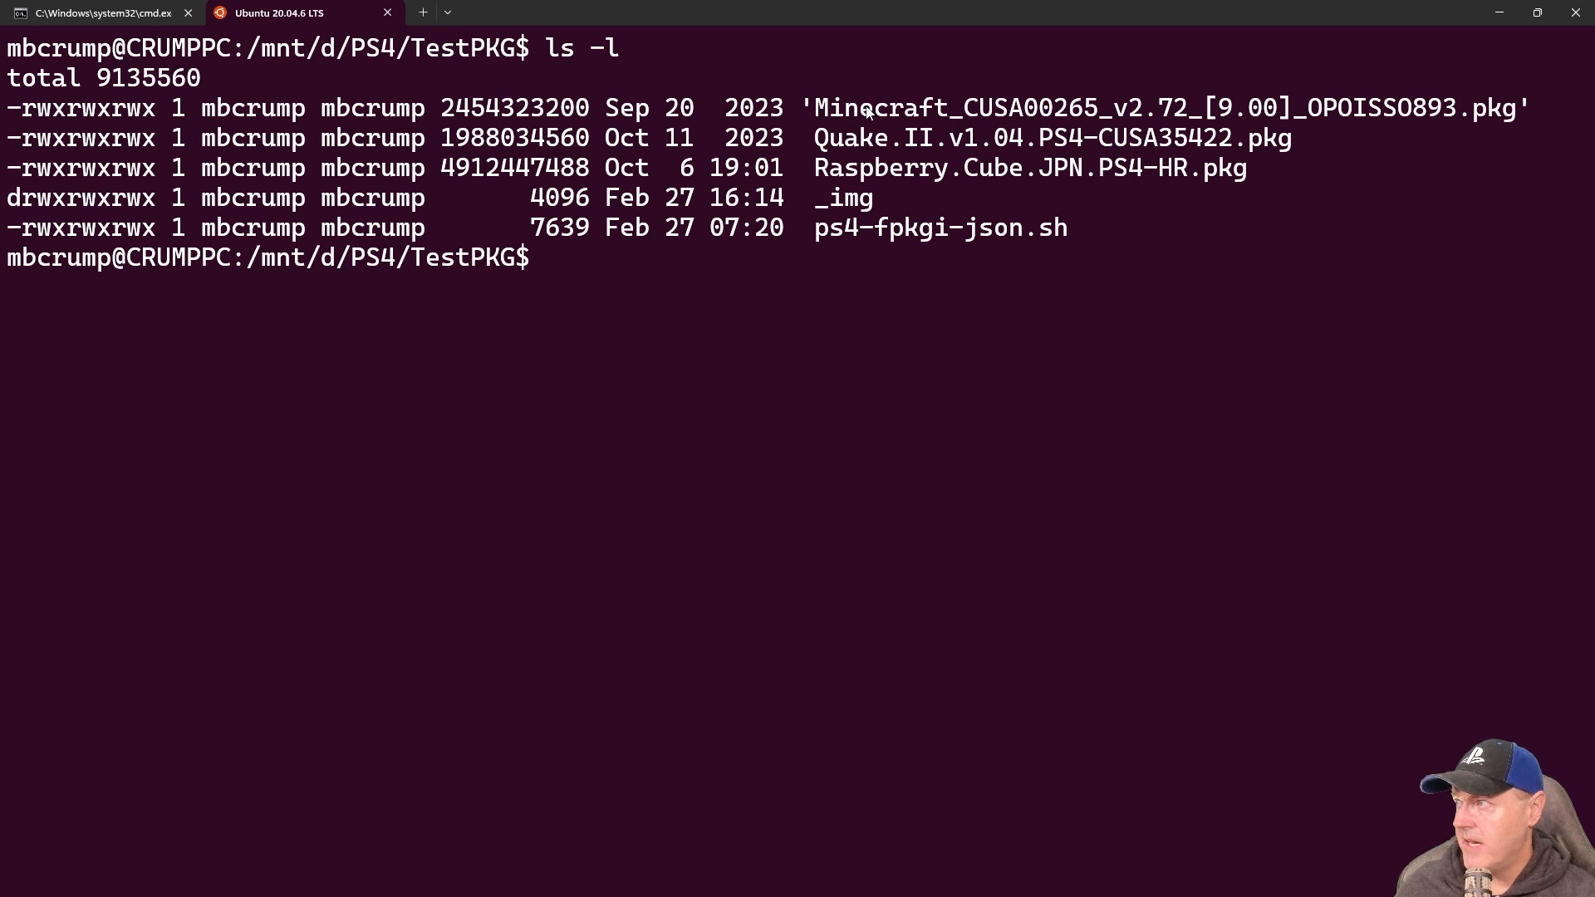
pyautogui.moveTo(883, 183)
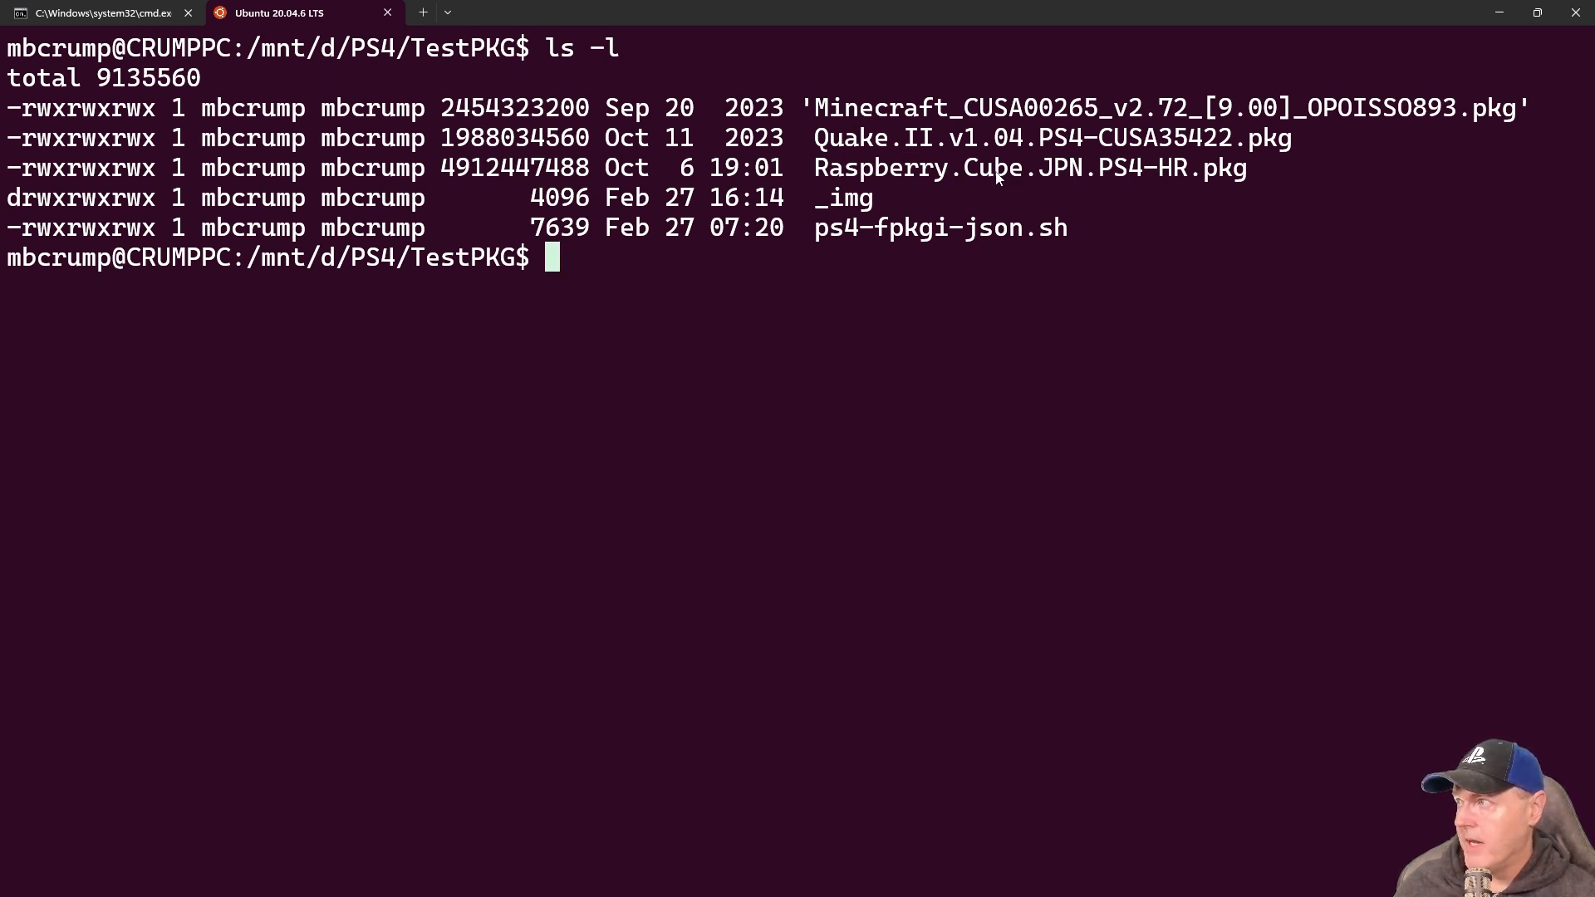
pyautogui.moveTo(941, 246)
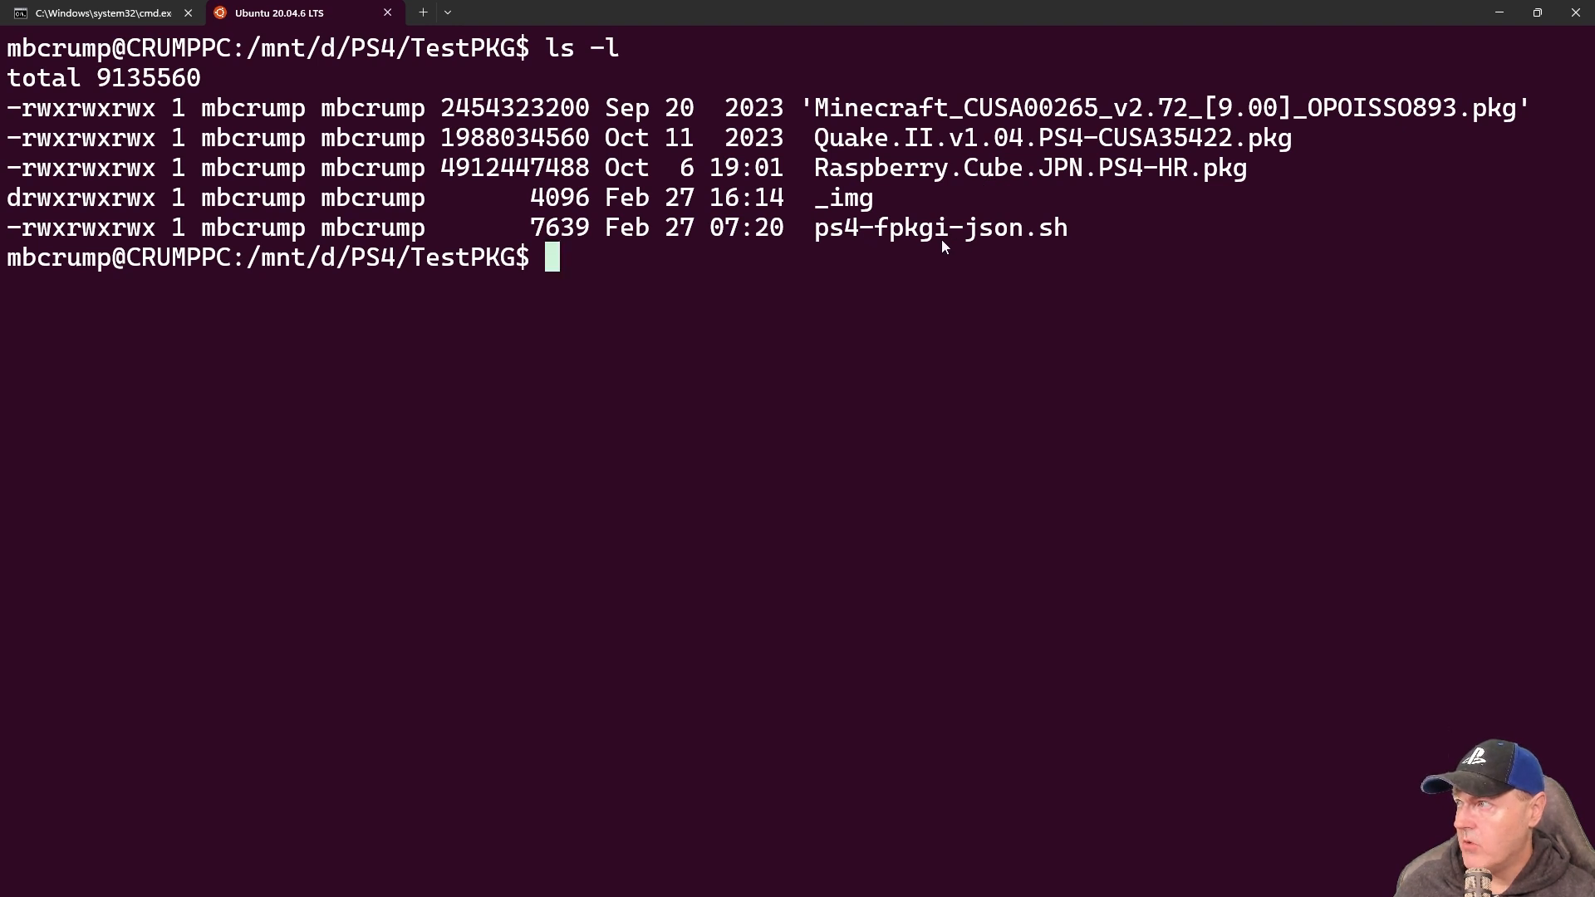
pyautogui.moveTo(822, 213)
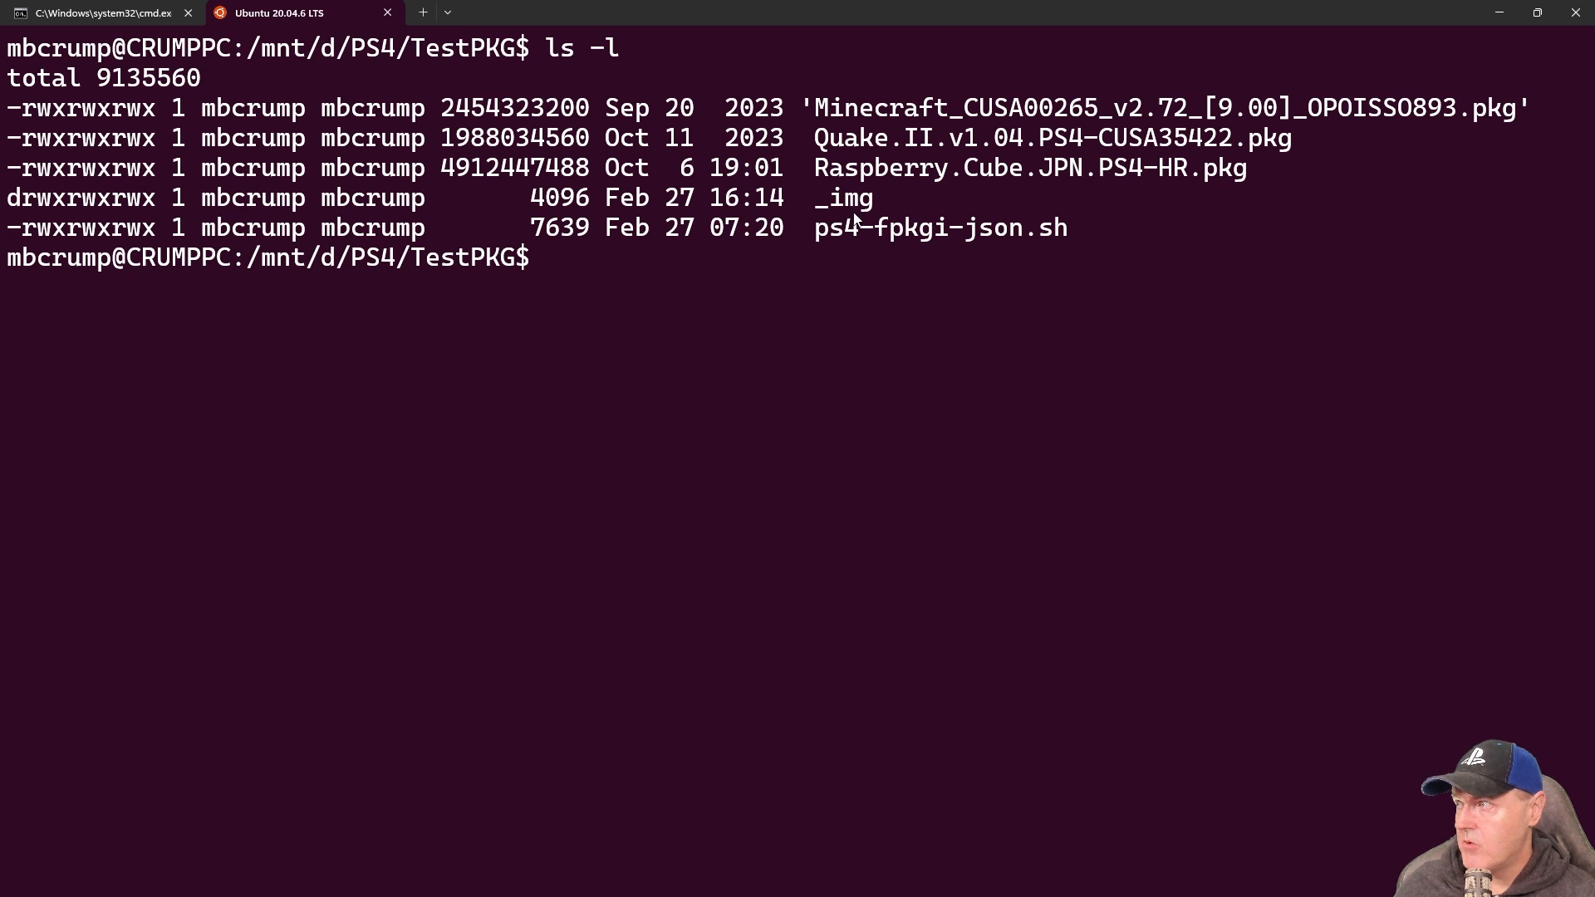
# - Install jq with sudo apt-get install jq
pyautogui.write('sudo apt-get install jq')
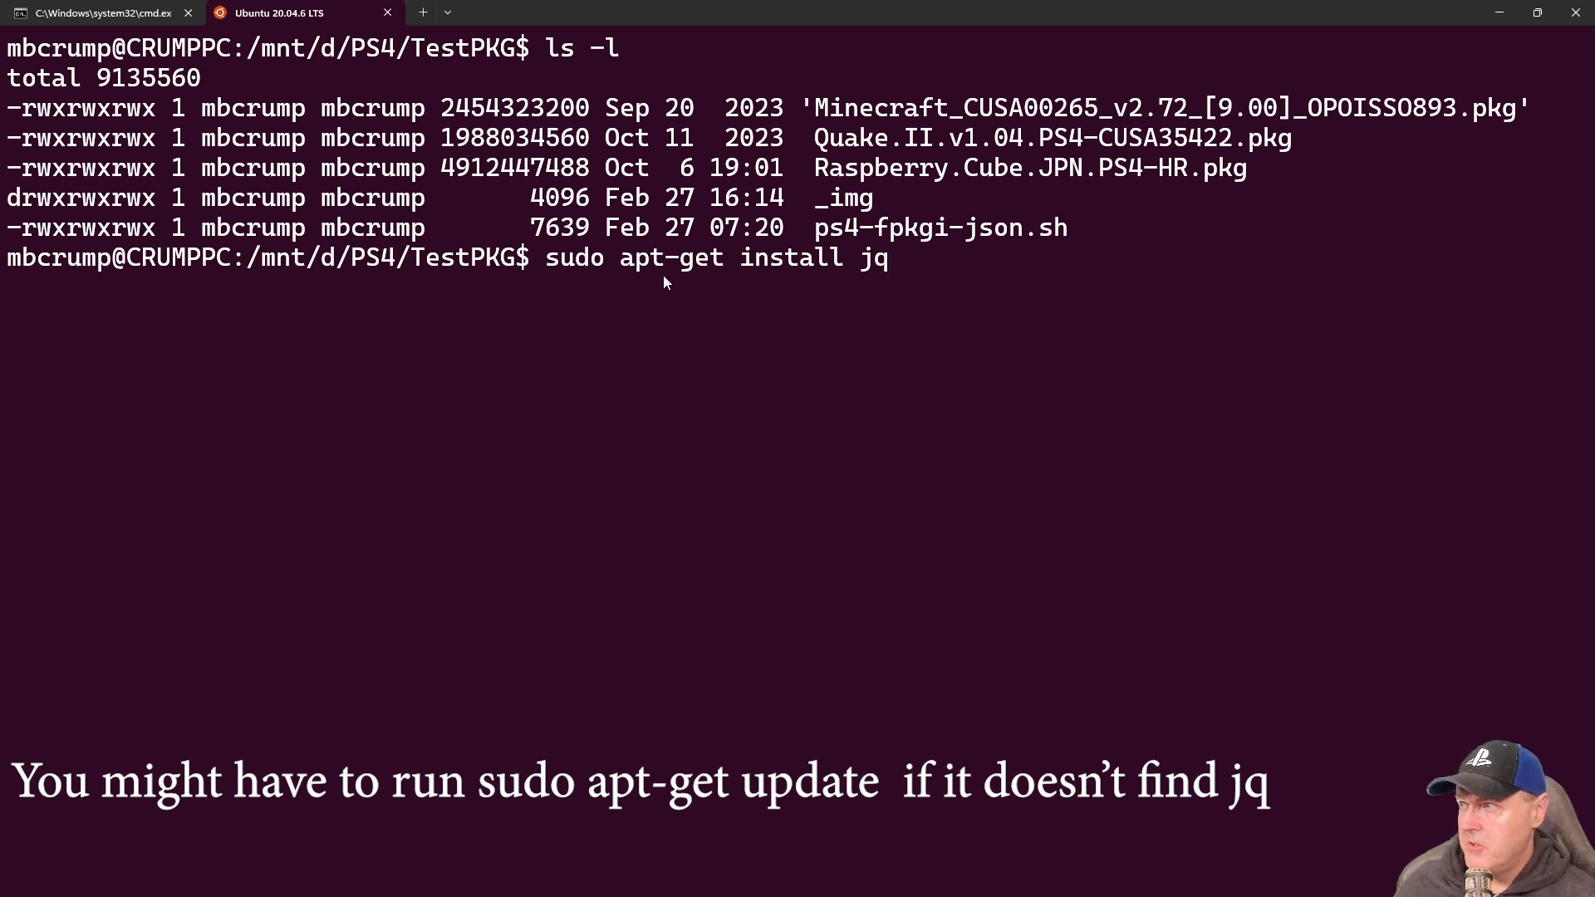
pyautogui.moveTo(865, 282)
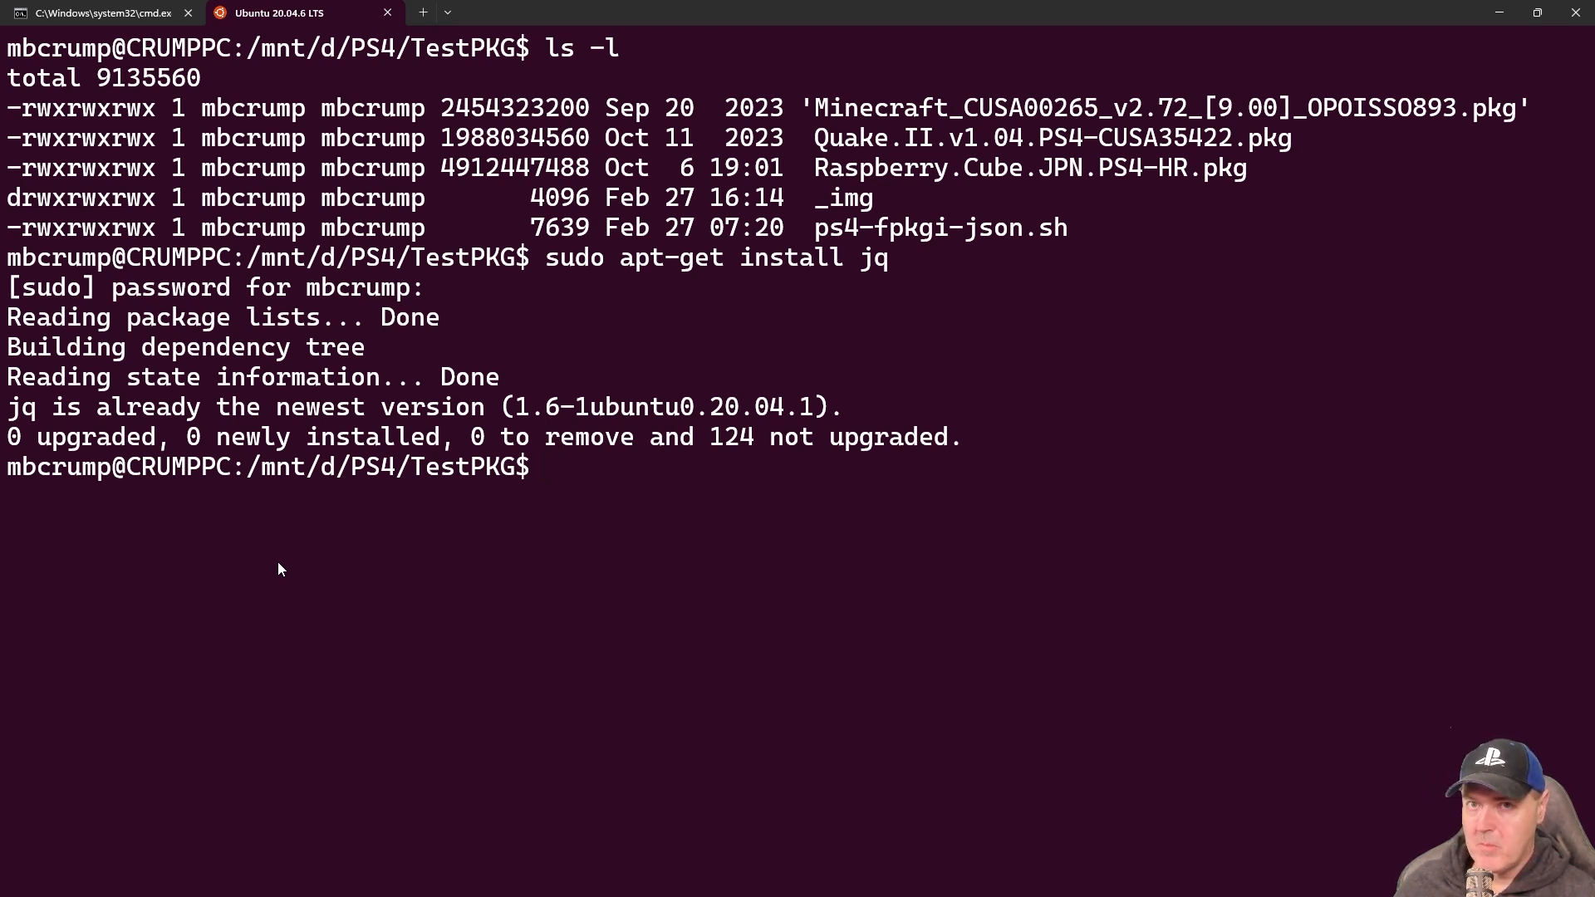
# - Run ./ps4-fpkgi-json.sh . on the current TestPKG folder
pyautogui.write('./ps4-fpkgi-json.sh .')
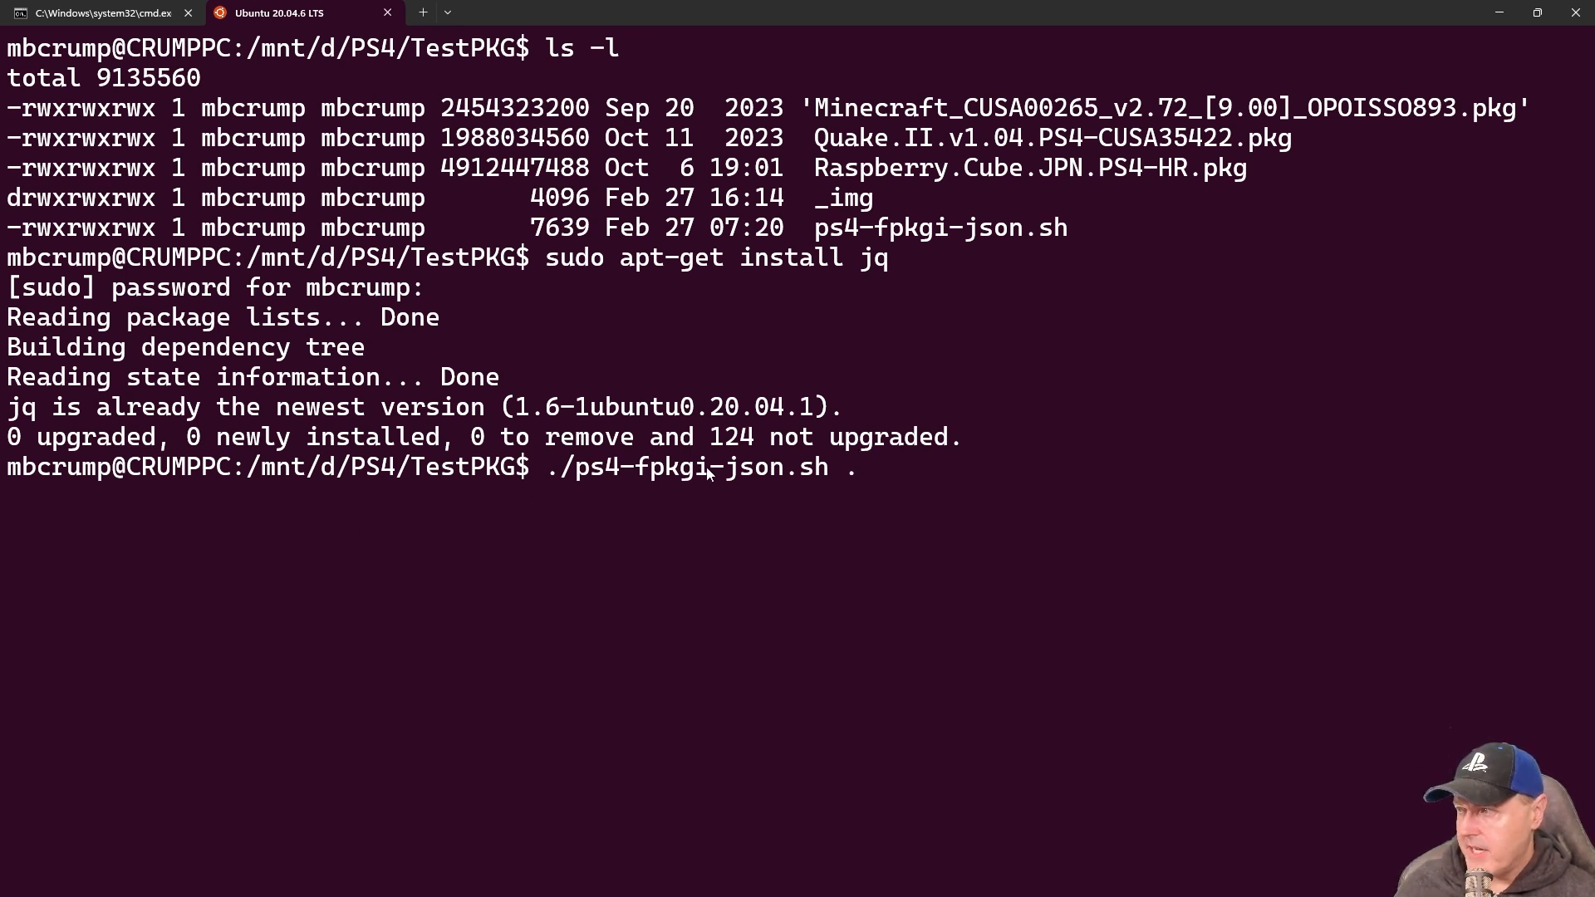
pyautogui.moveTo(826, 476)
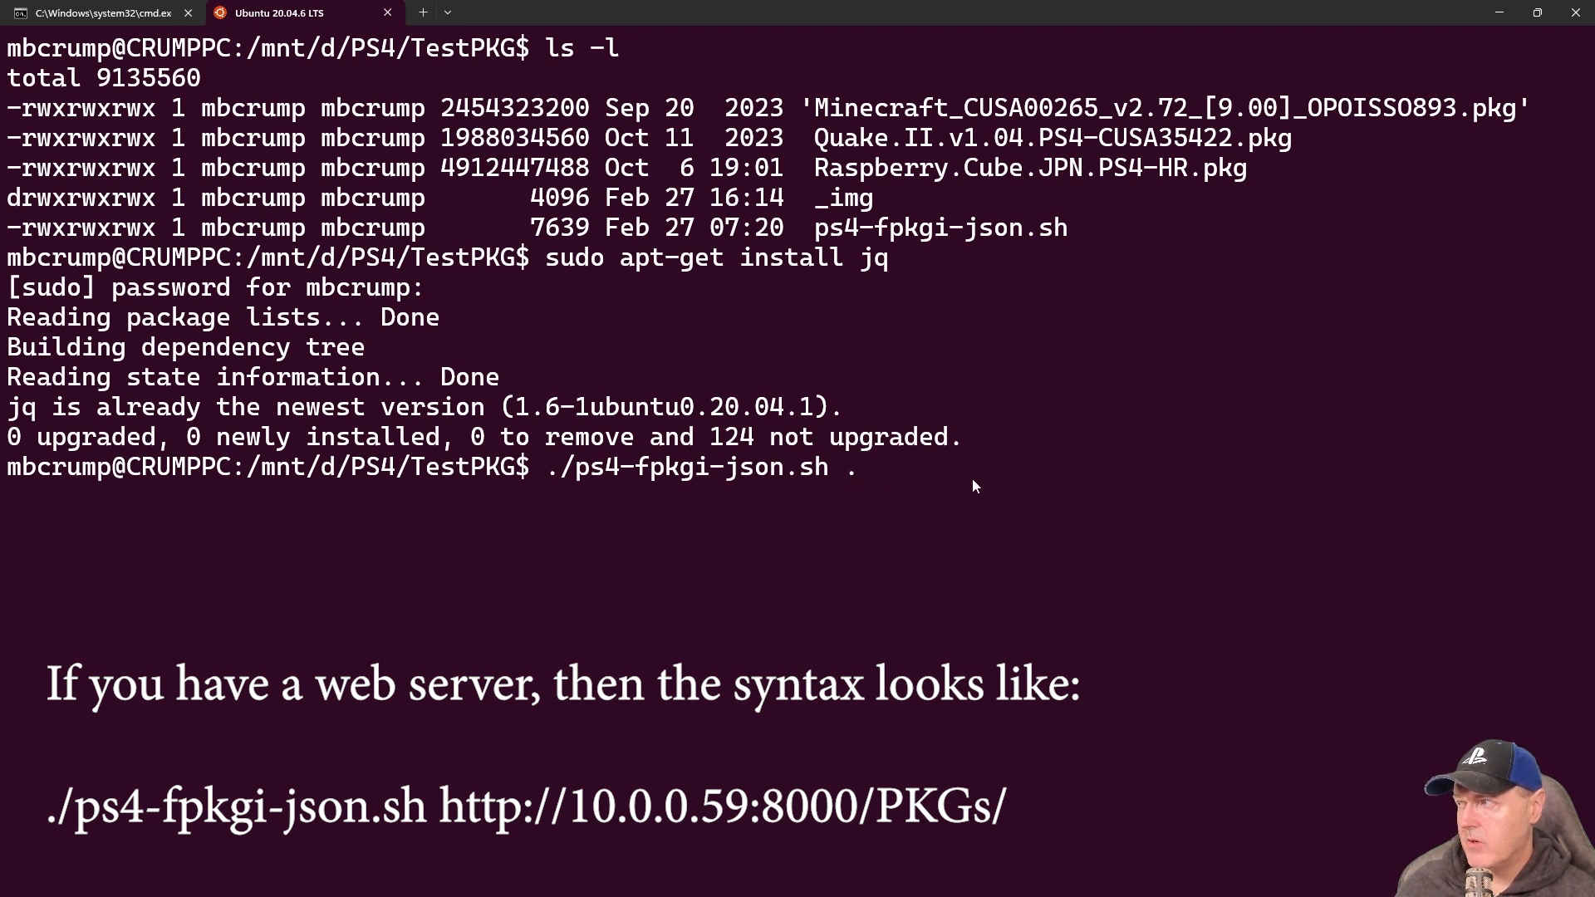
pyautogui.moveTo(962, 509)
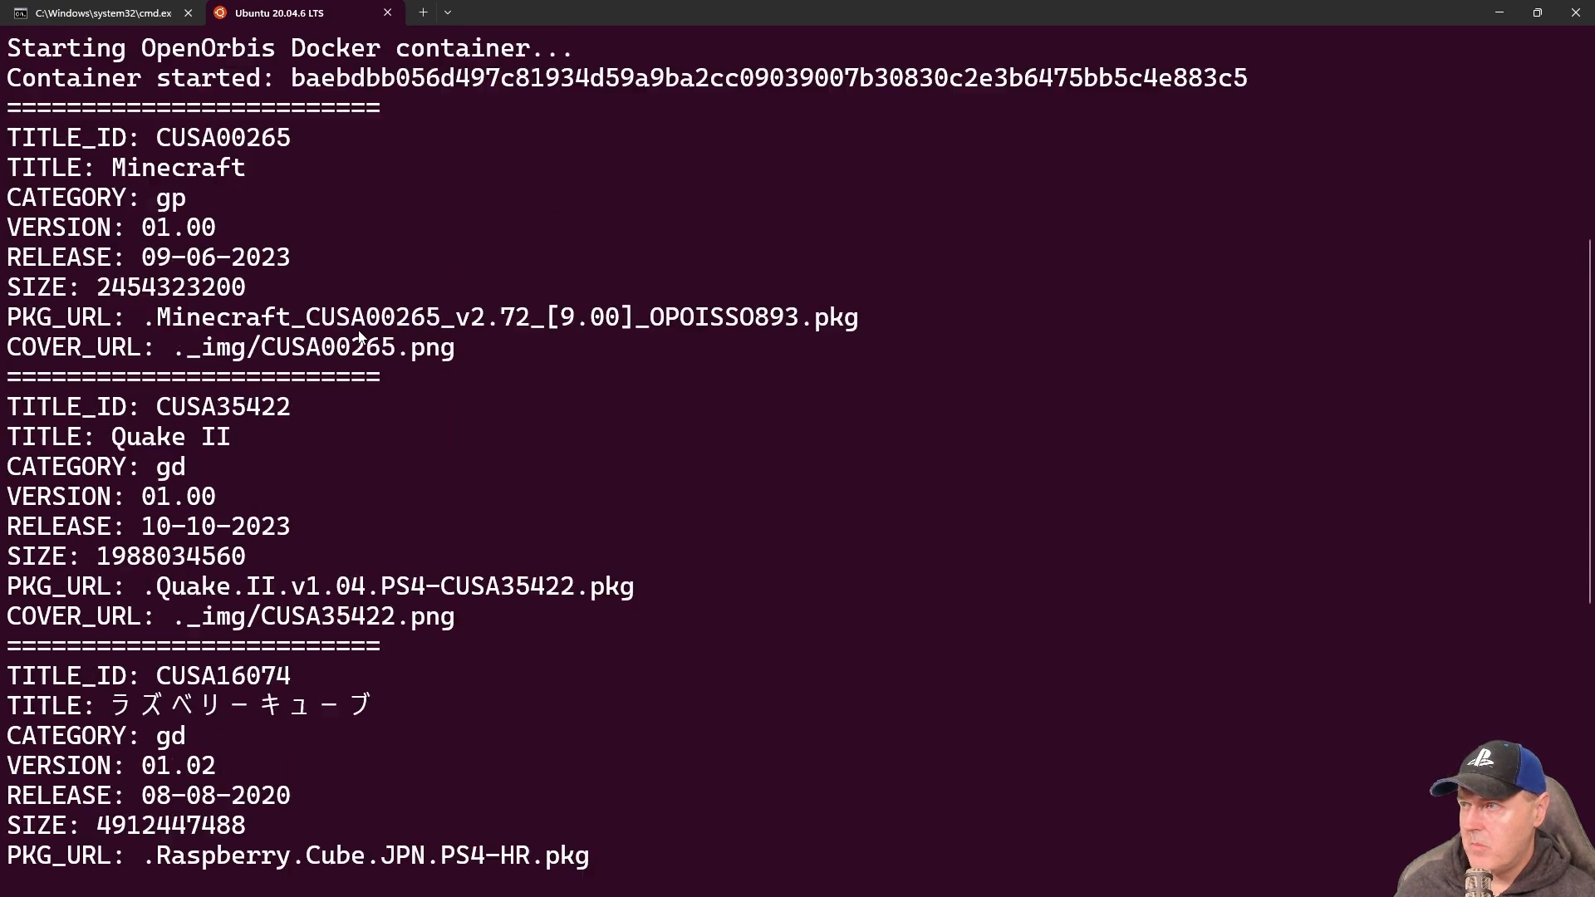
# - Scroll the script output to Processing completed and the JSON URLs
pyautogui.scroll(-3)
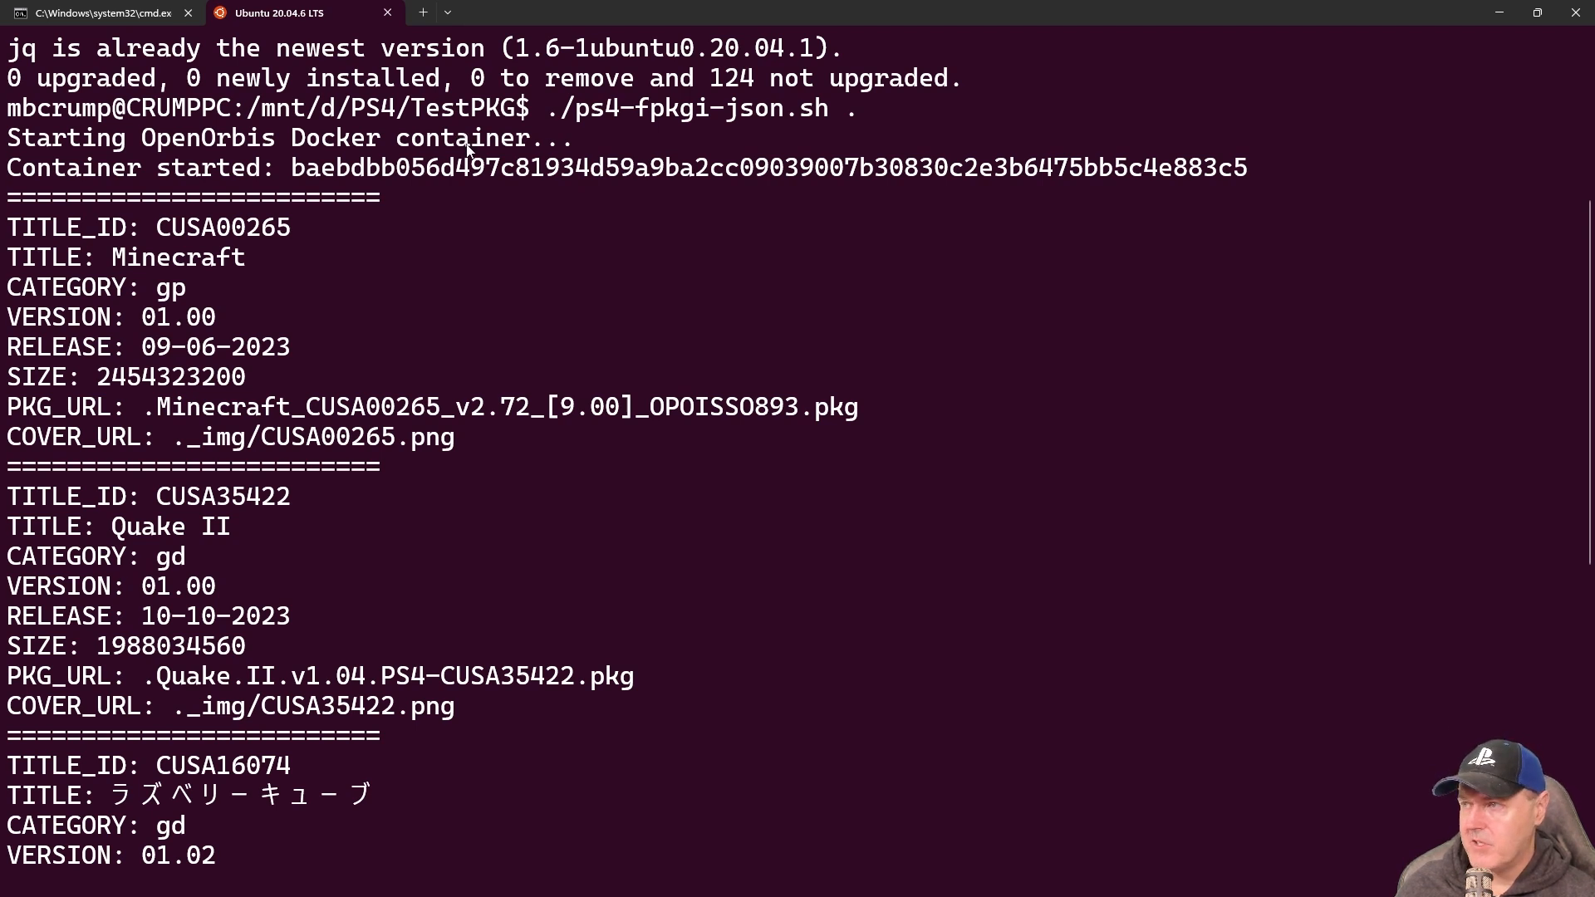
pyautogui.moveTo(366, 211)
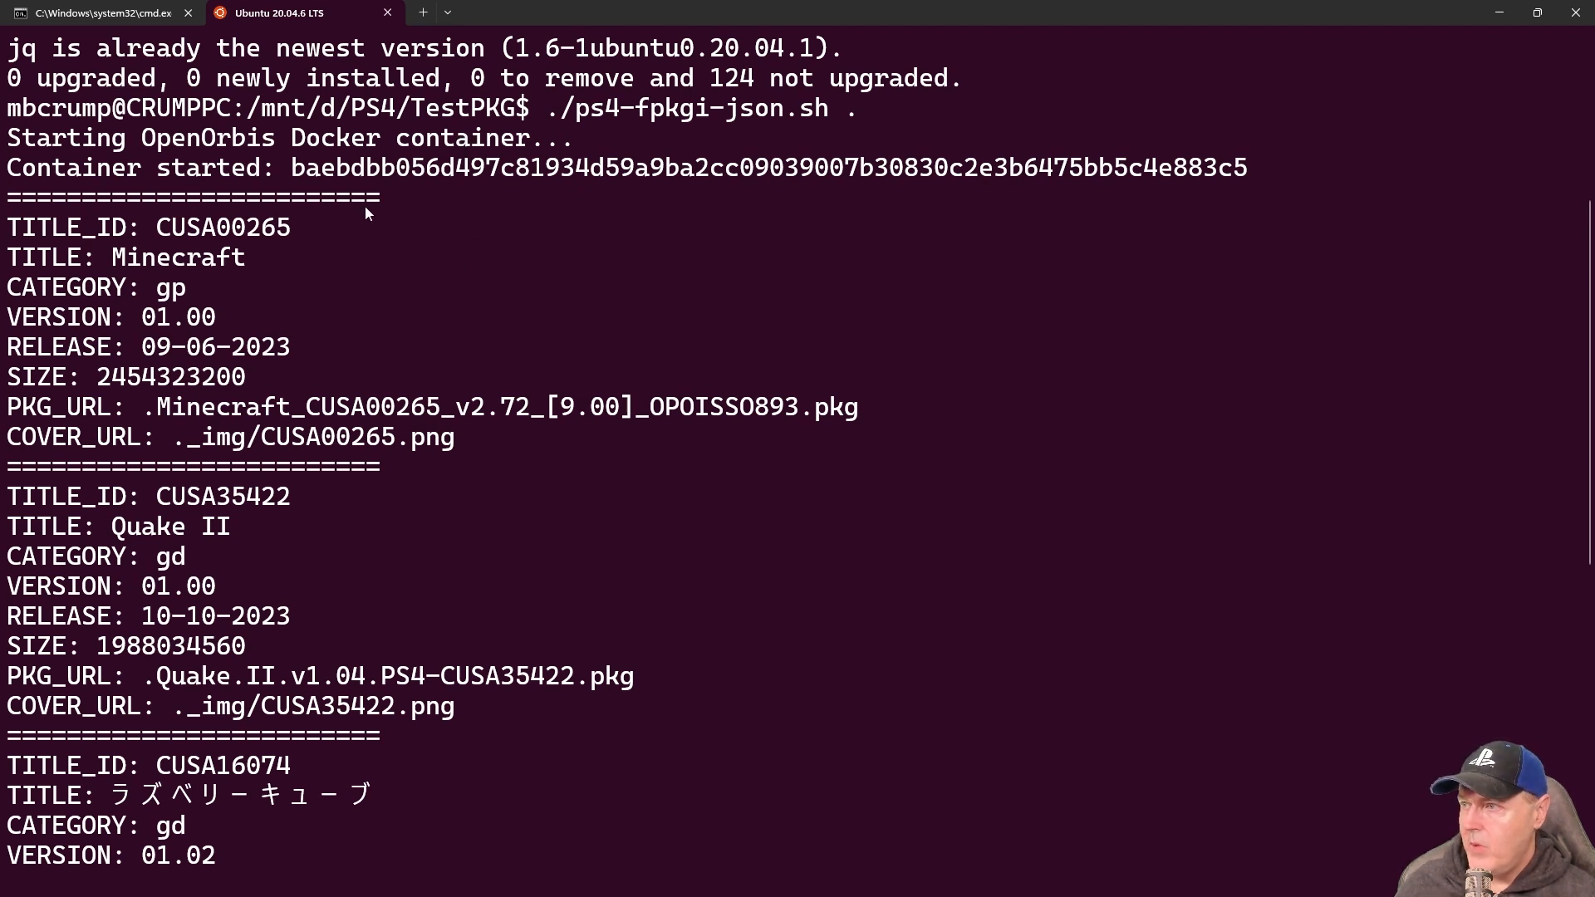
pyautogui.moveTo(249, 282)
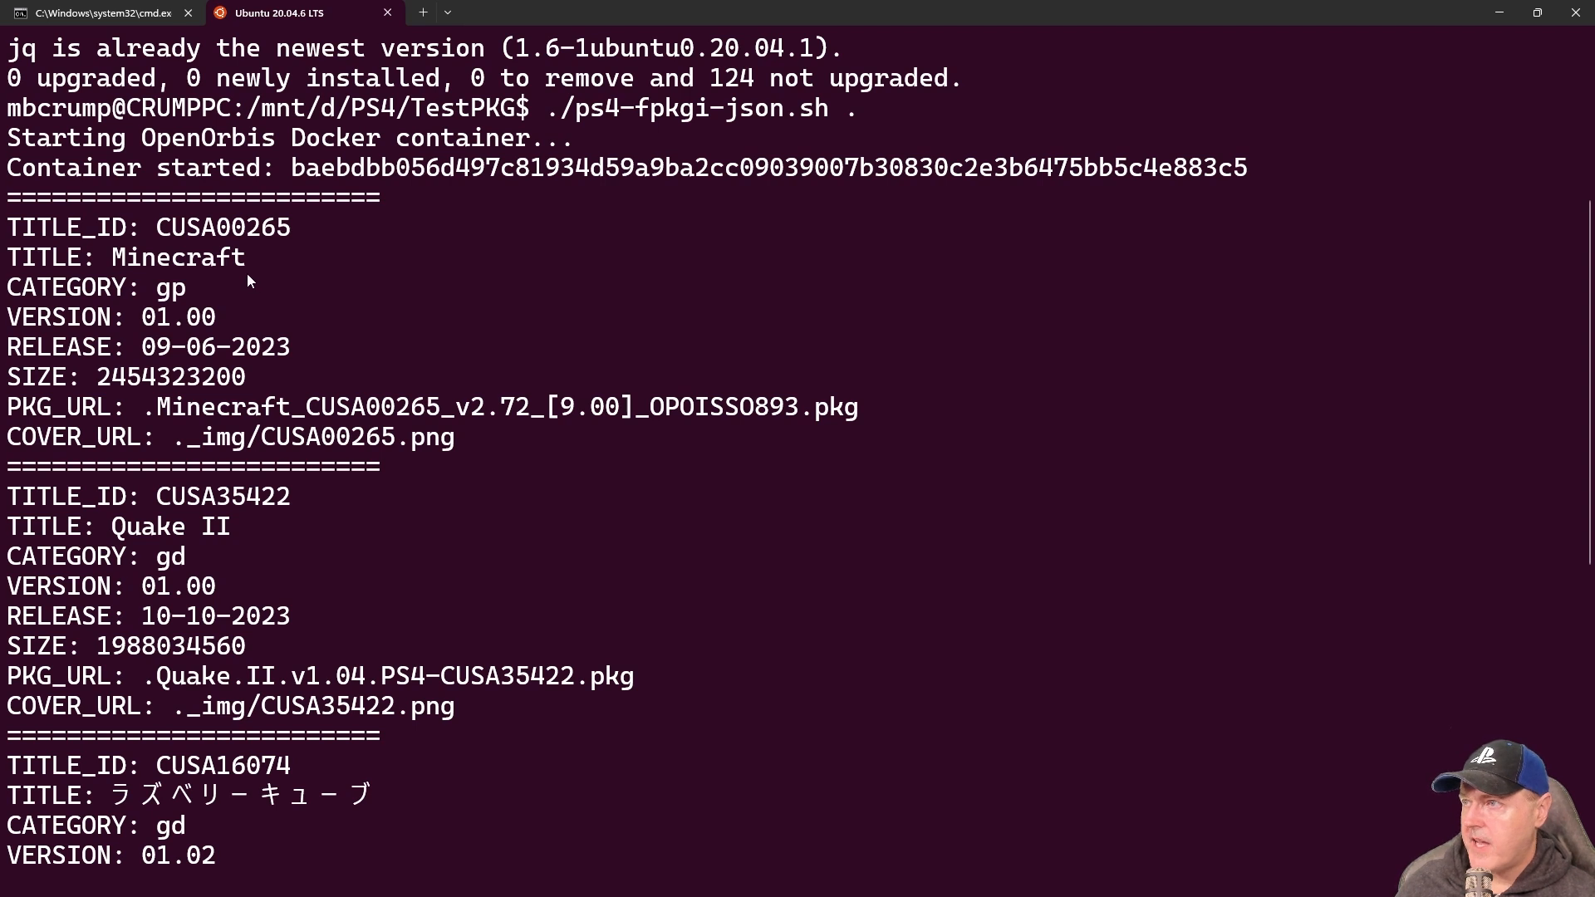
pyautogui.moveTo(201, 264)
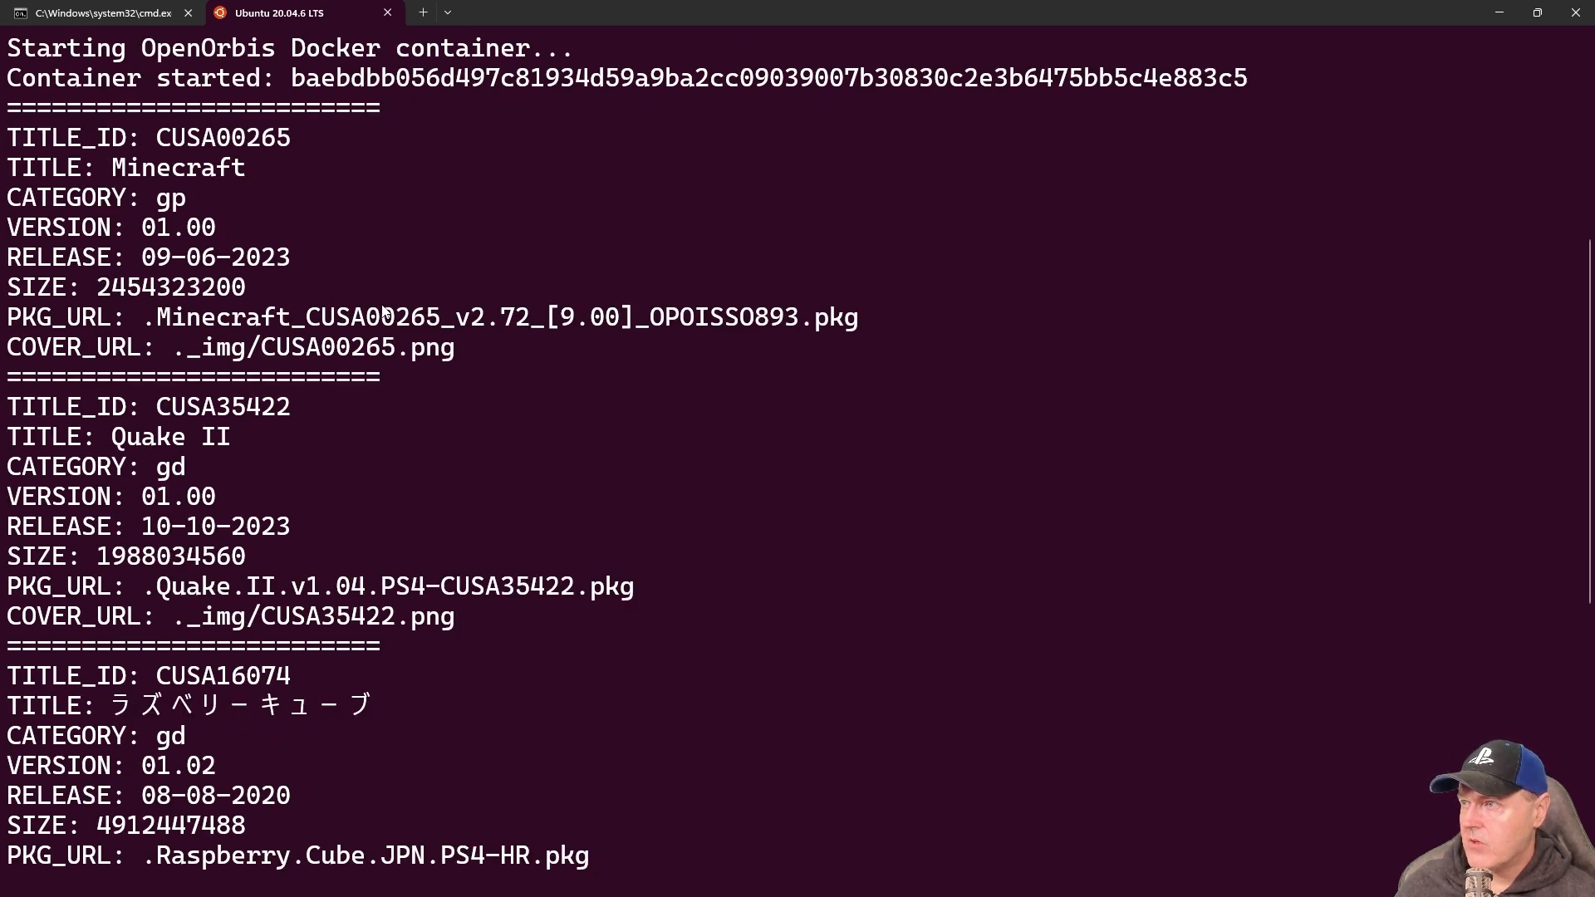
pyautogui.scroll(-3)
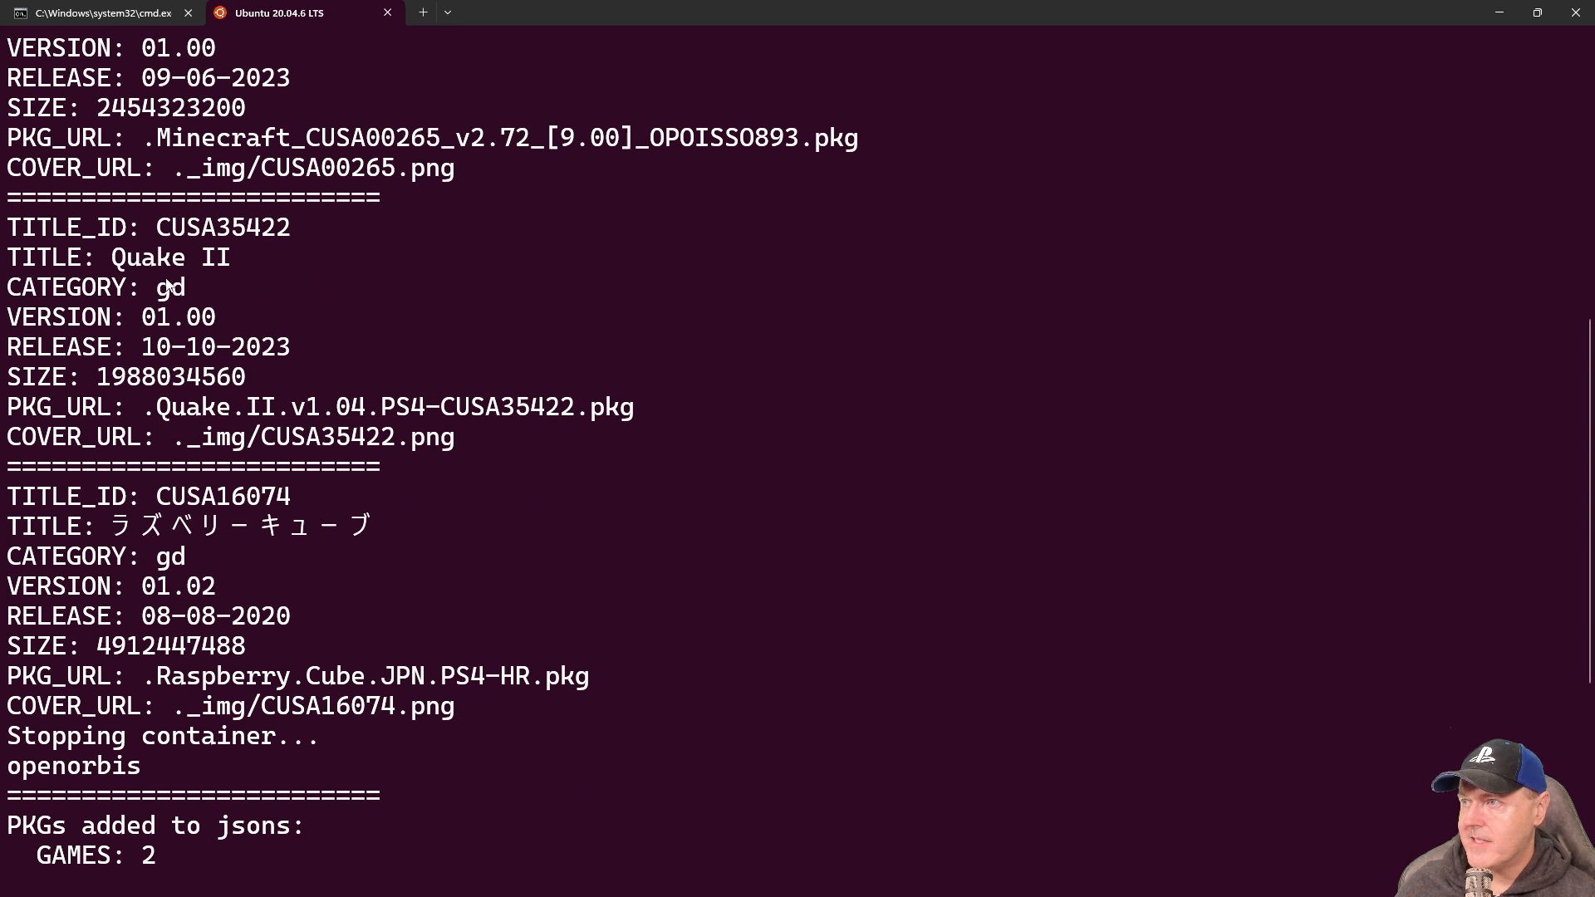
pyautogui.moveTo(226, 272)
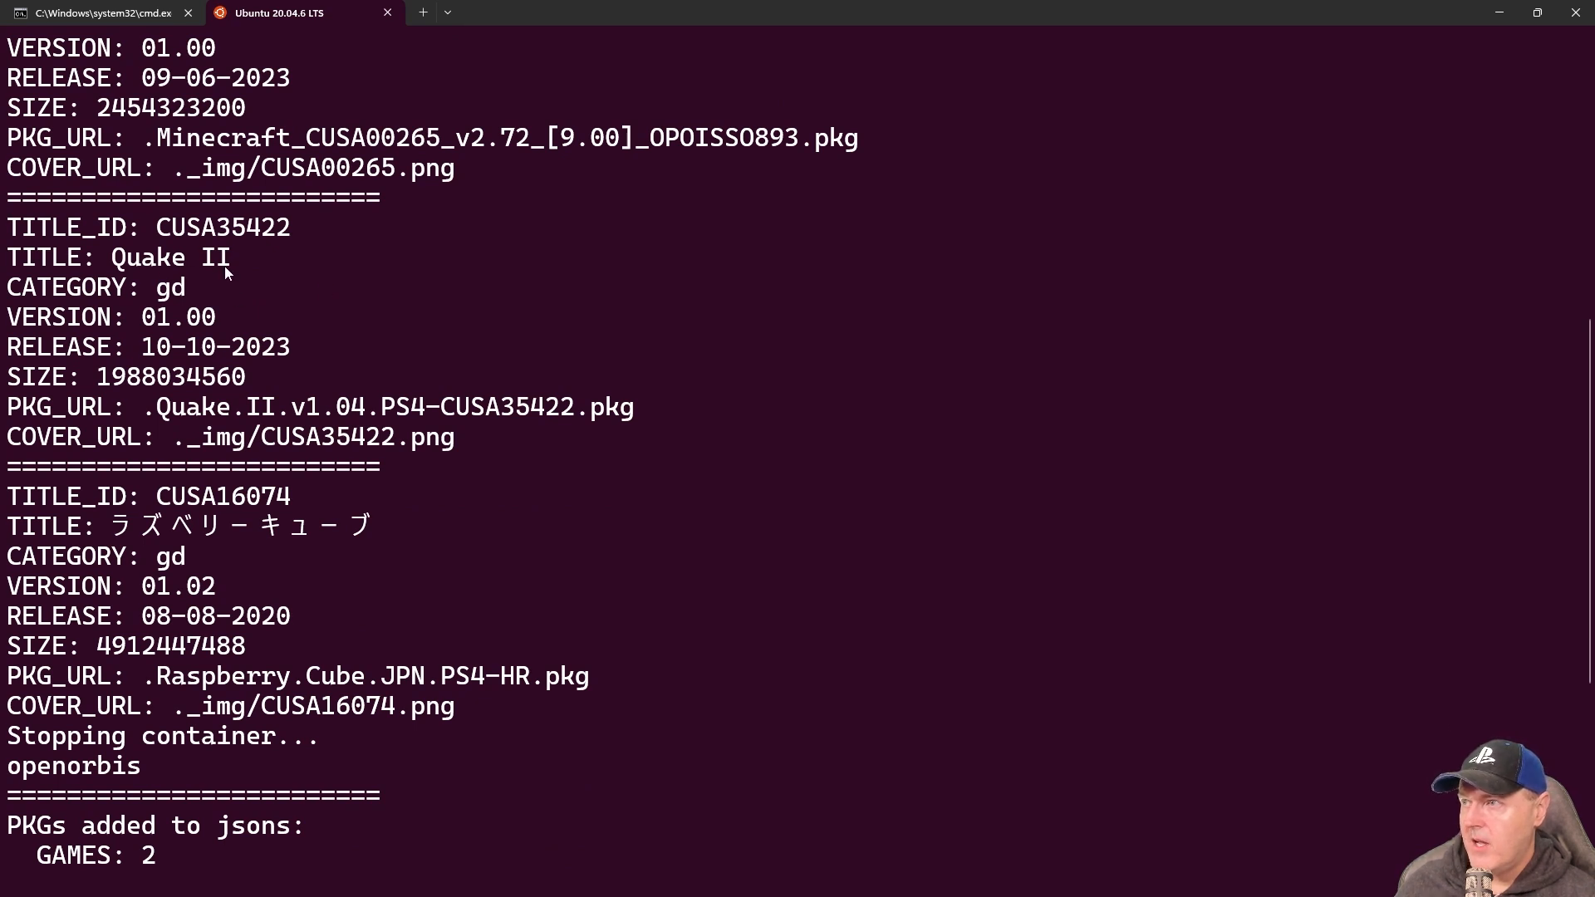
pyautogui.moveTo(257, 244)
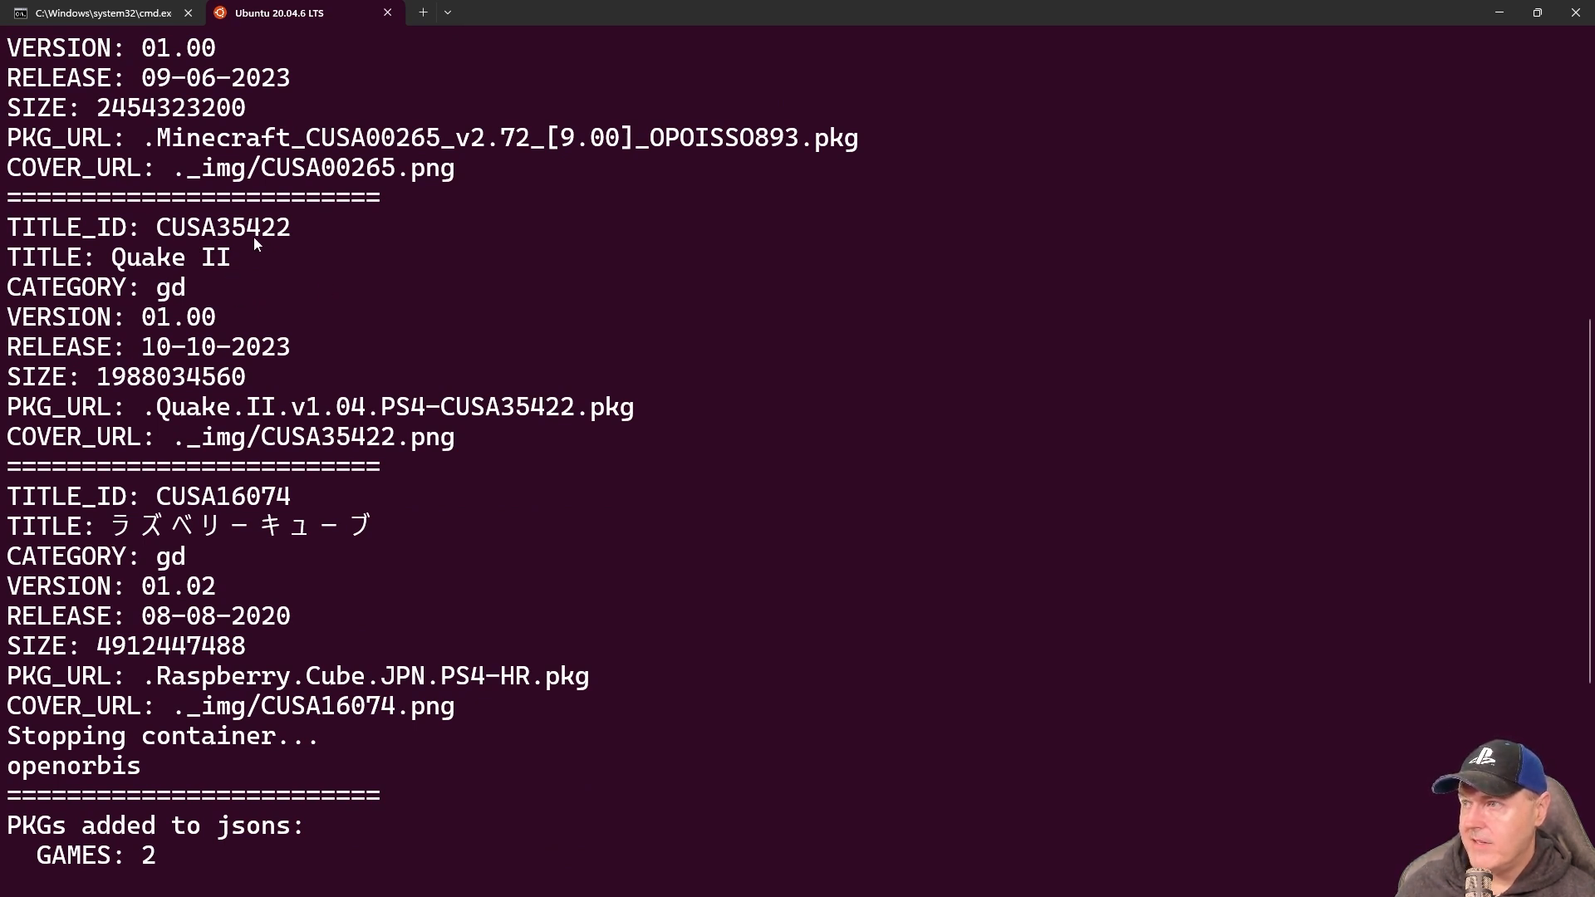
pyautogui.moveTo(540, 422)
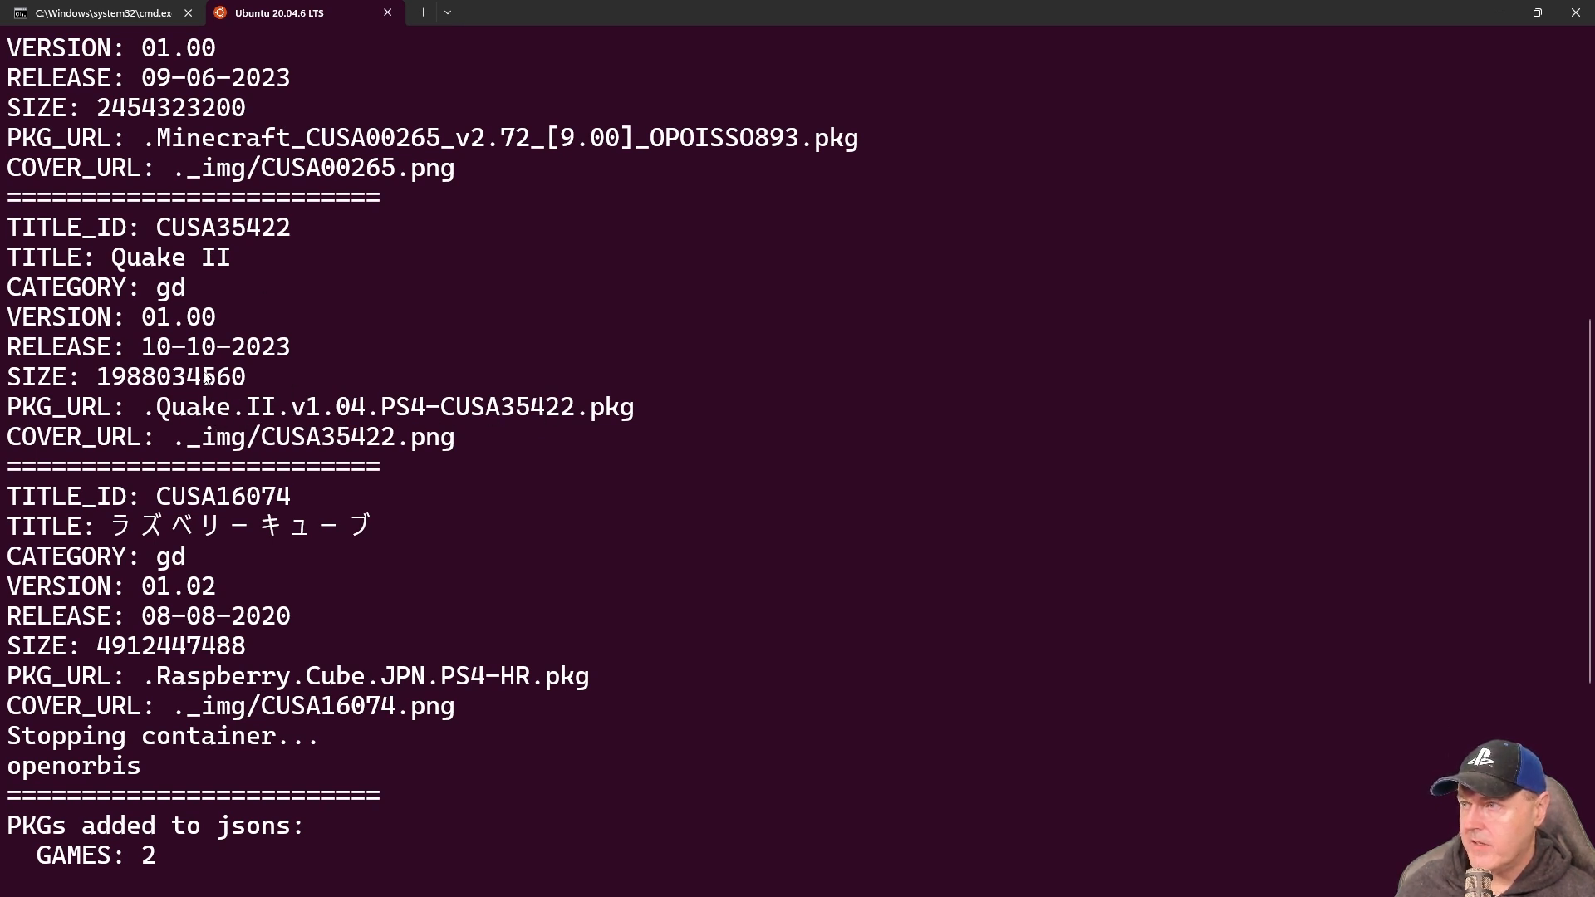
pyautogui.moveTo(229, 416)
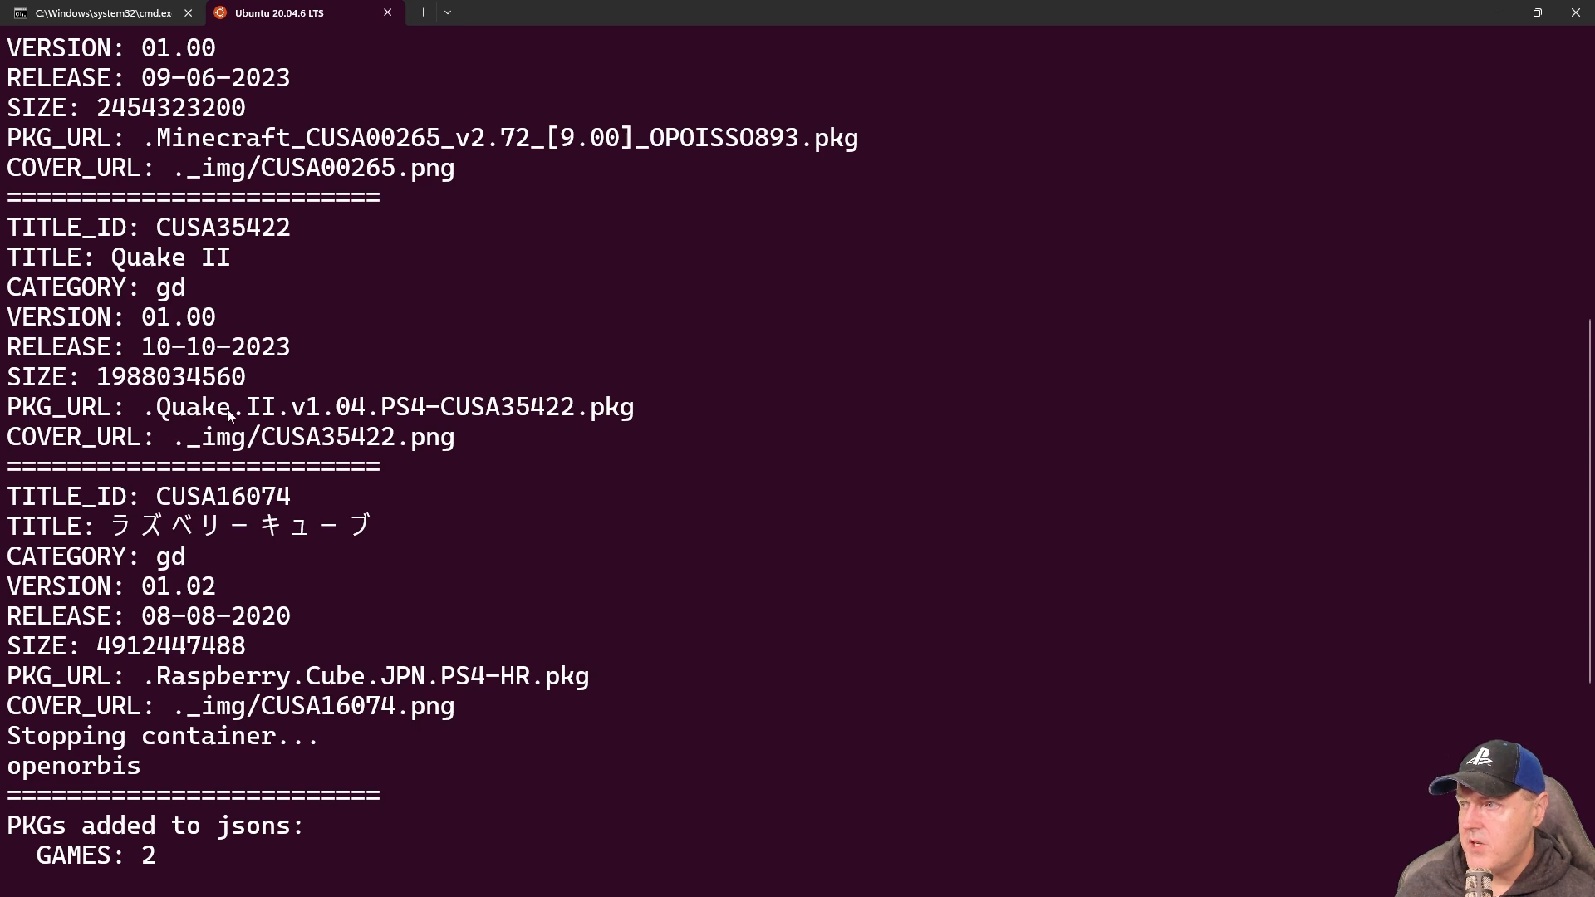
pyautogui.scroll(-3)
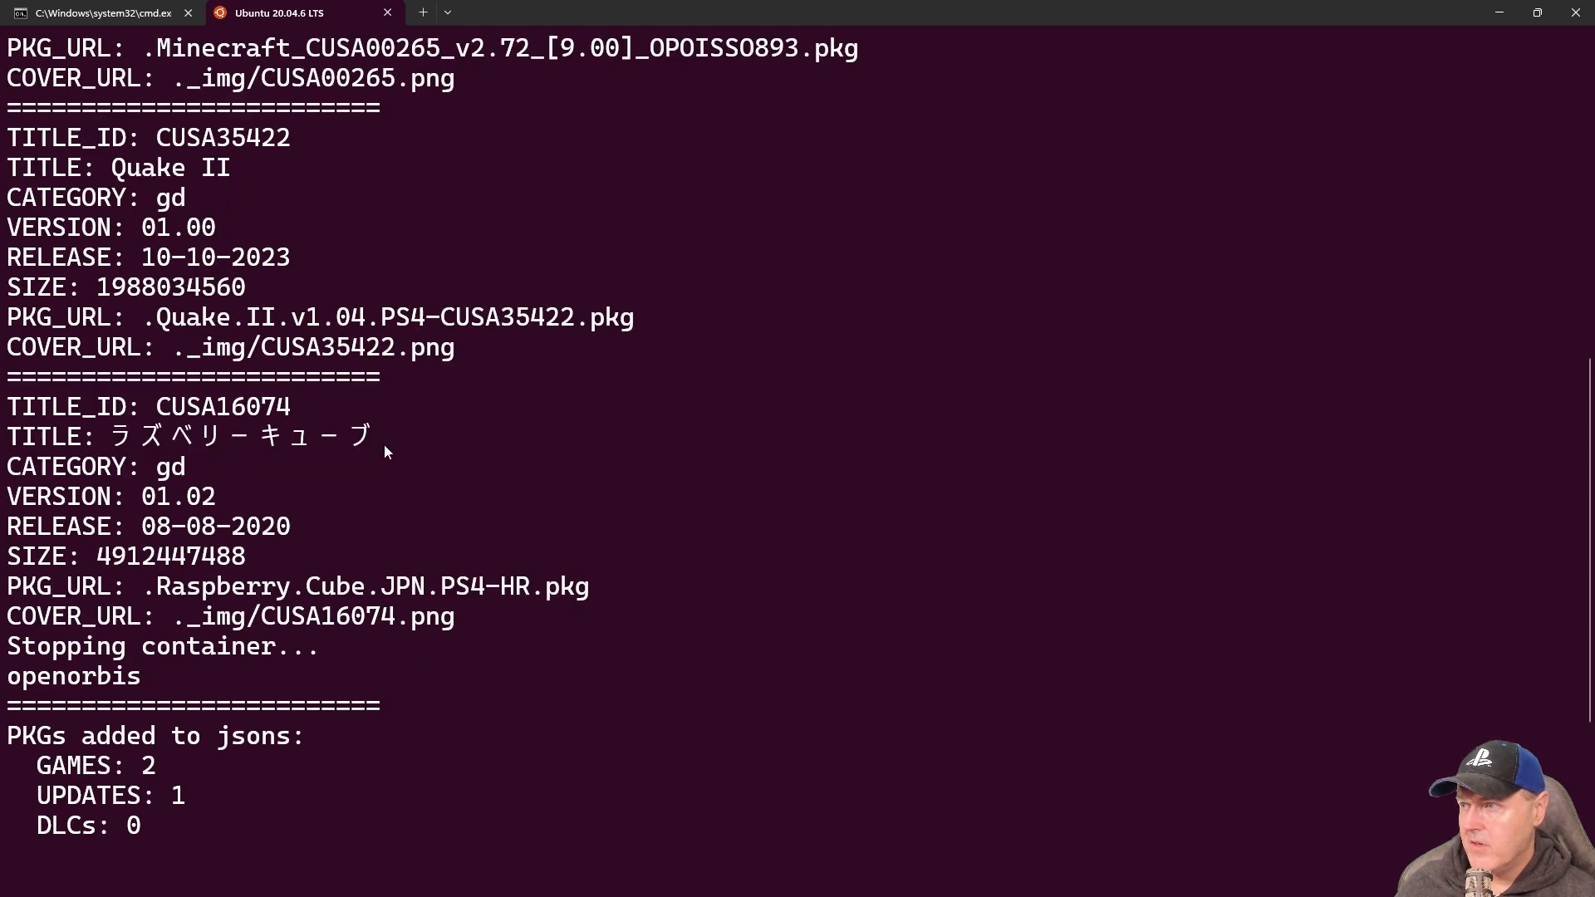
pyautogui.scroll(-3)
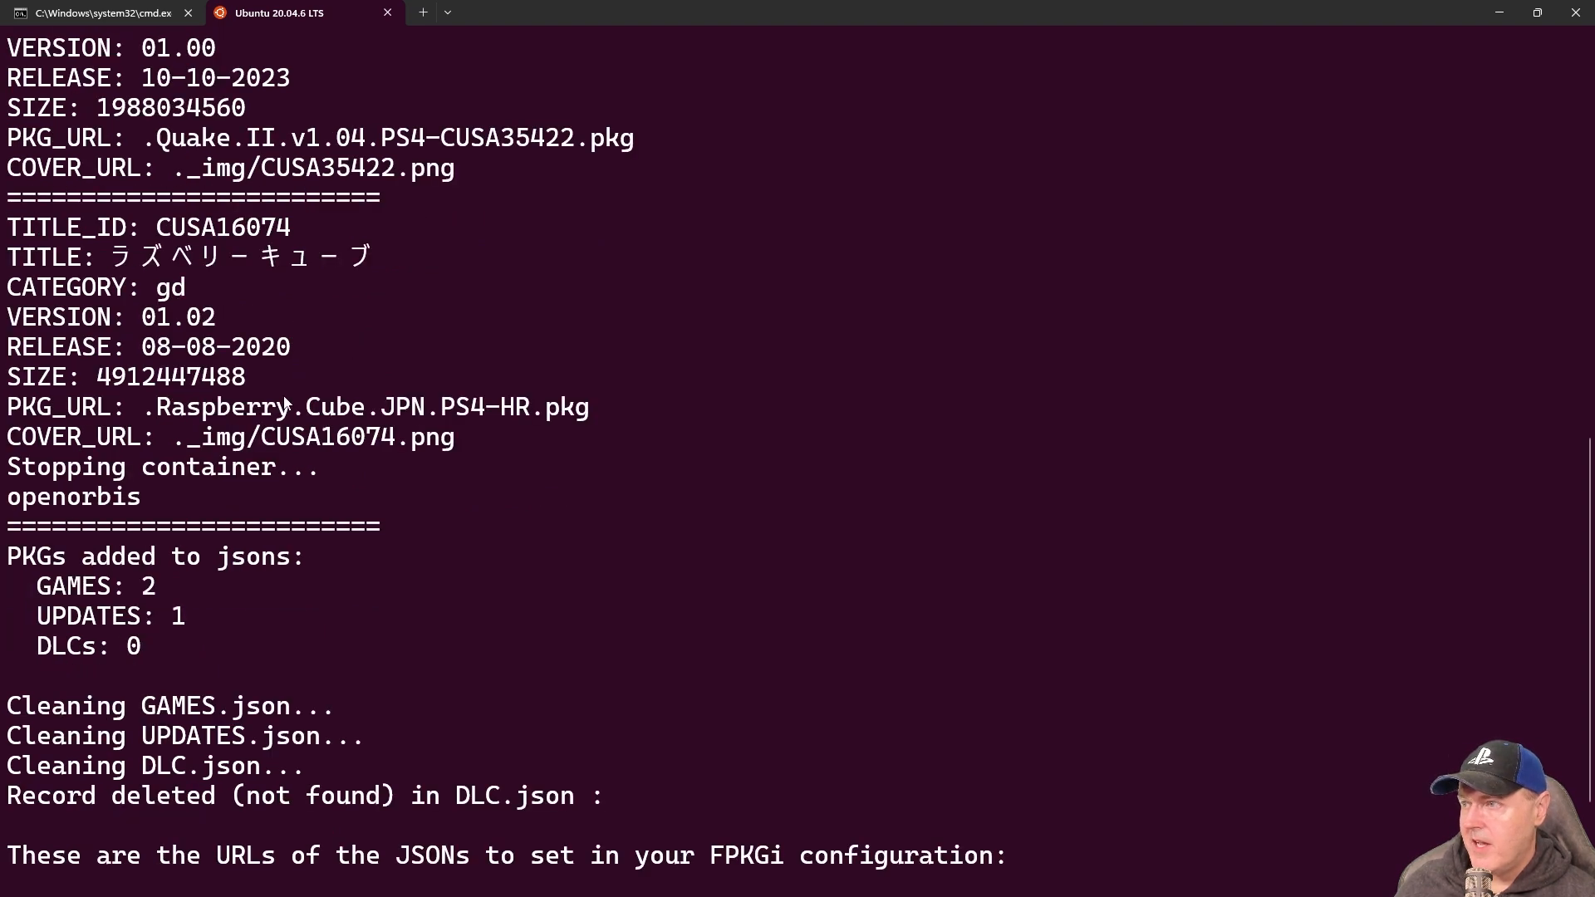
pyautogui.moveTo(289, 475)
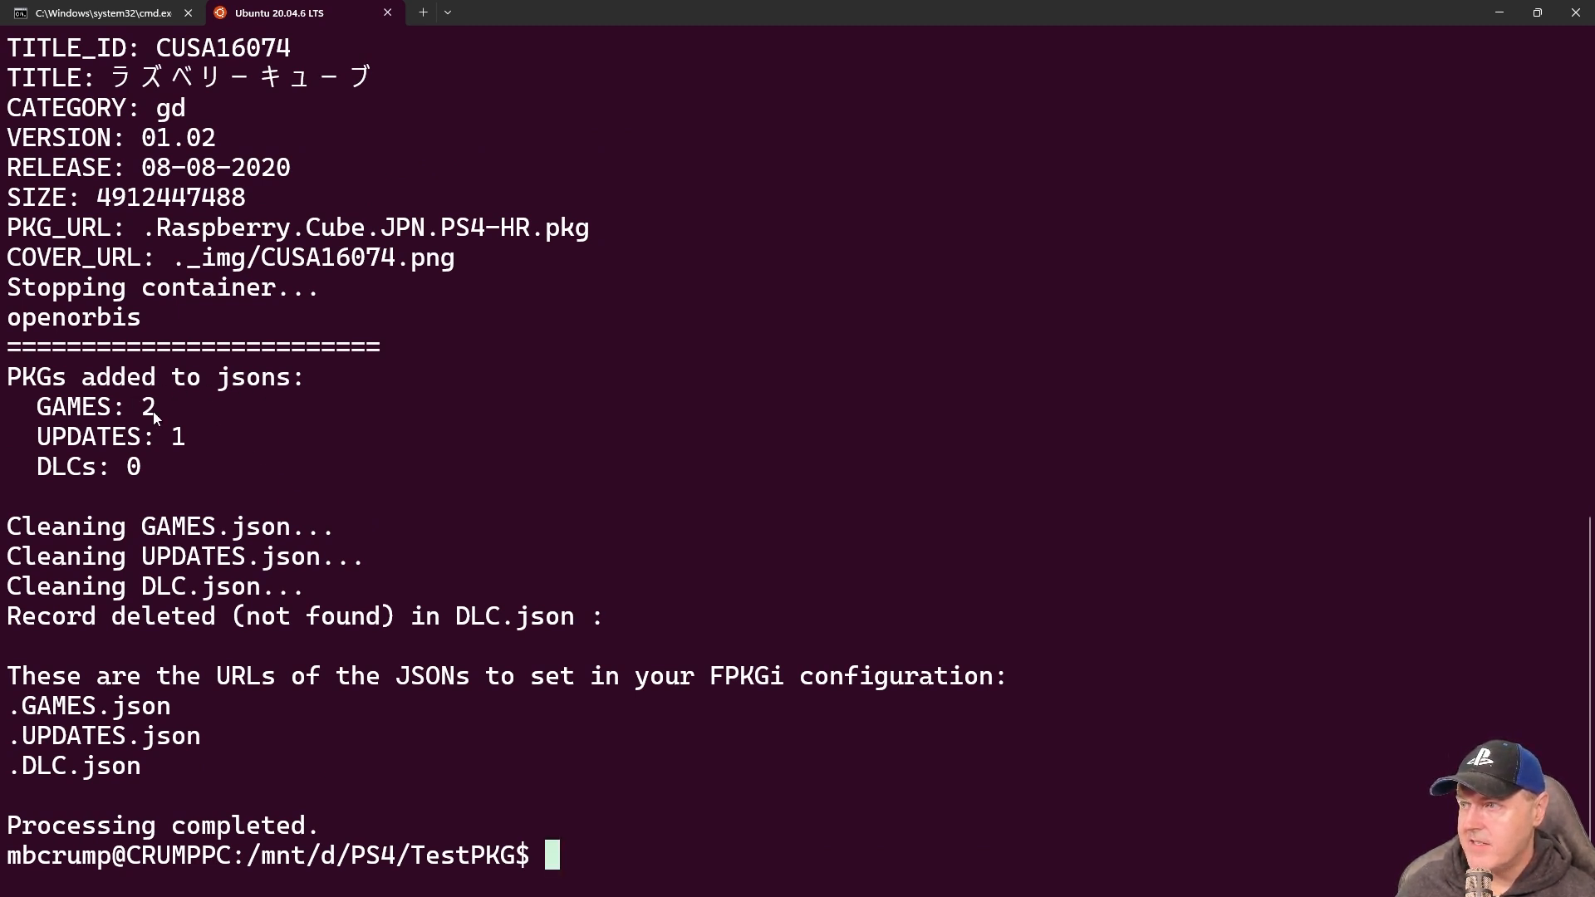
pyautogui.moveTo(151, 478)
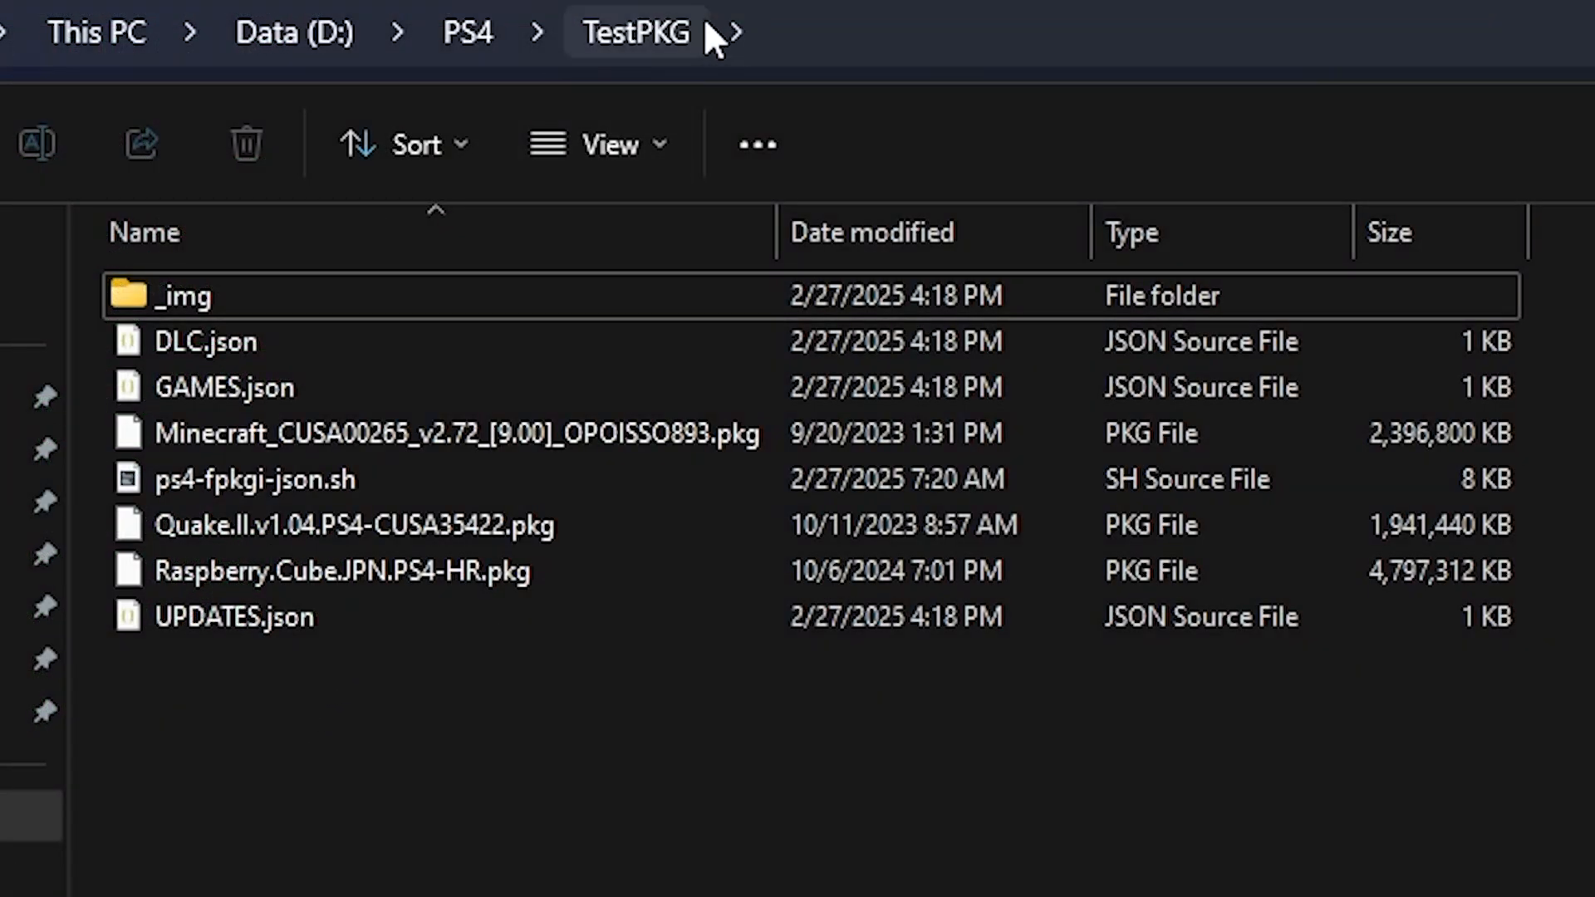
# - View the CUSA16074 cover in _img, then open the three JSON files in VS Code
pyautogui.doubleClick(178, 295)
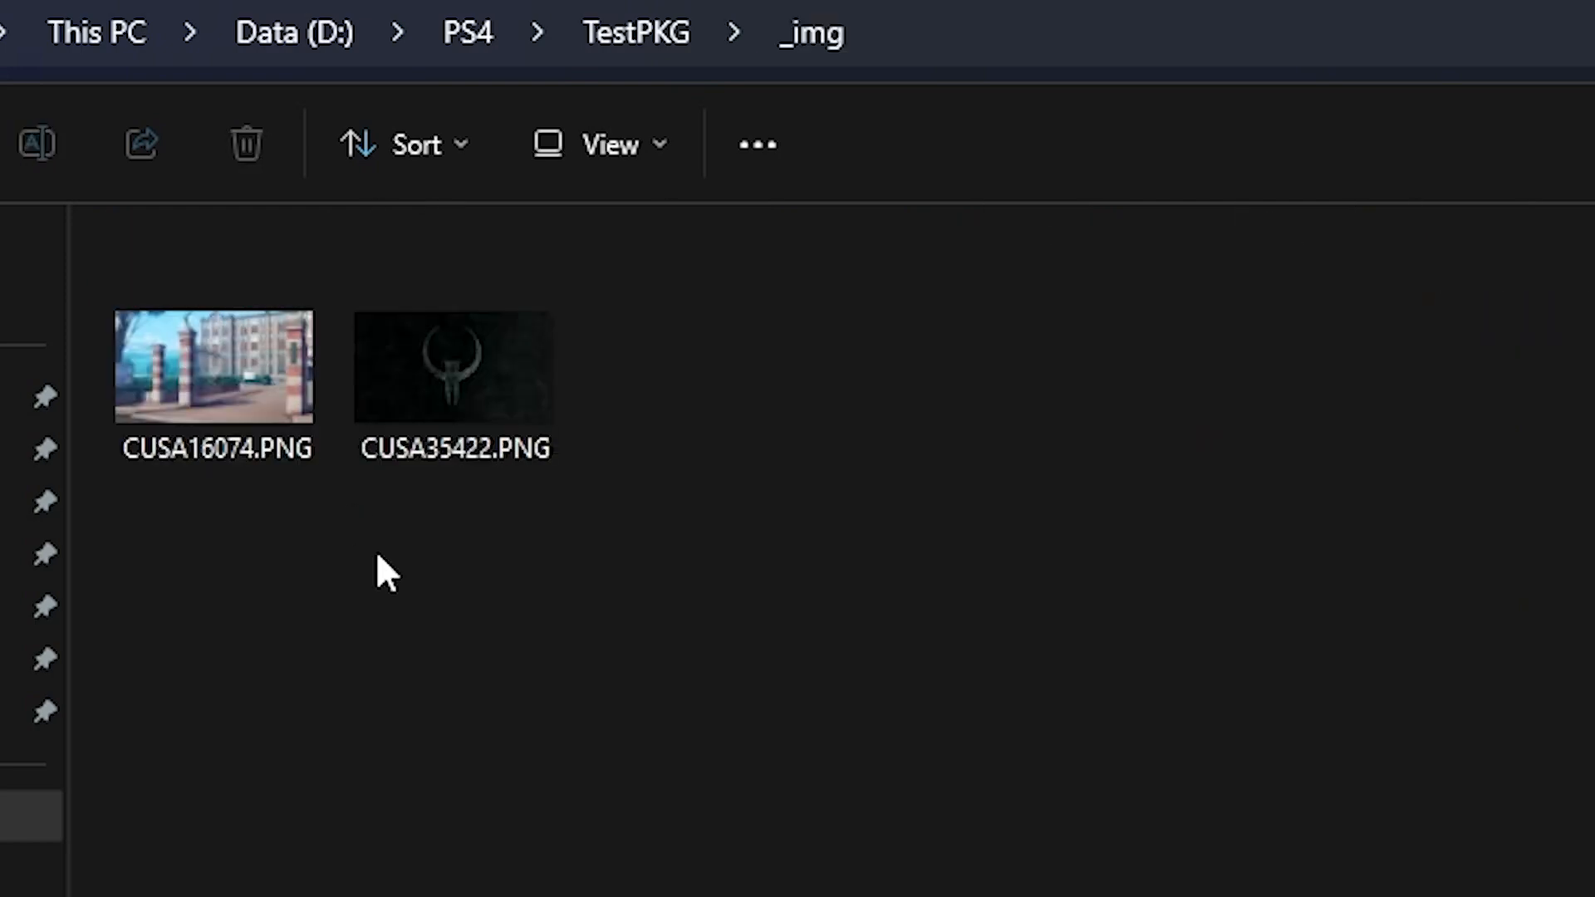
pyautogui.click(216, 367)
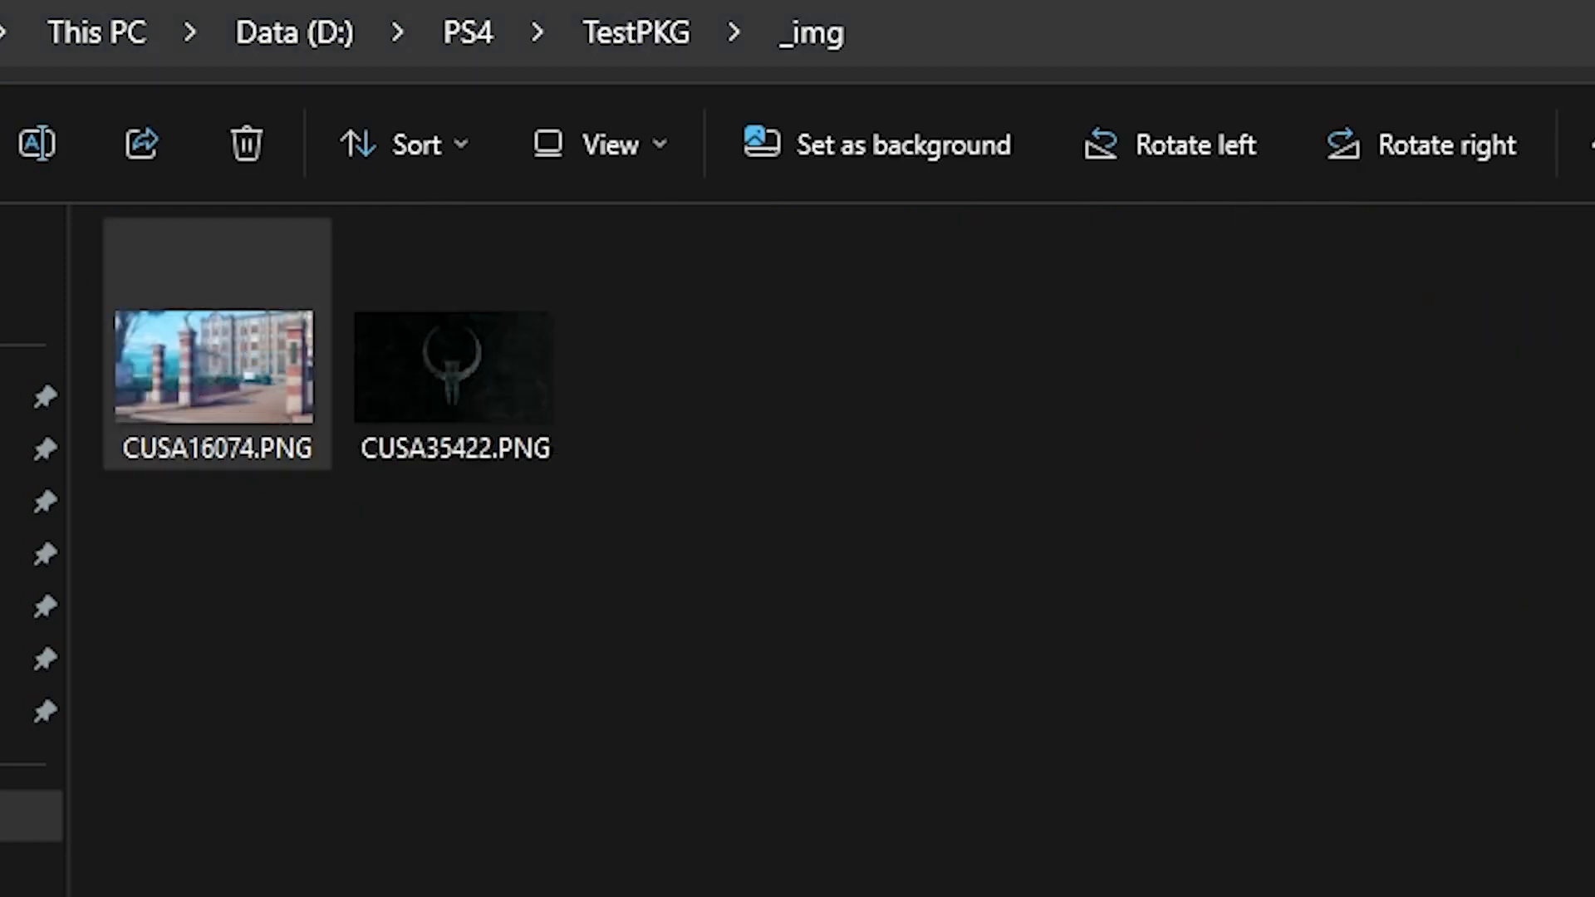
pyautogui.doubleClick(214, 377)
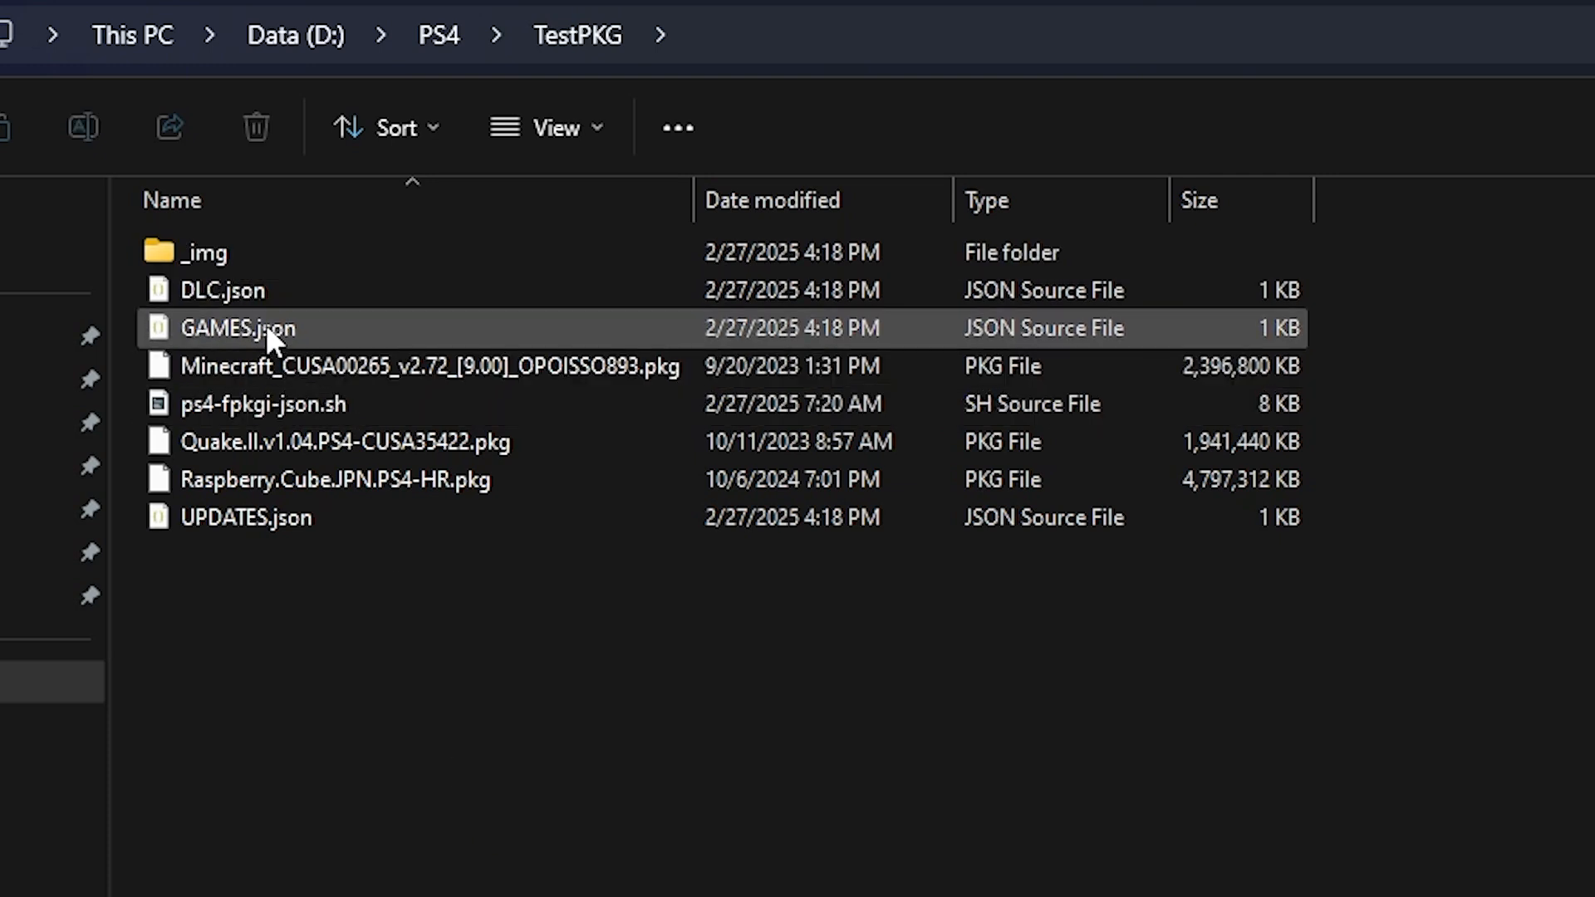
pyautogui.click(246, 517)
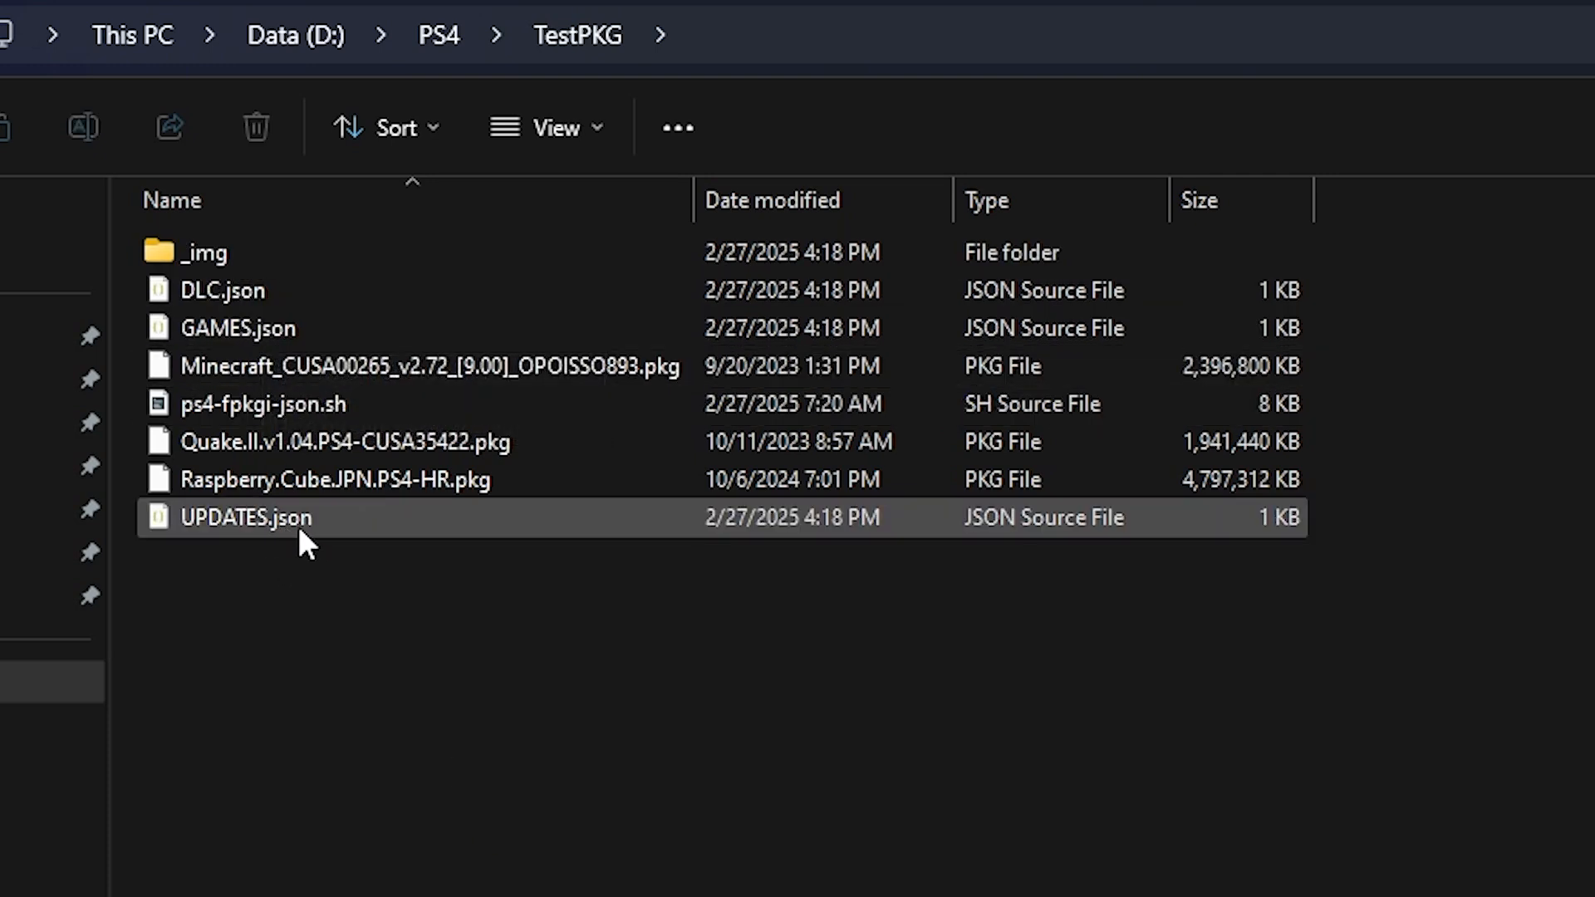
pyautogui.doubleClick(246, 517)
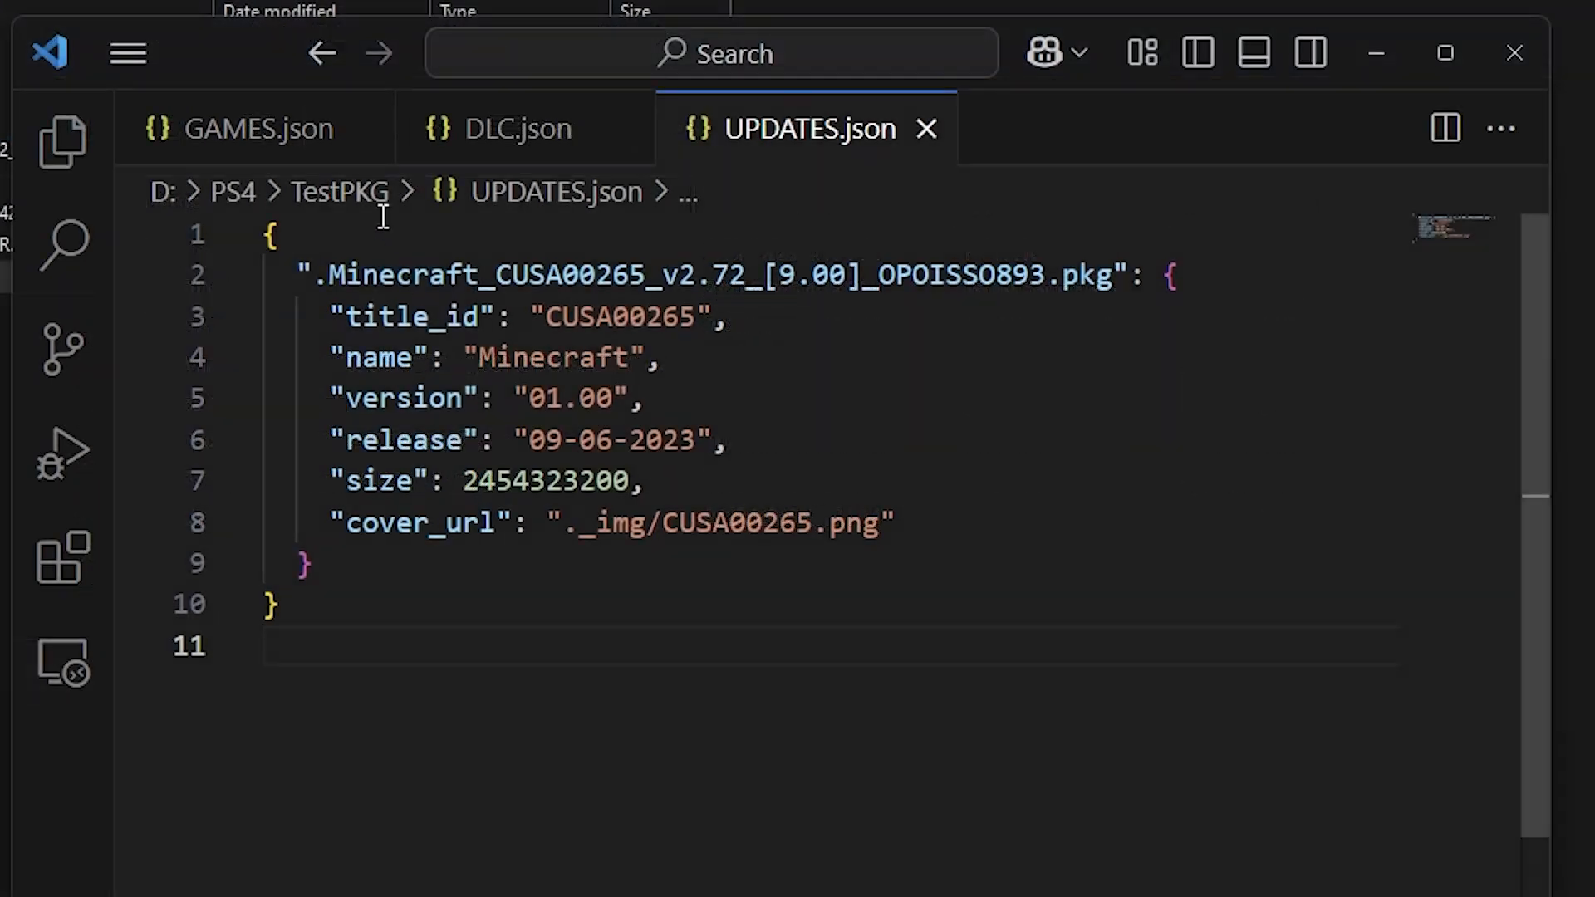
pyautogui.moveTo(747, 153)
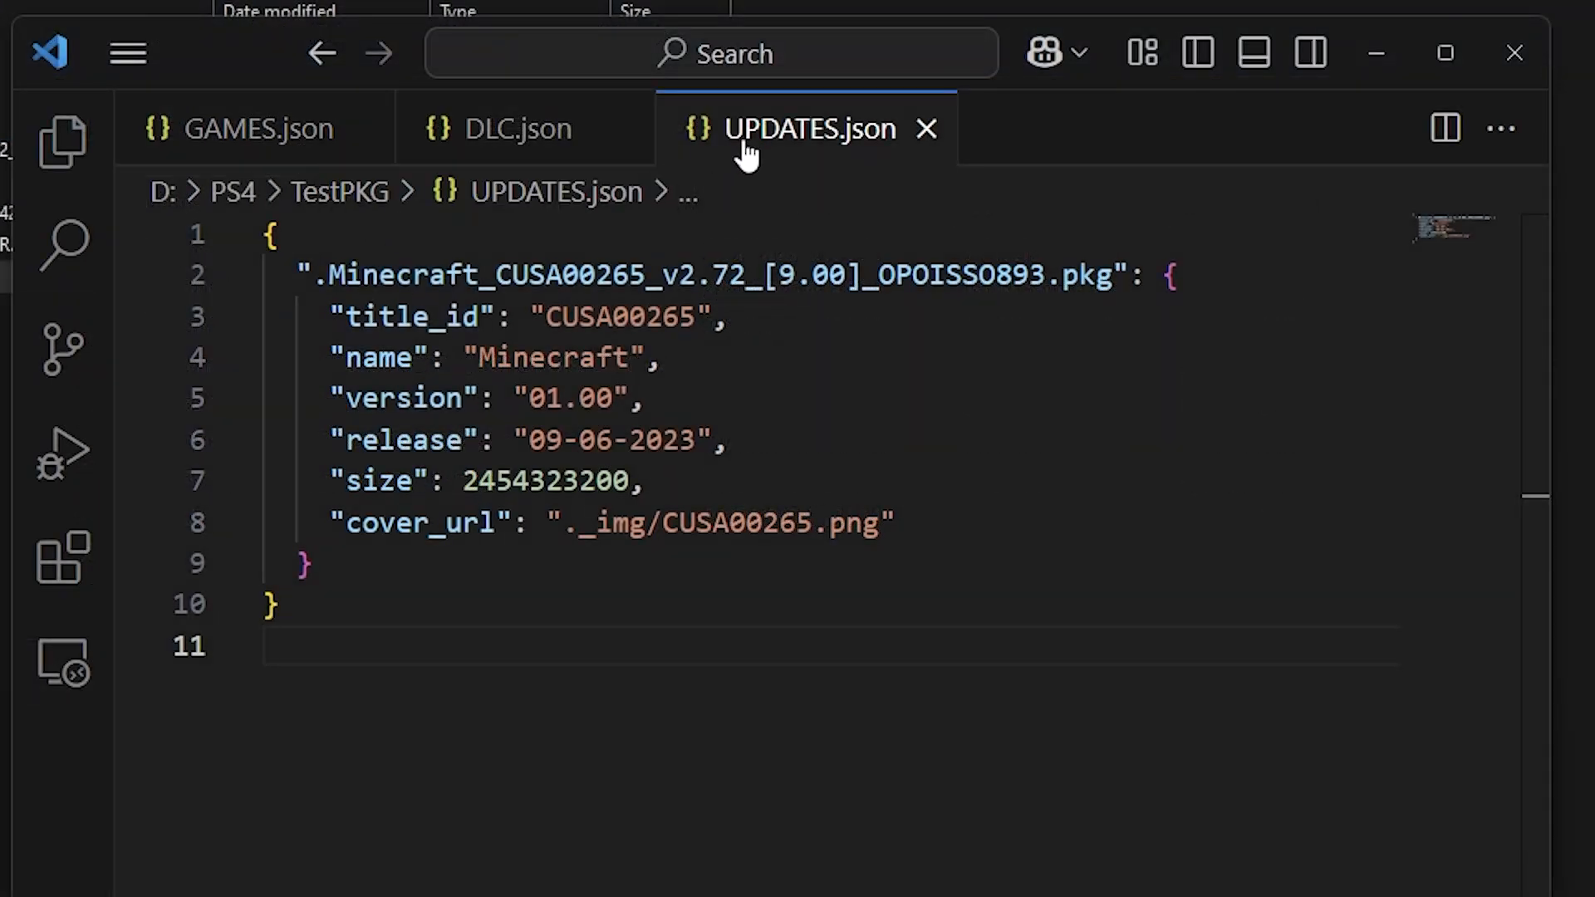
# - Review GAMES.json, the empty DLC.json, and the Minecraft entry in UPDATES.json
pyautogui.click(259, 128)
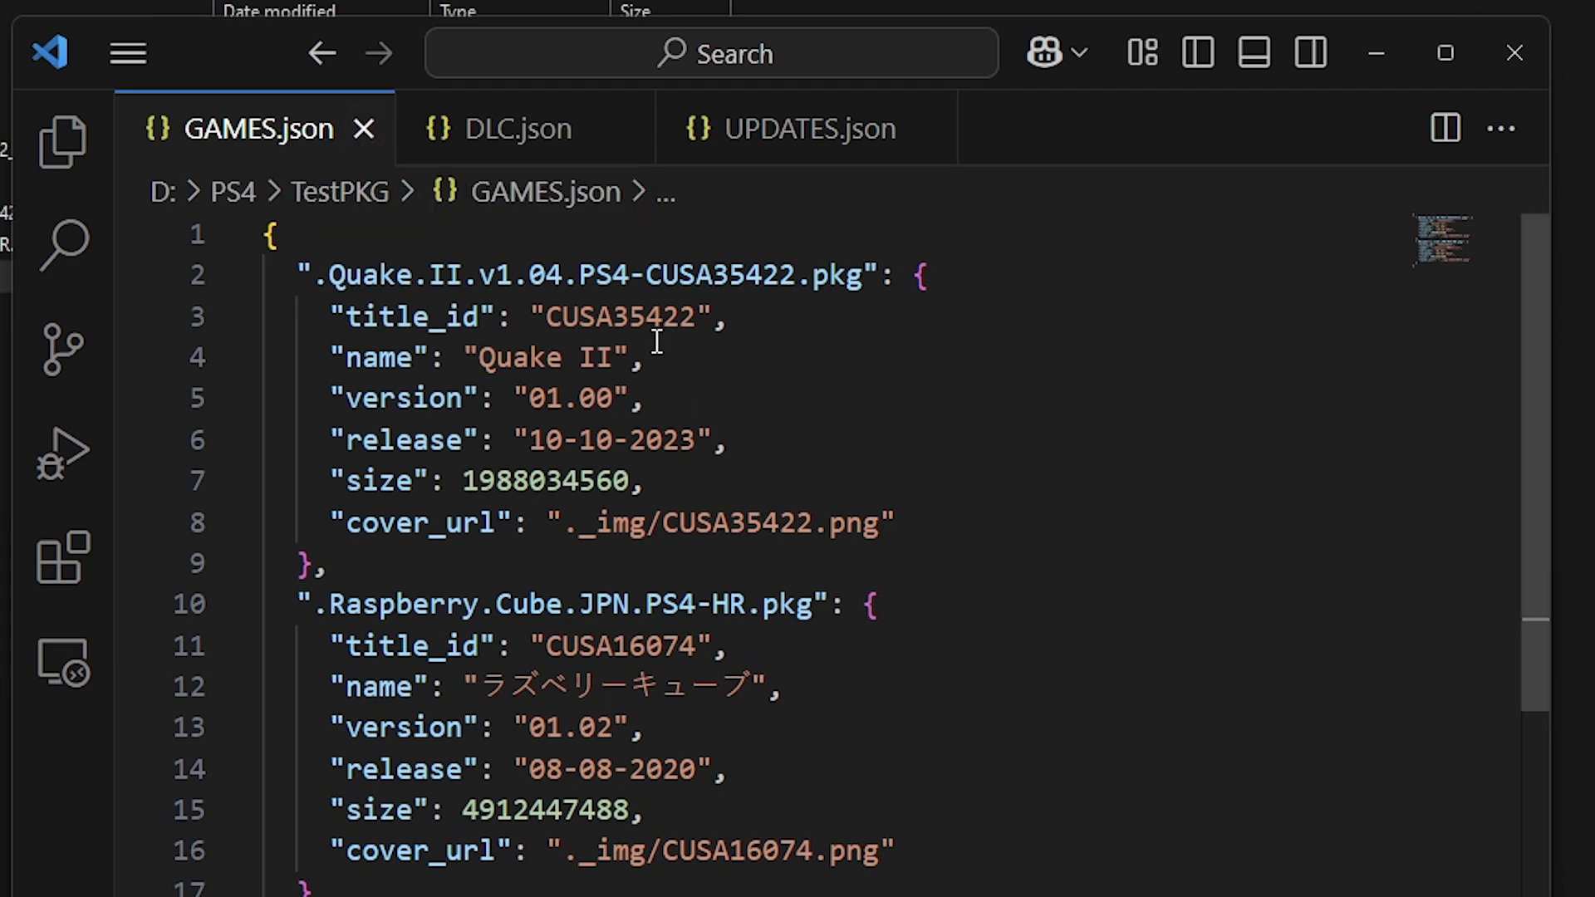
pyautogui.moveTo(639, 557)
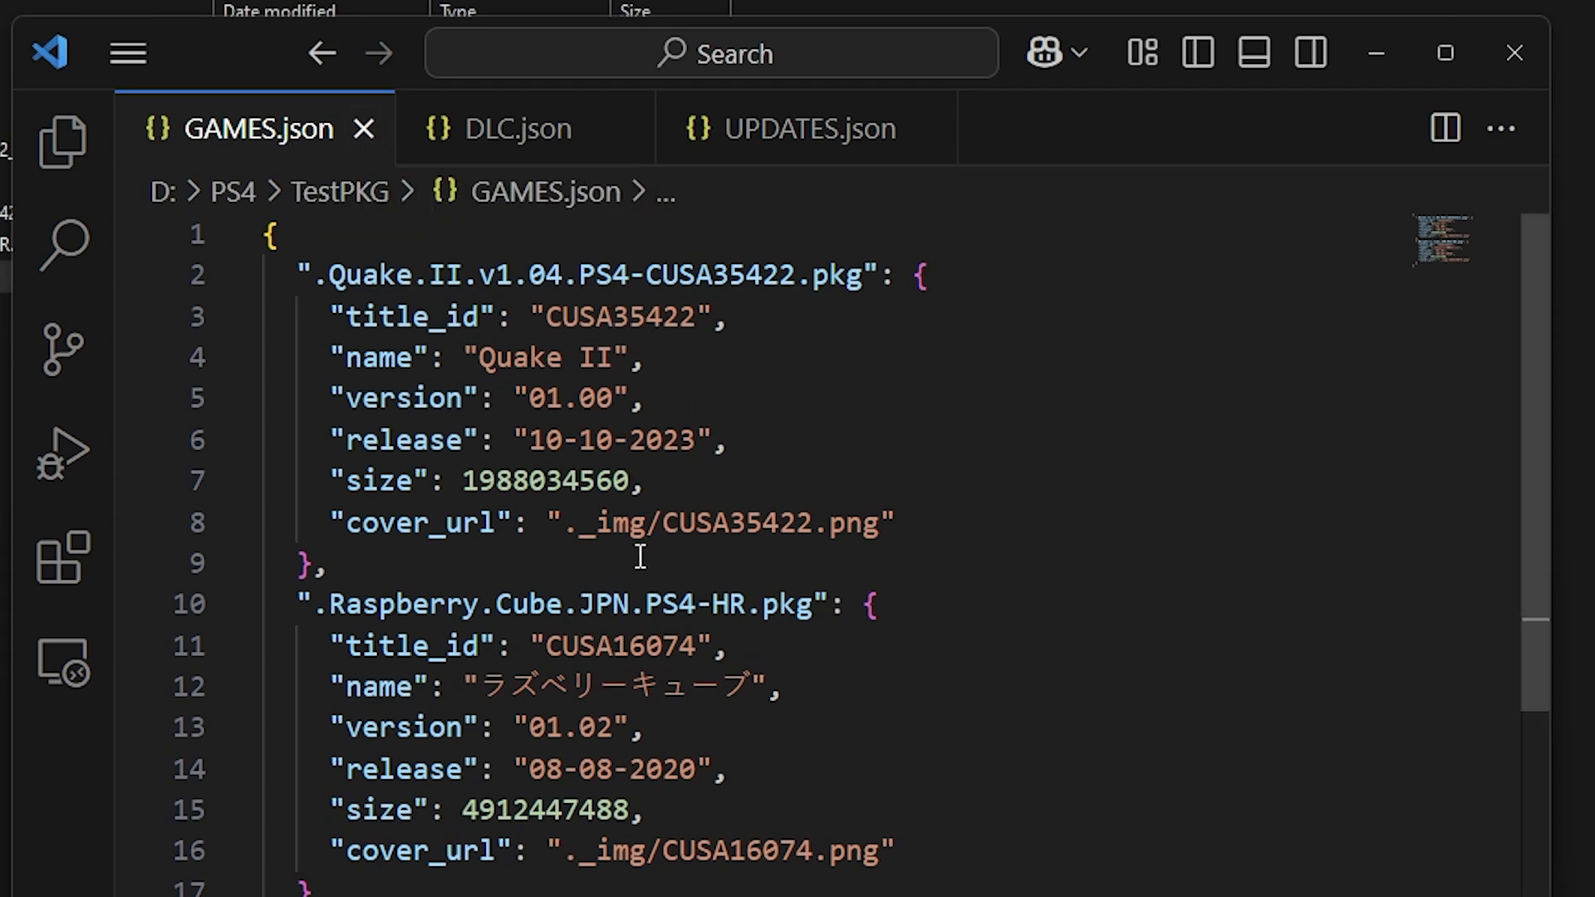
pyautogui.moveTo(886, 716)
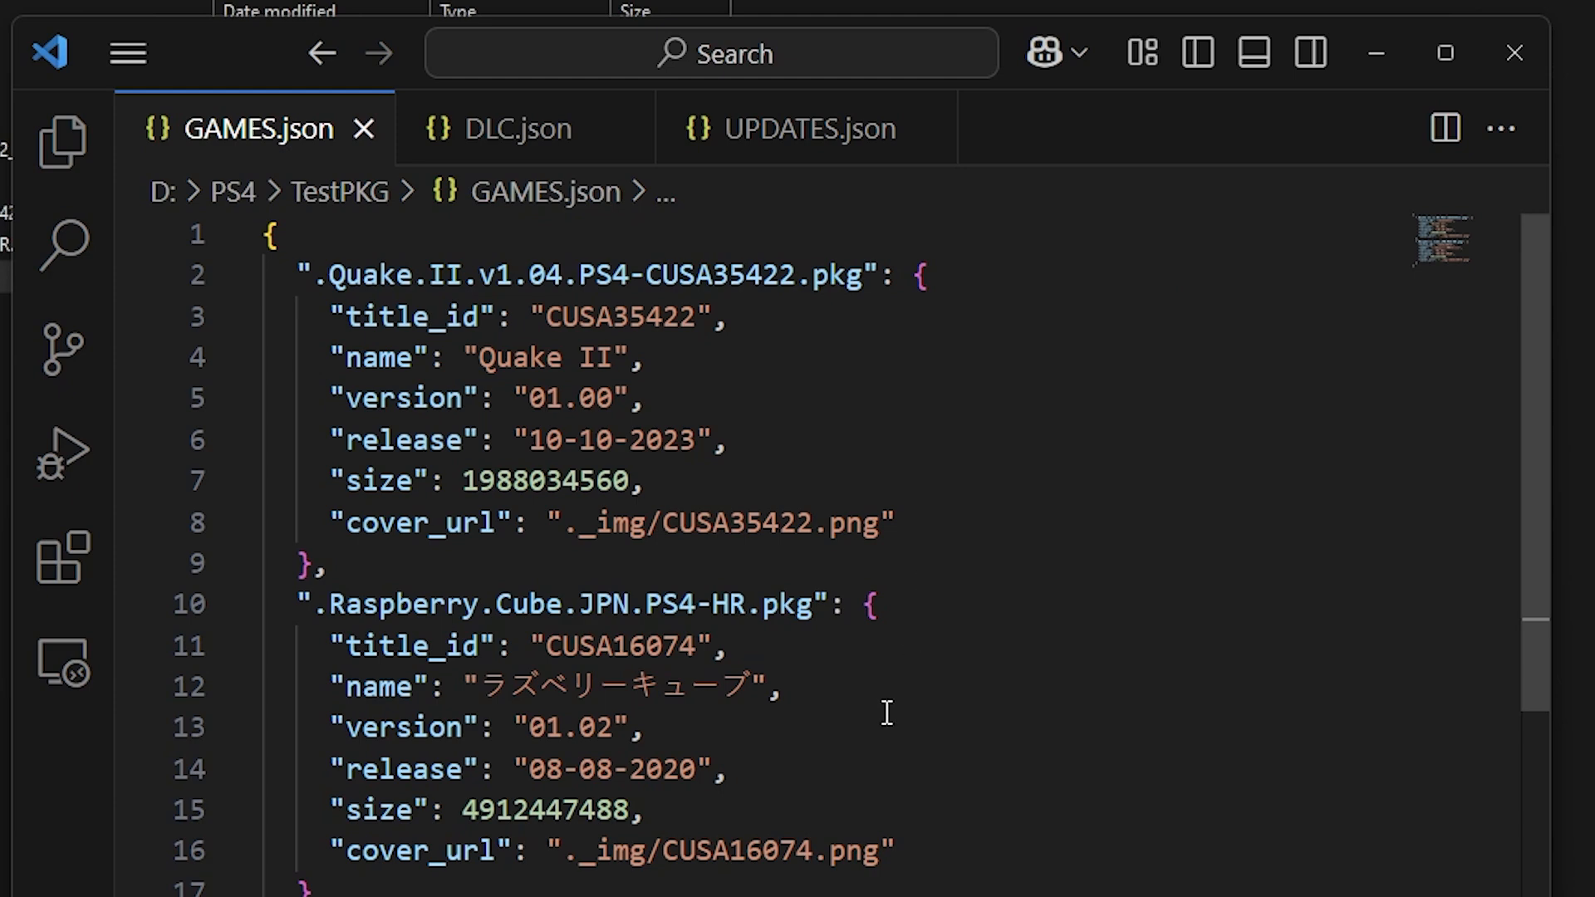
pyautogui.moveTo(438, 644)
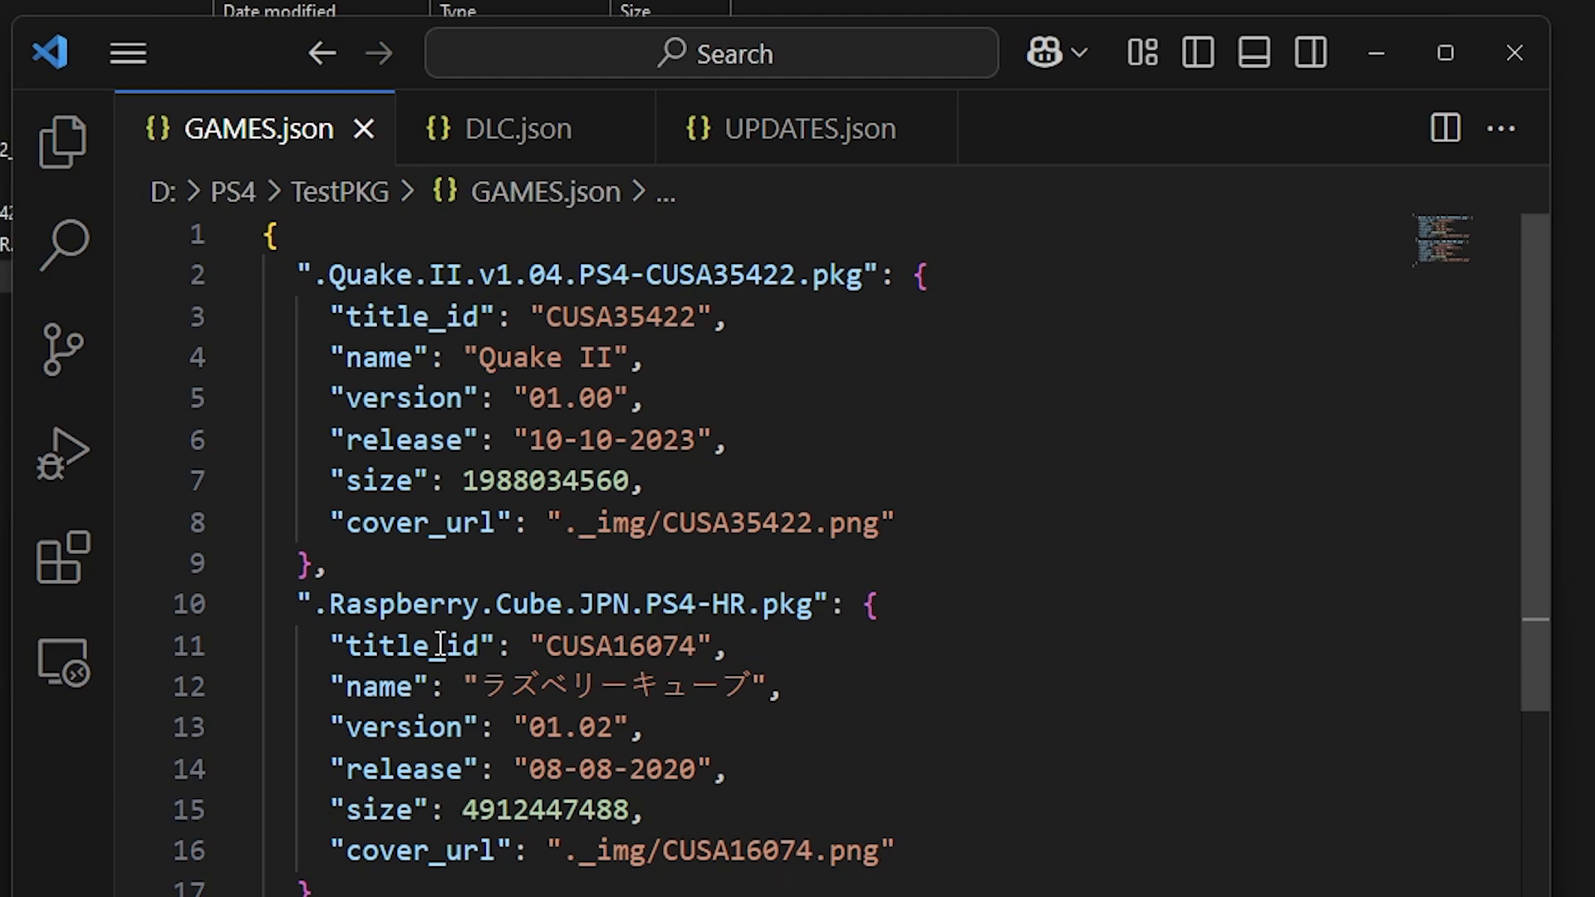
pyautogui.click(499, 128)
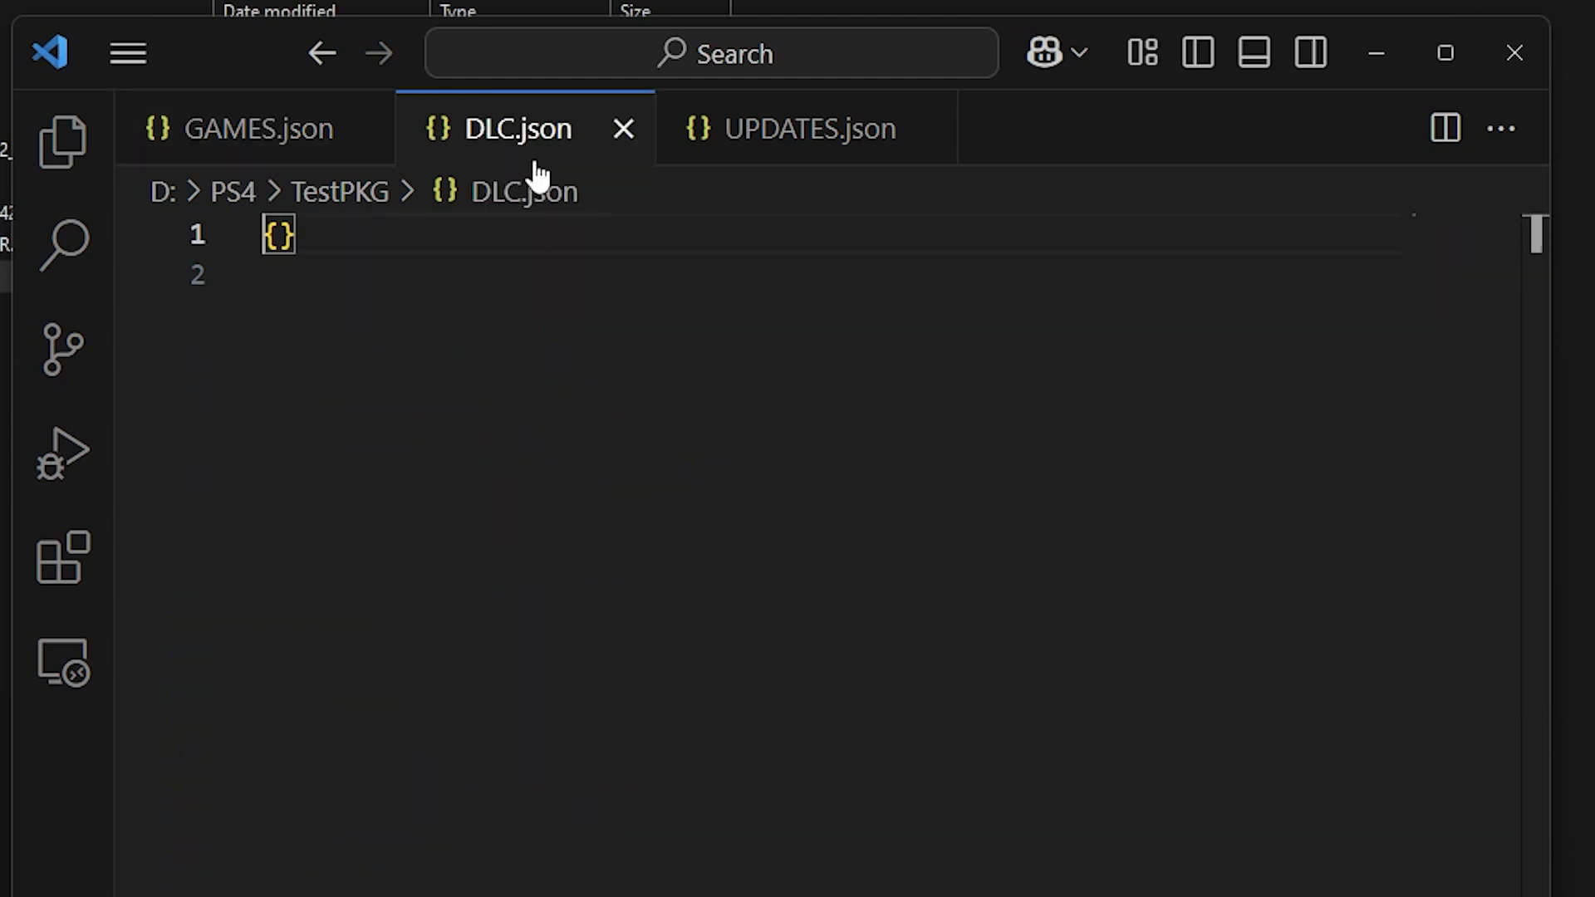
pyautogui.click(809, 128)
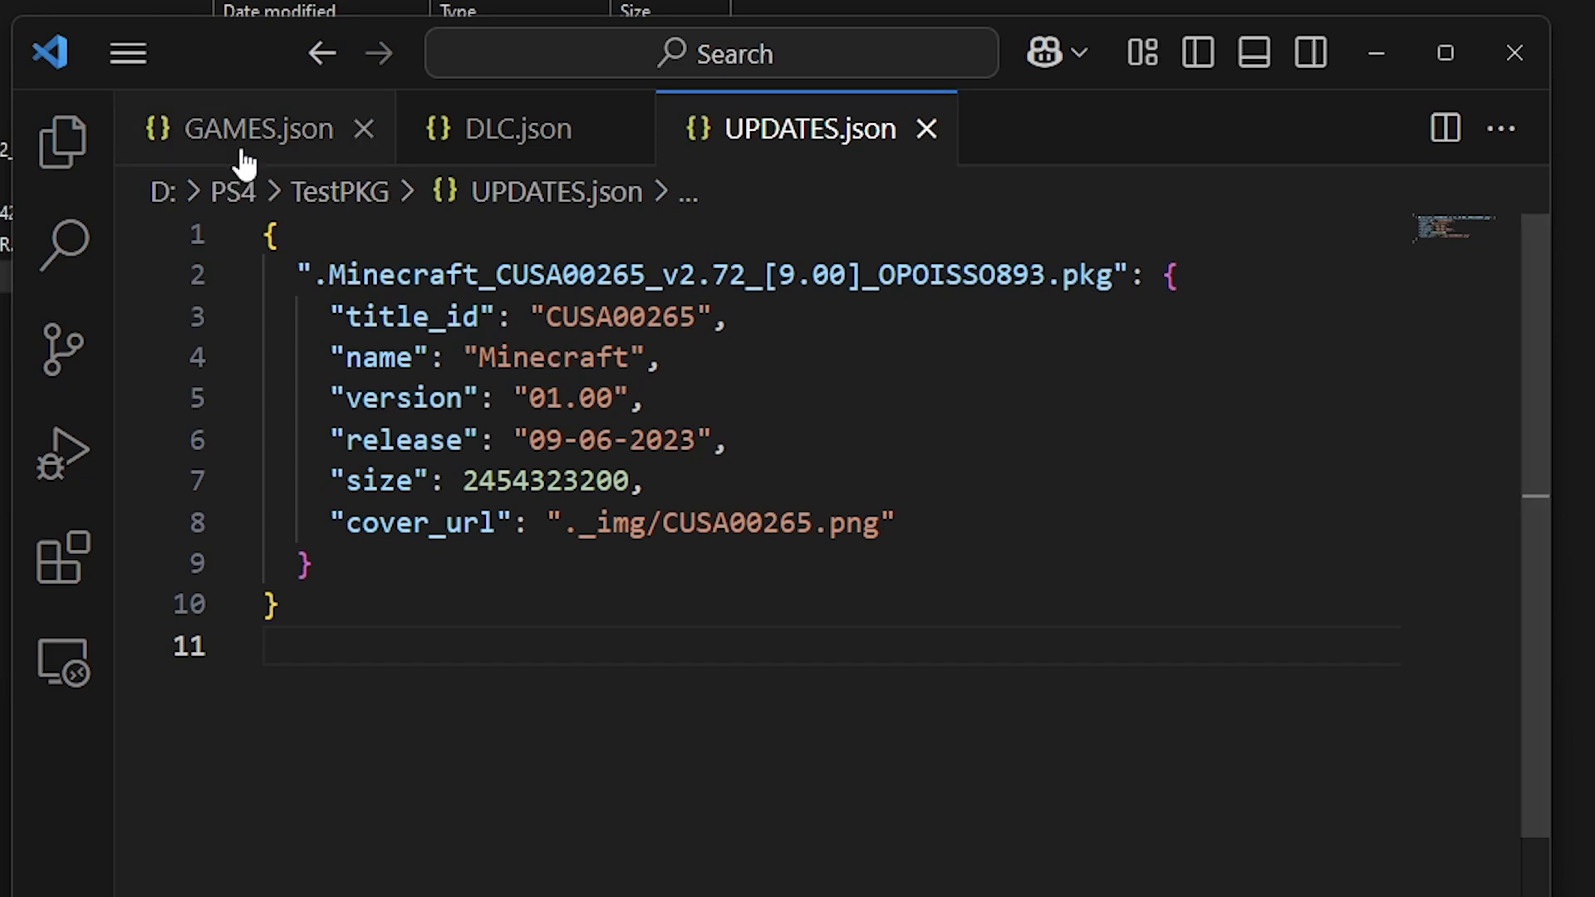
pyautogui.click(249, 128)
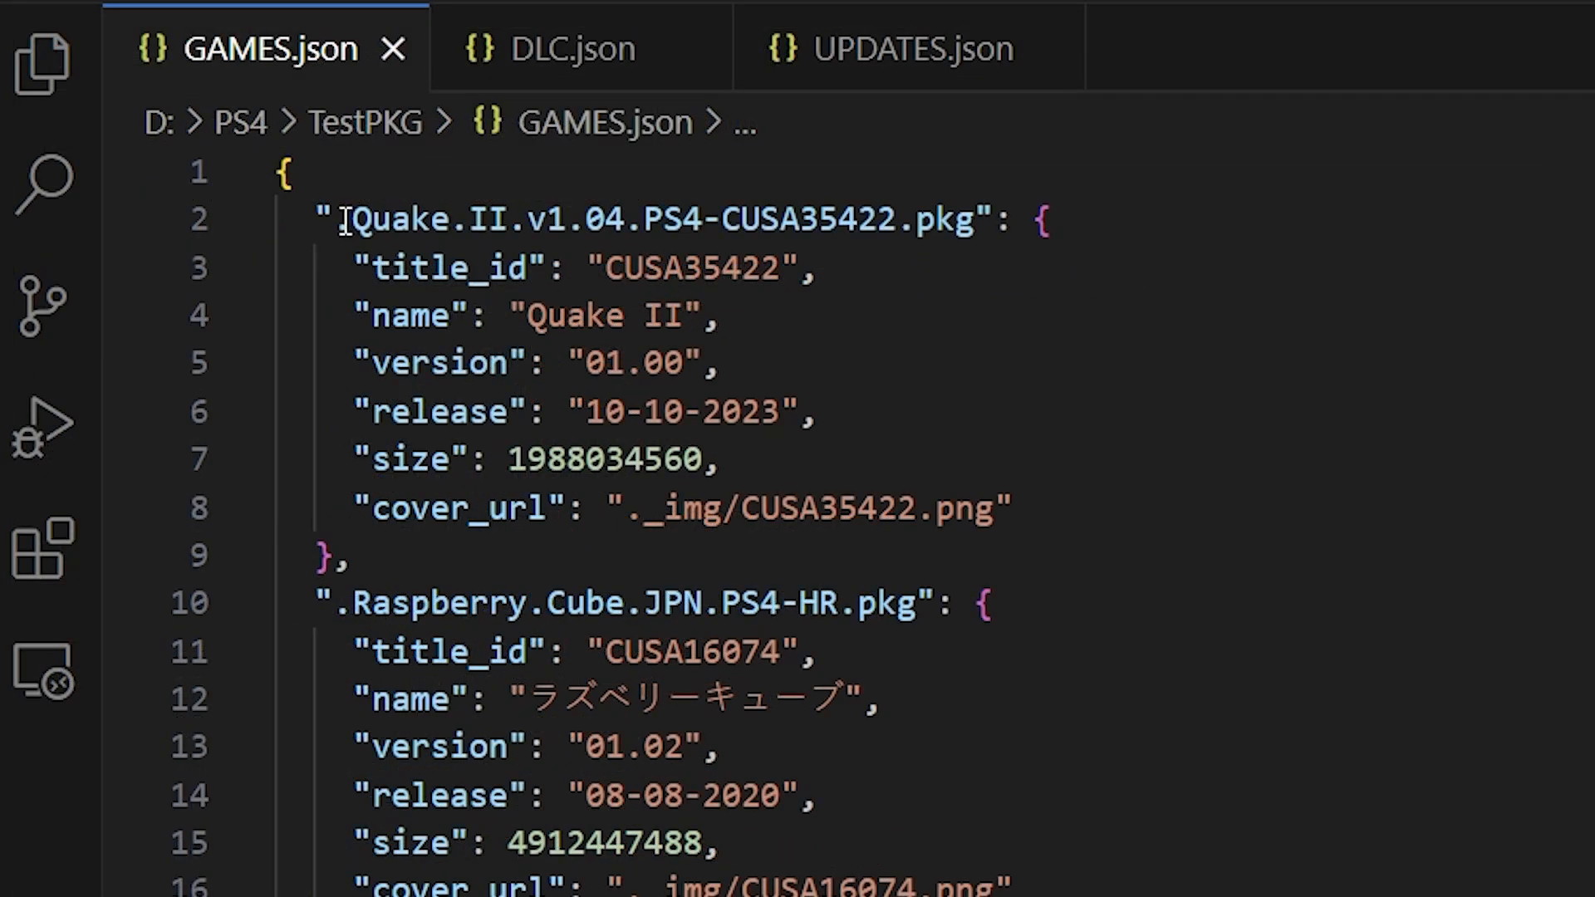
pyautogui.click(351, 218)
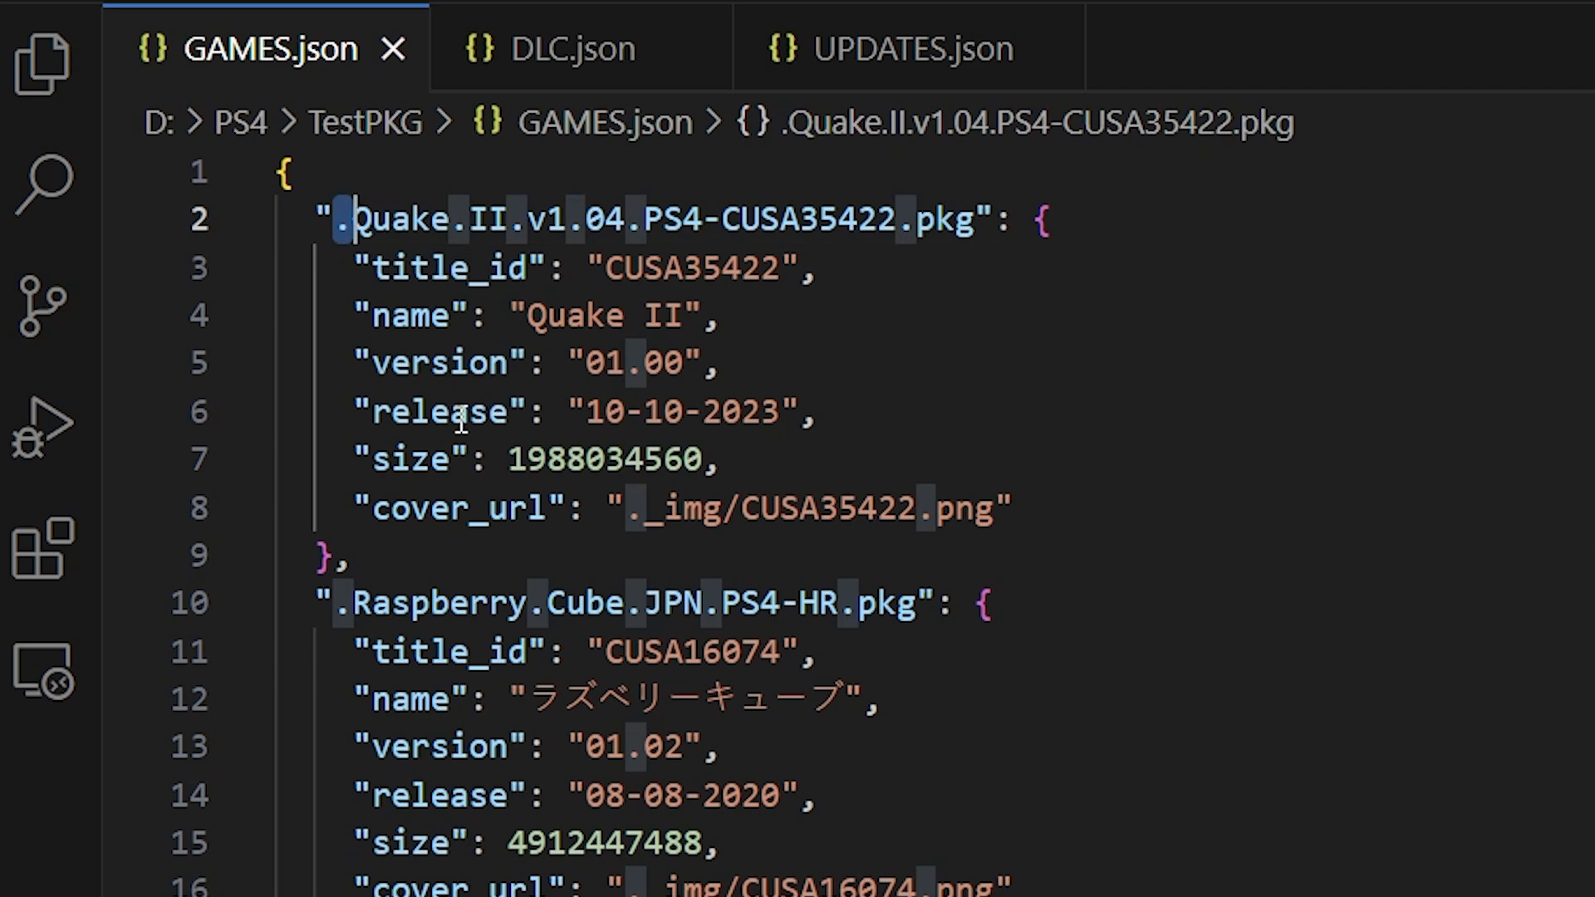
pyautogui.moveTo(443, 412)
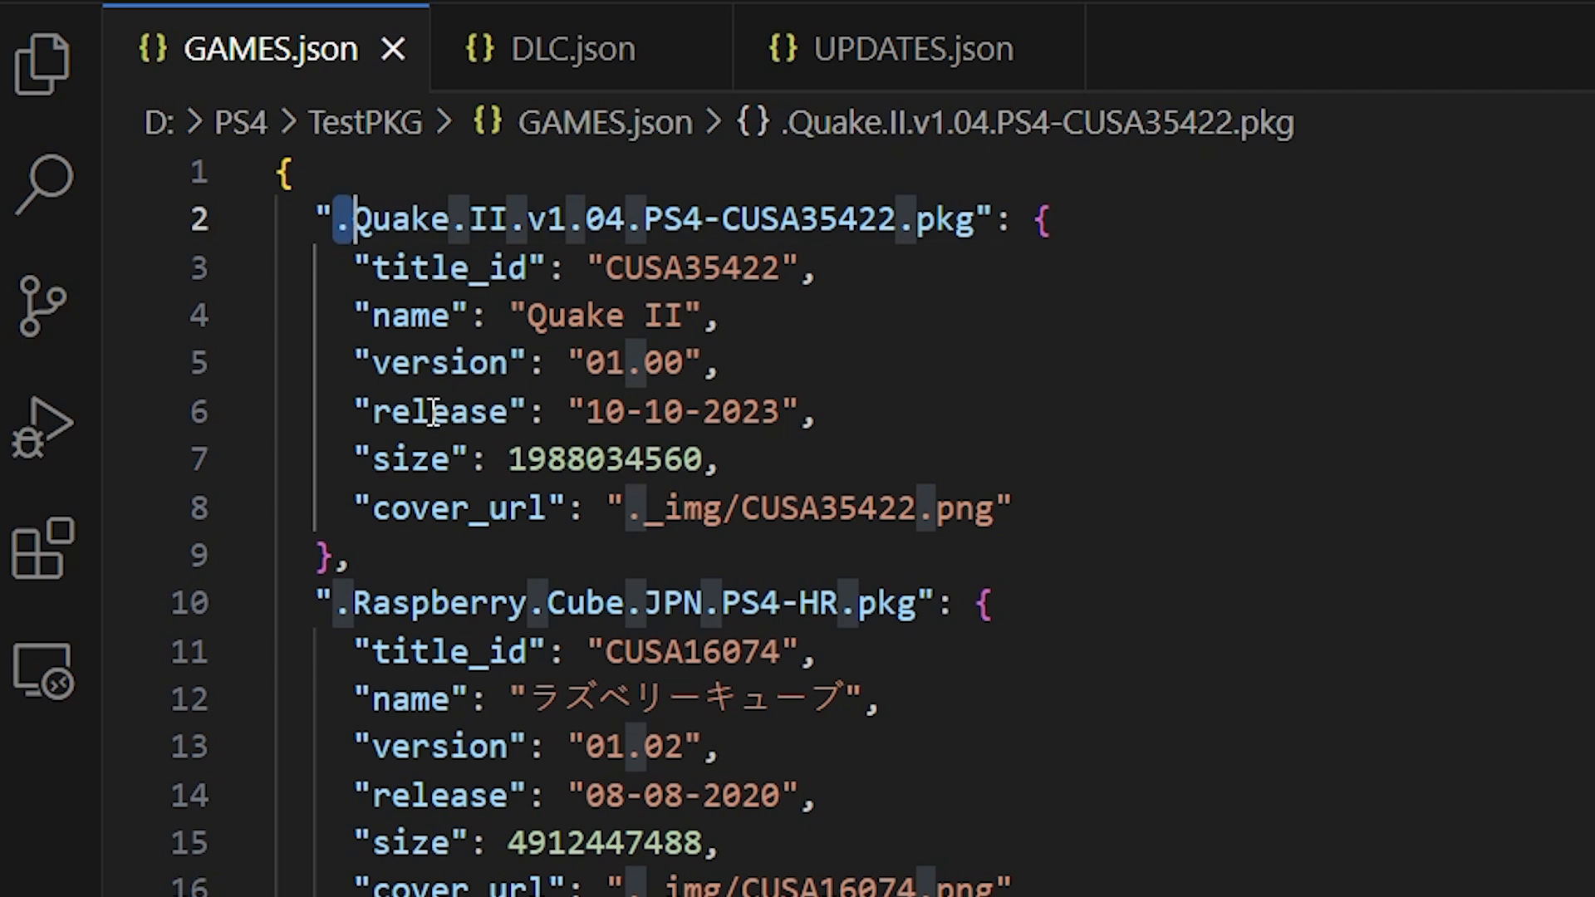
pyautogui.write('http://10.0.0.59:8000/PKGs/')
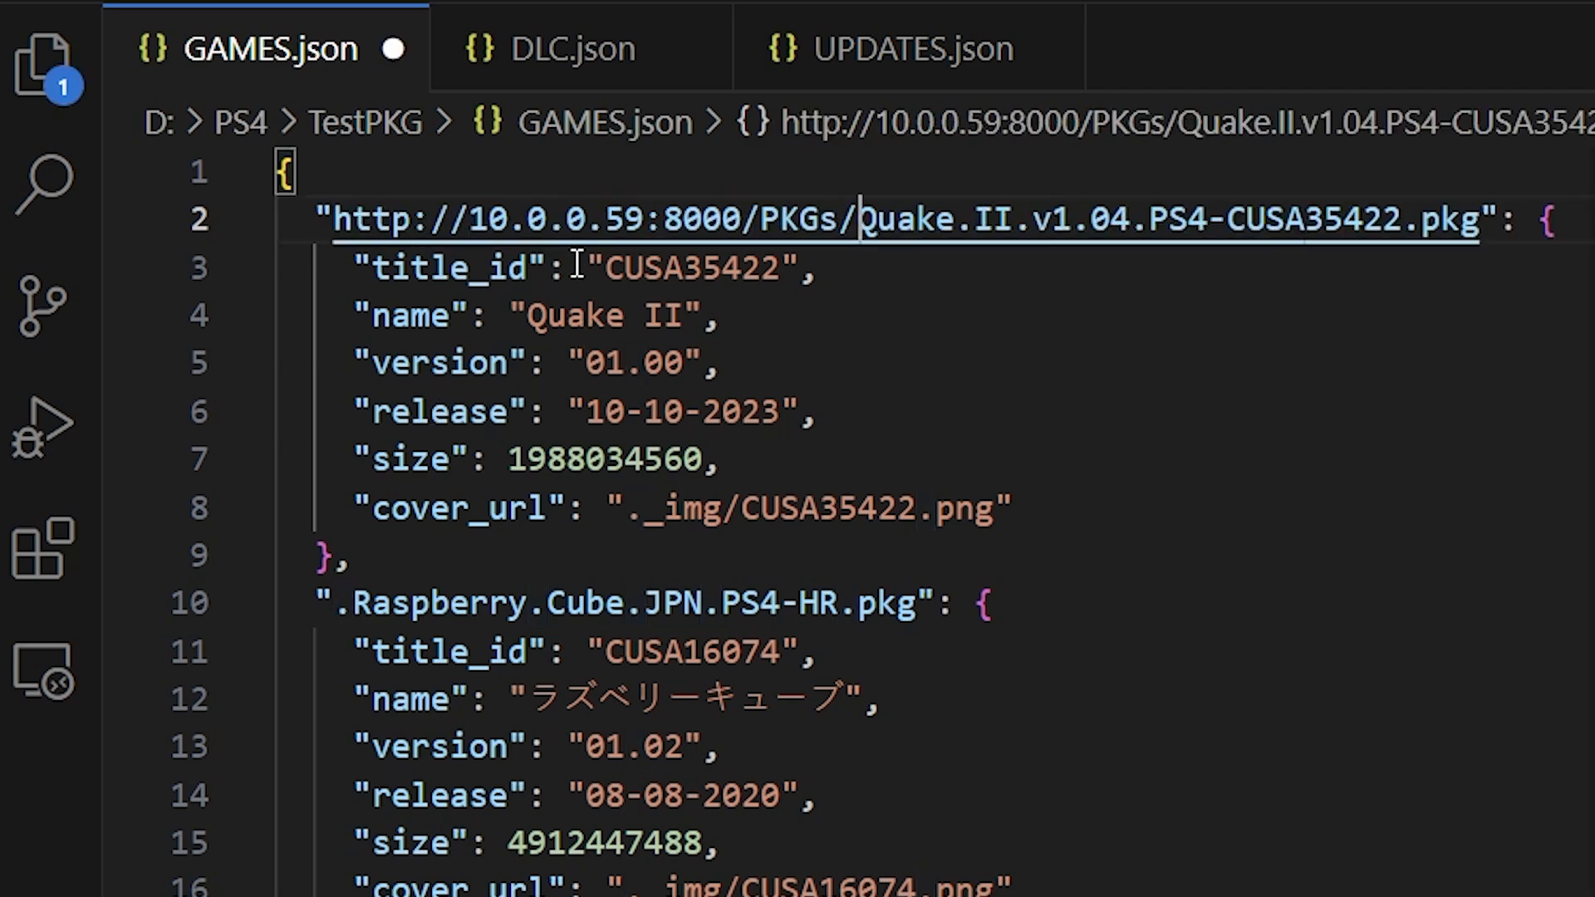
pyautogui.moveTo(662, 219)
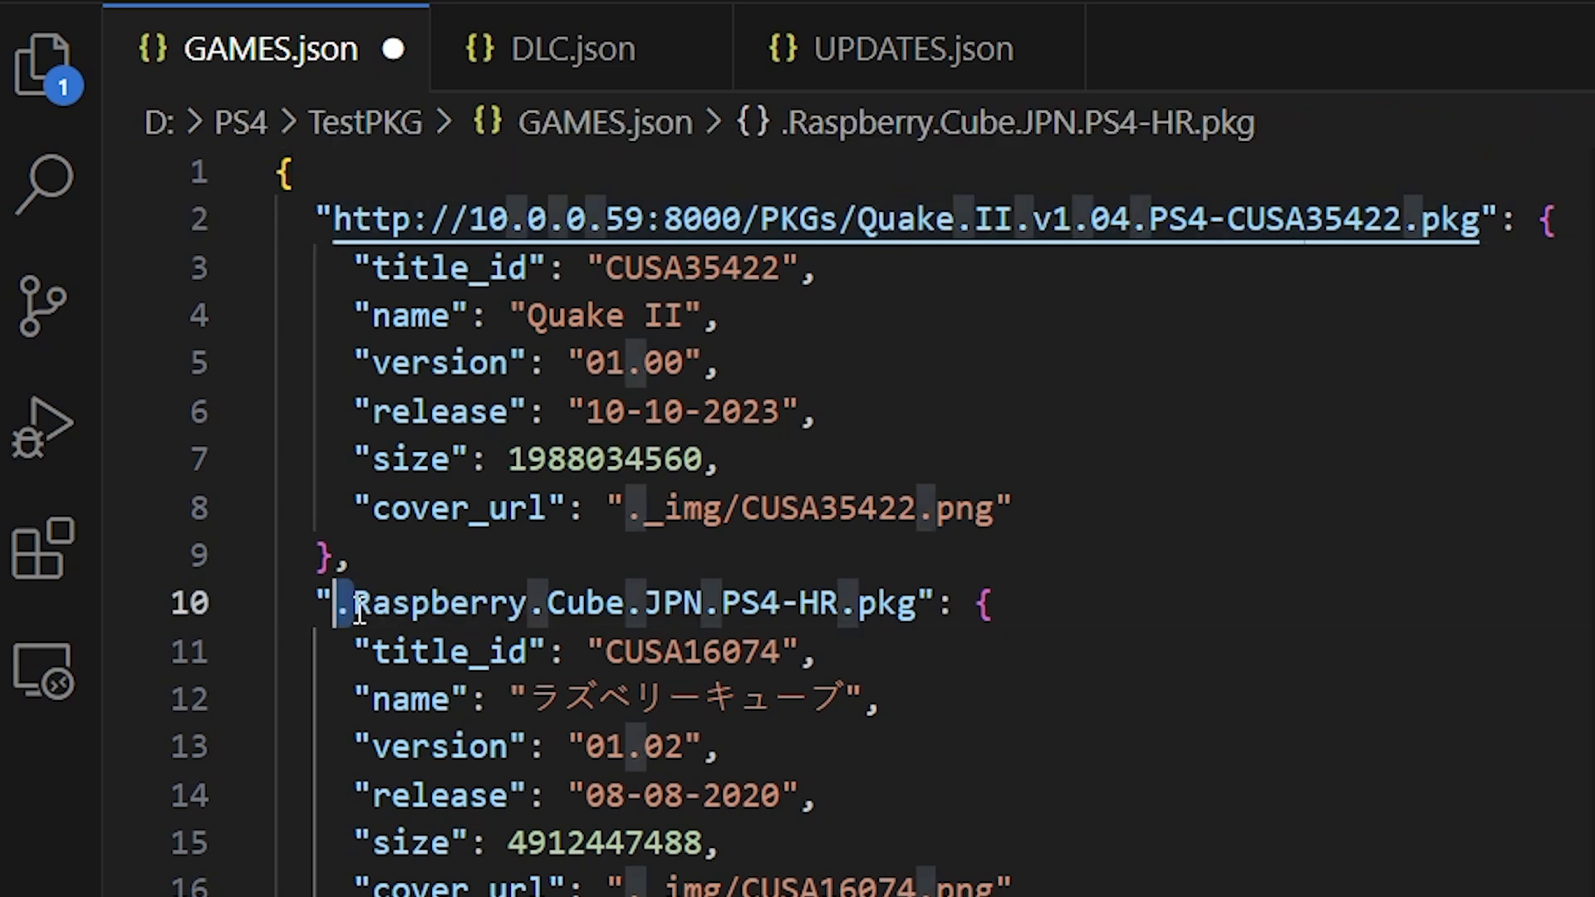
pyautogui.write('http://10.0.0.59:8000/PKGs/')
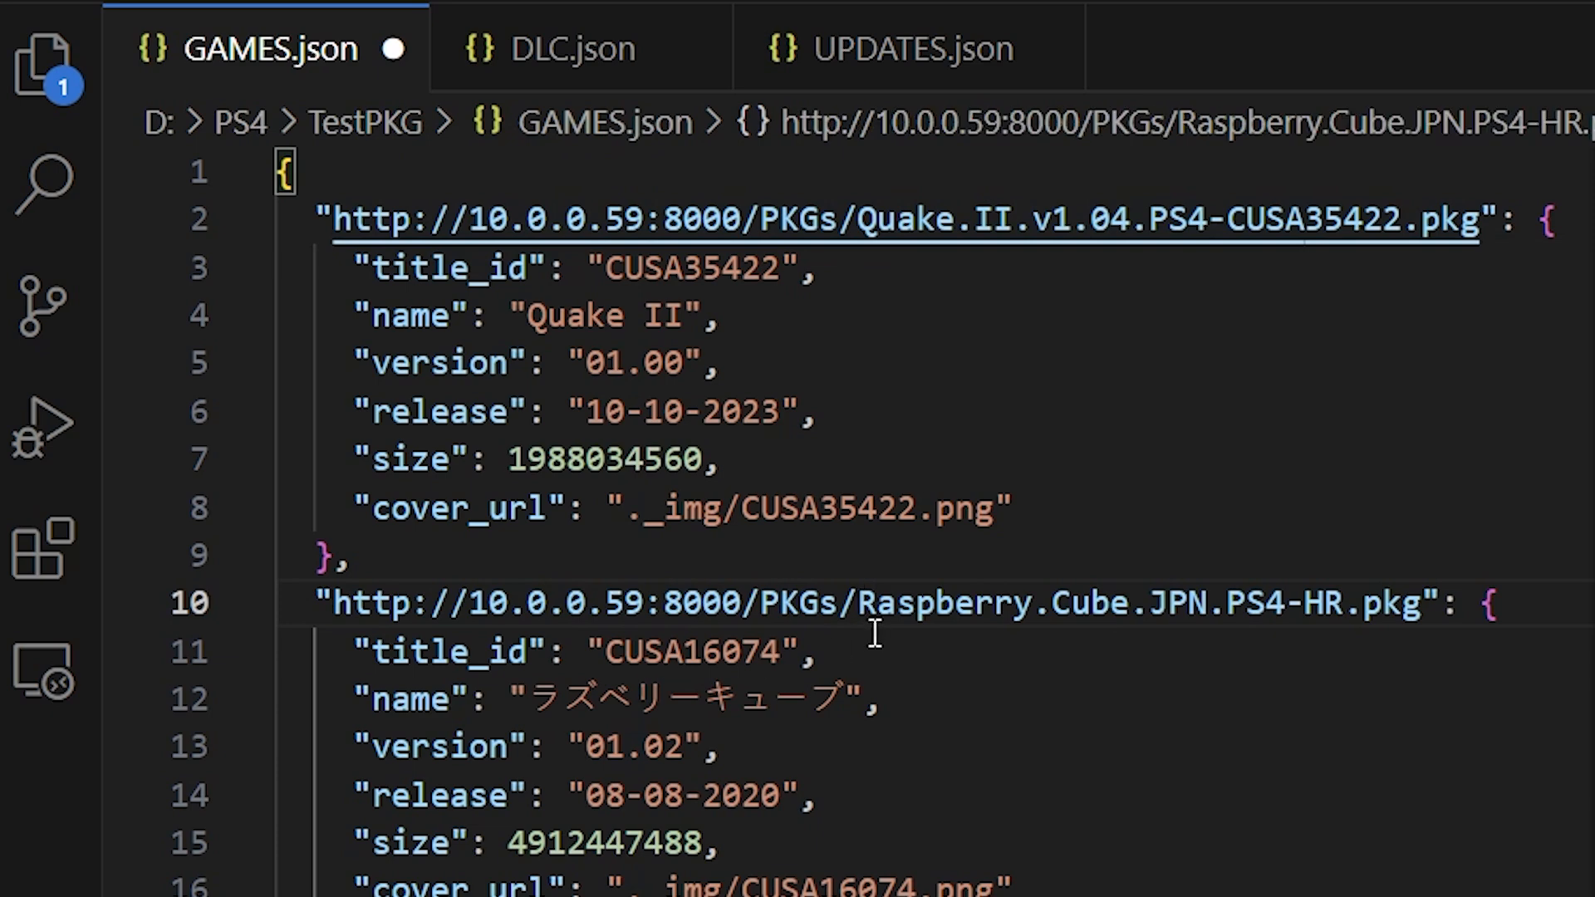
pyautogui.moveTo(872, 601)
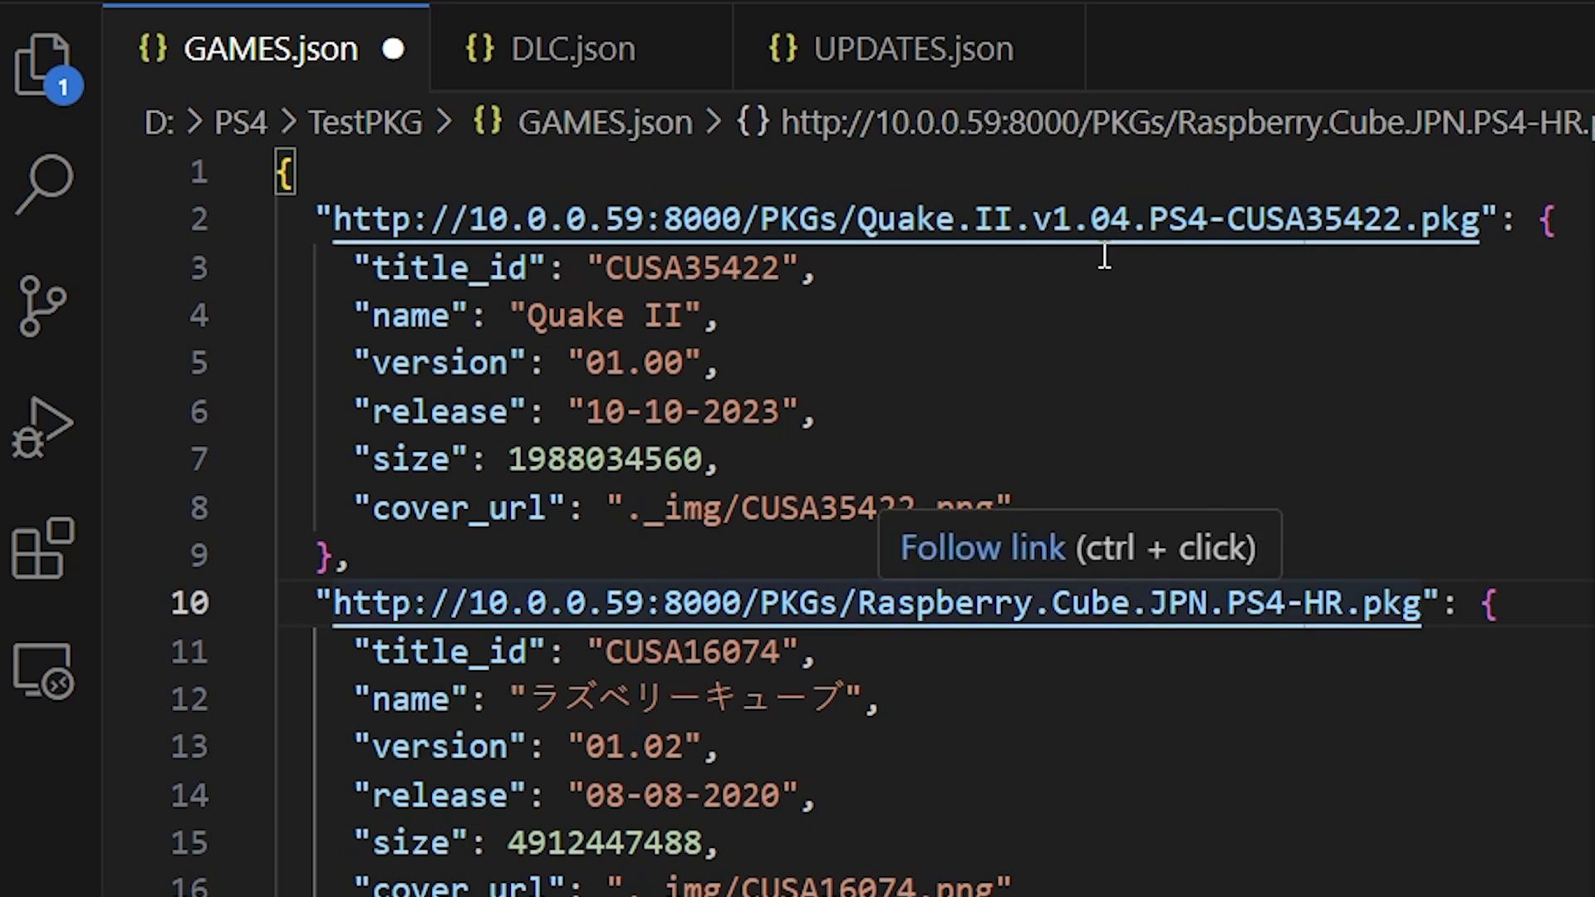
pyautogui.moveTo(977, 242)
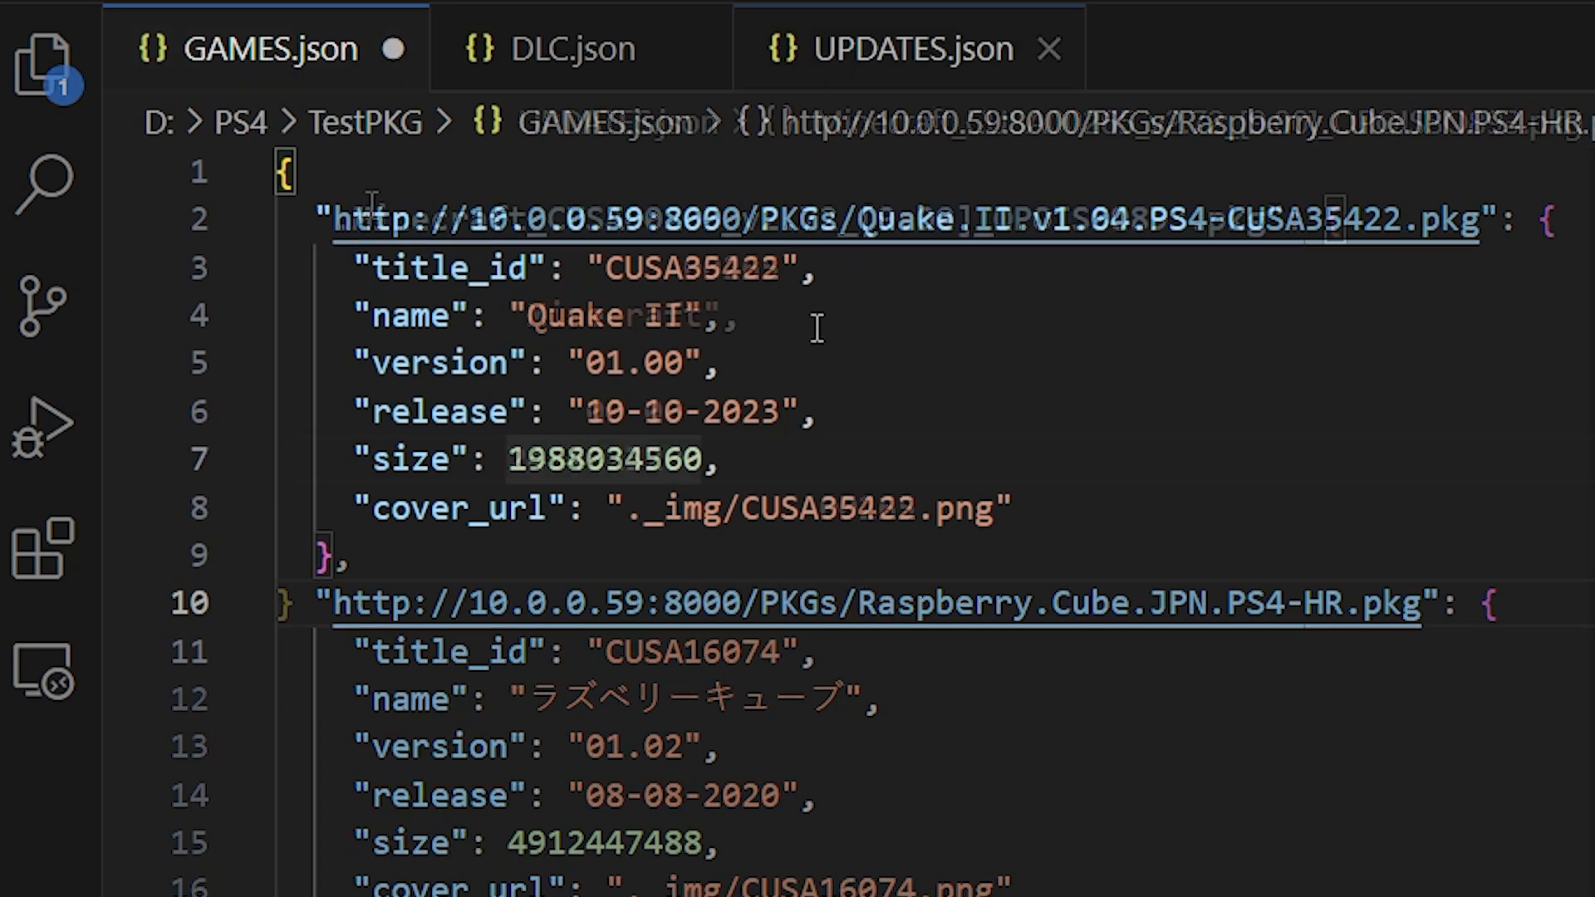
pyautogui.click(909, 48)
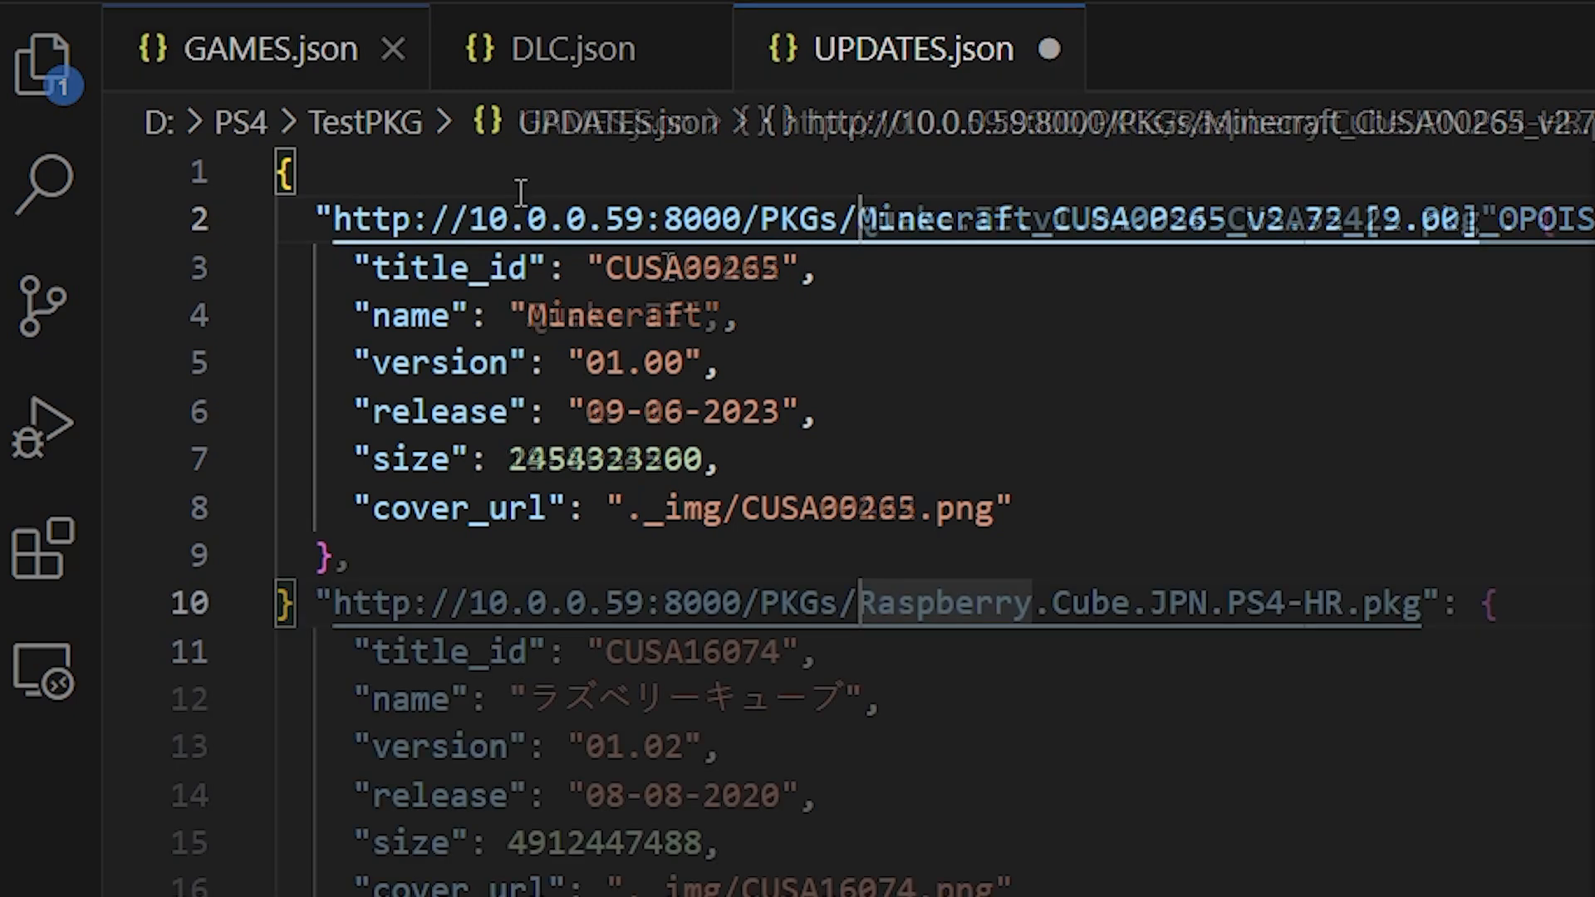
pyautogui.click(268, 48)
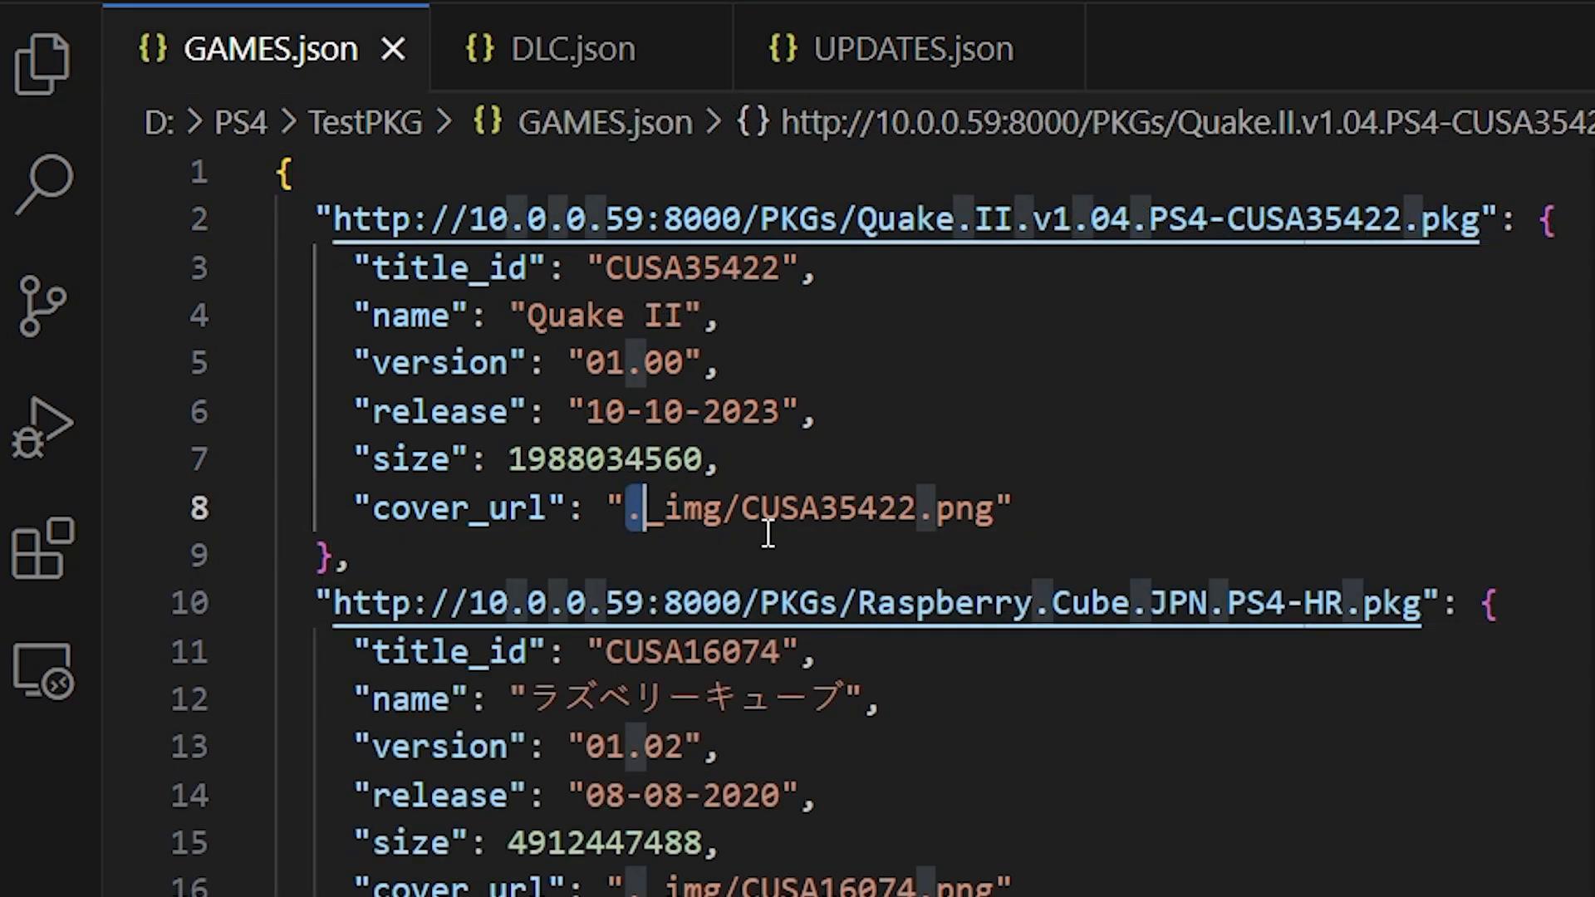
pyautogui.write('http://10.0.0.59:8000/PKGs/')
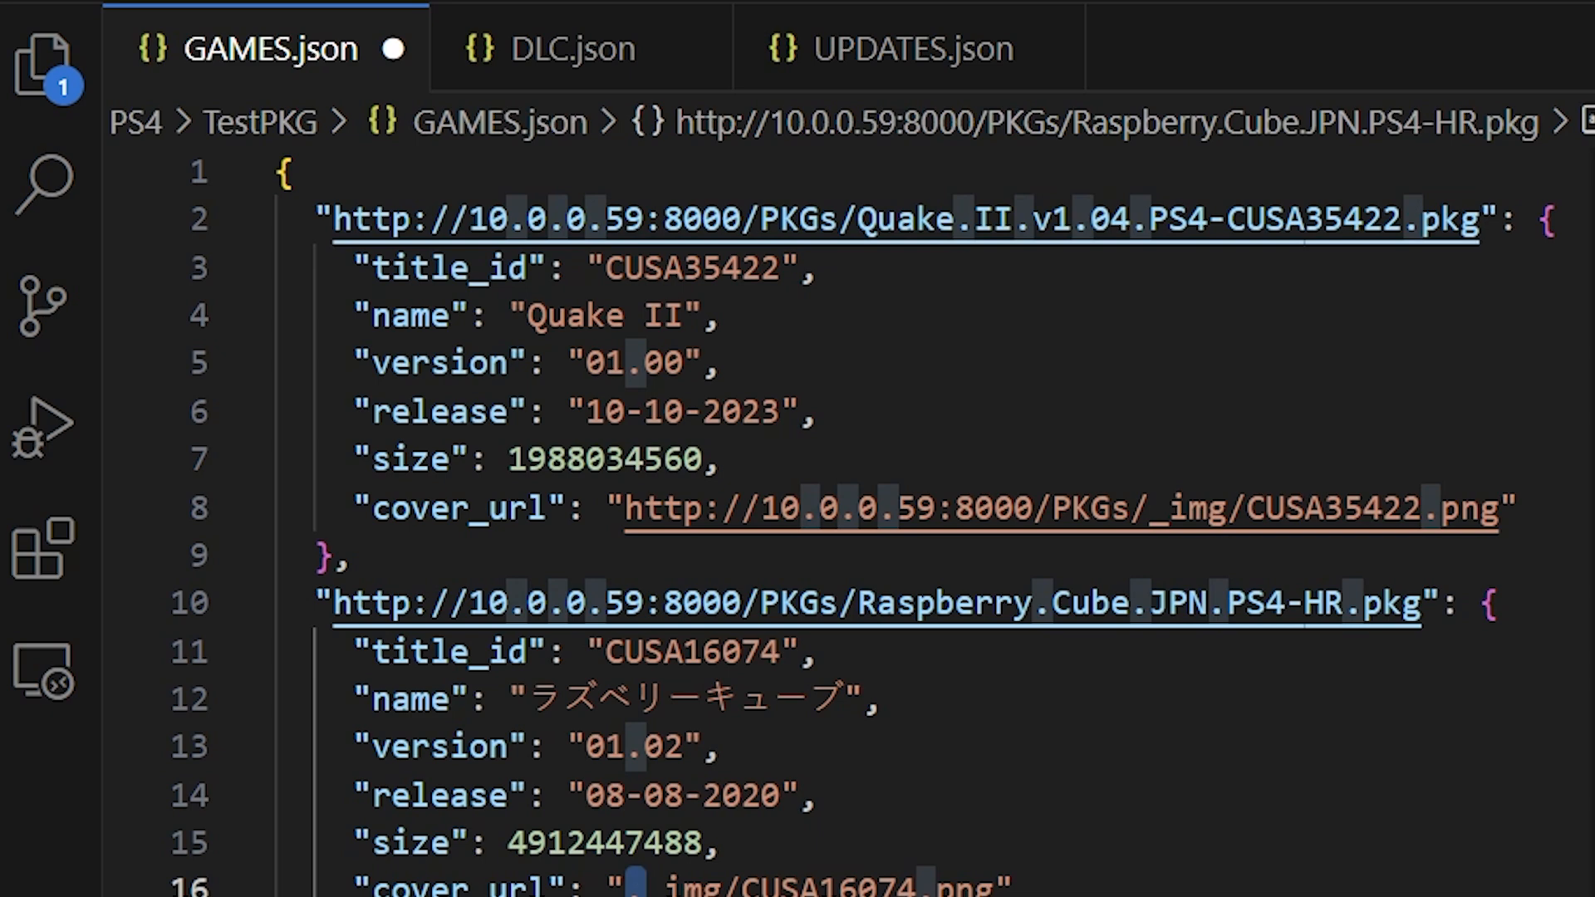
pyautogui.click(908, 48)
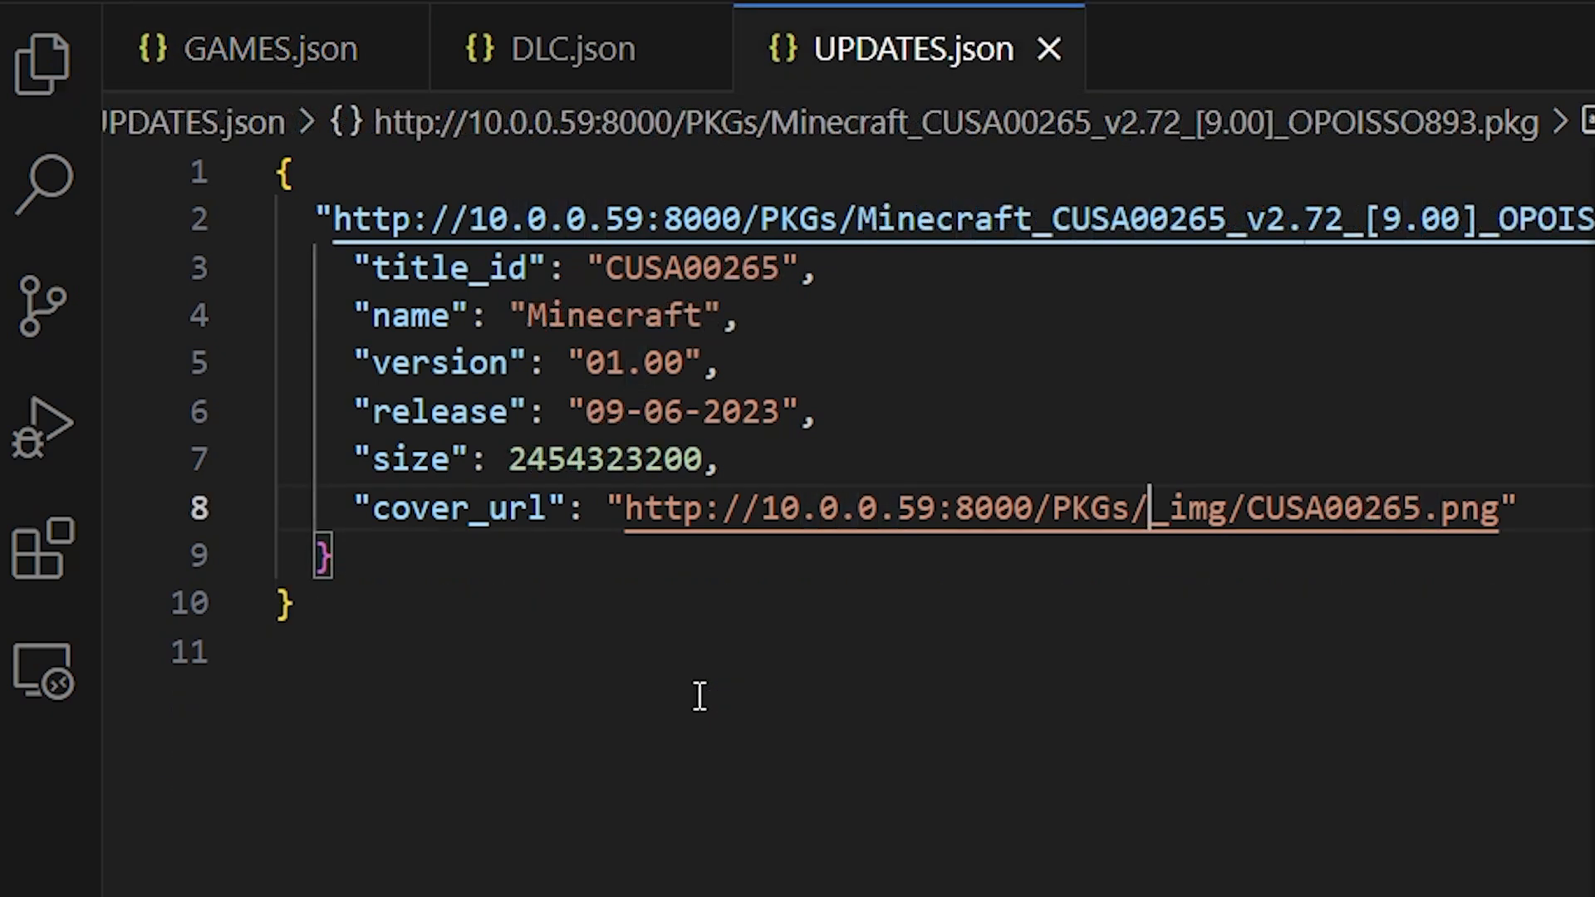
pyautogui.click(264, 48)
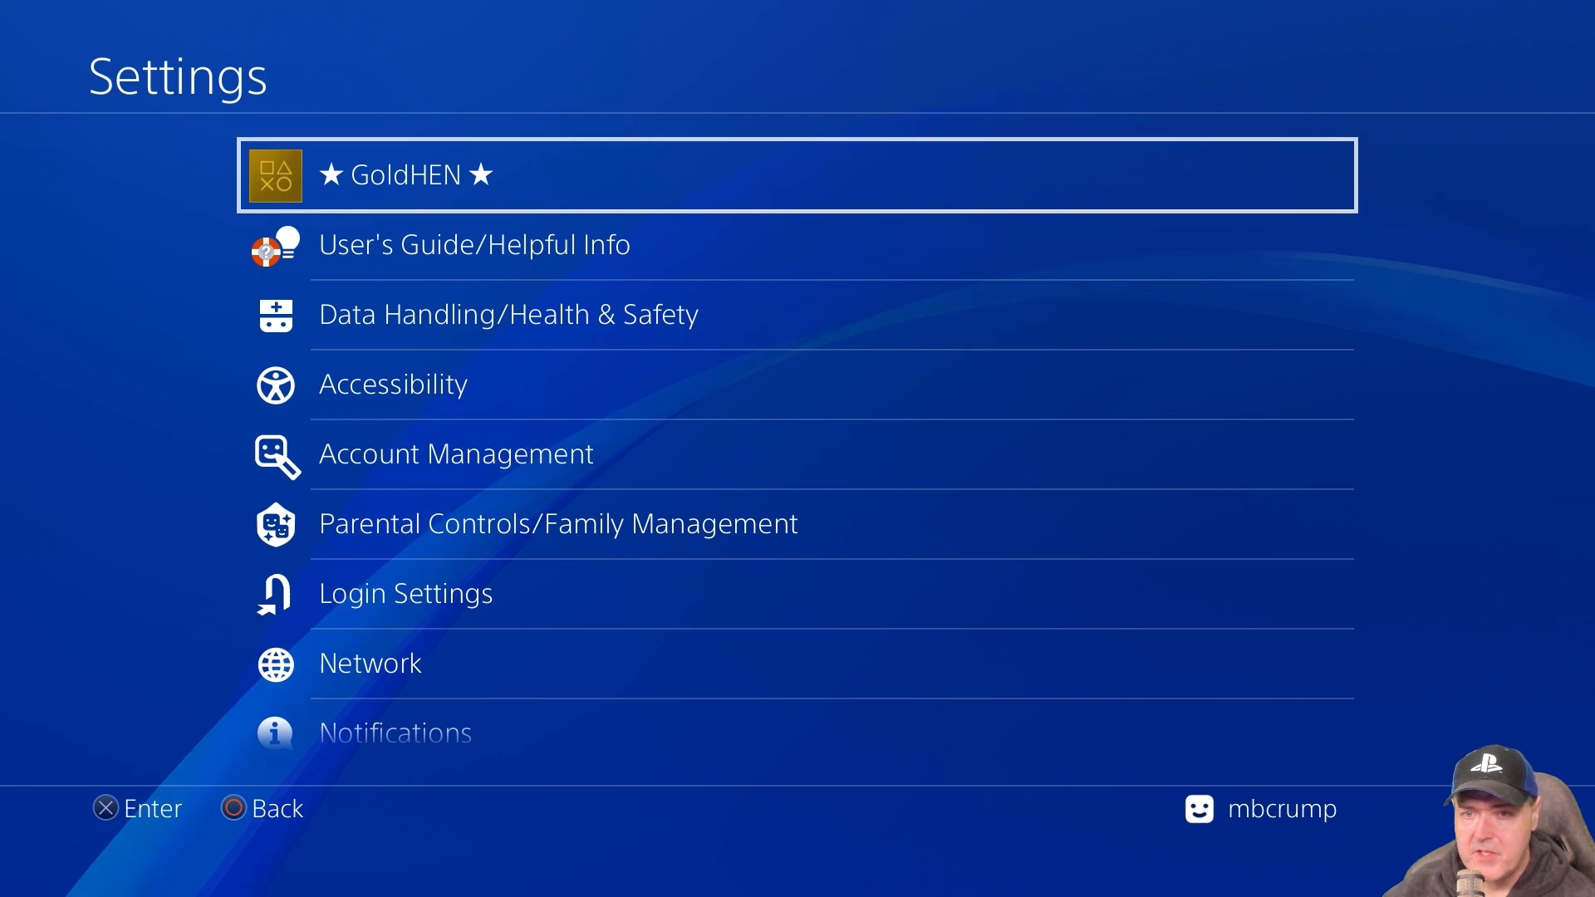
# - Highlight the GoldHEN entry at the top of the PS4 Settings list
pyautogui.click(793, 174)
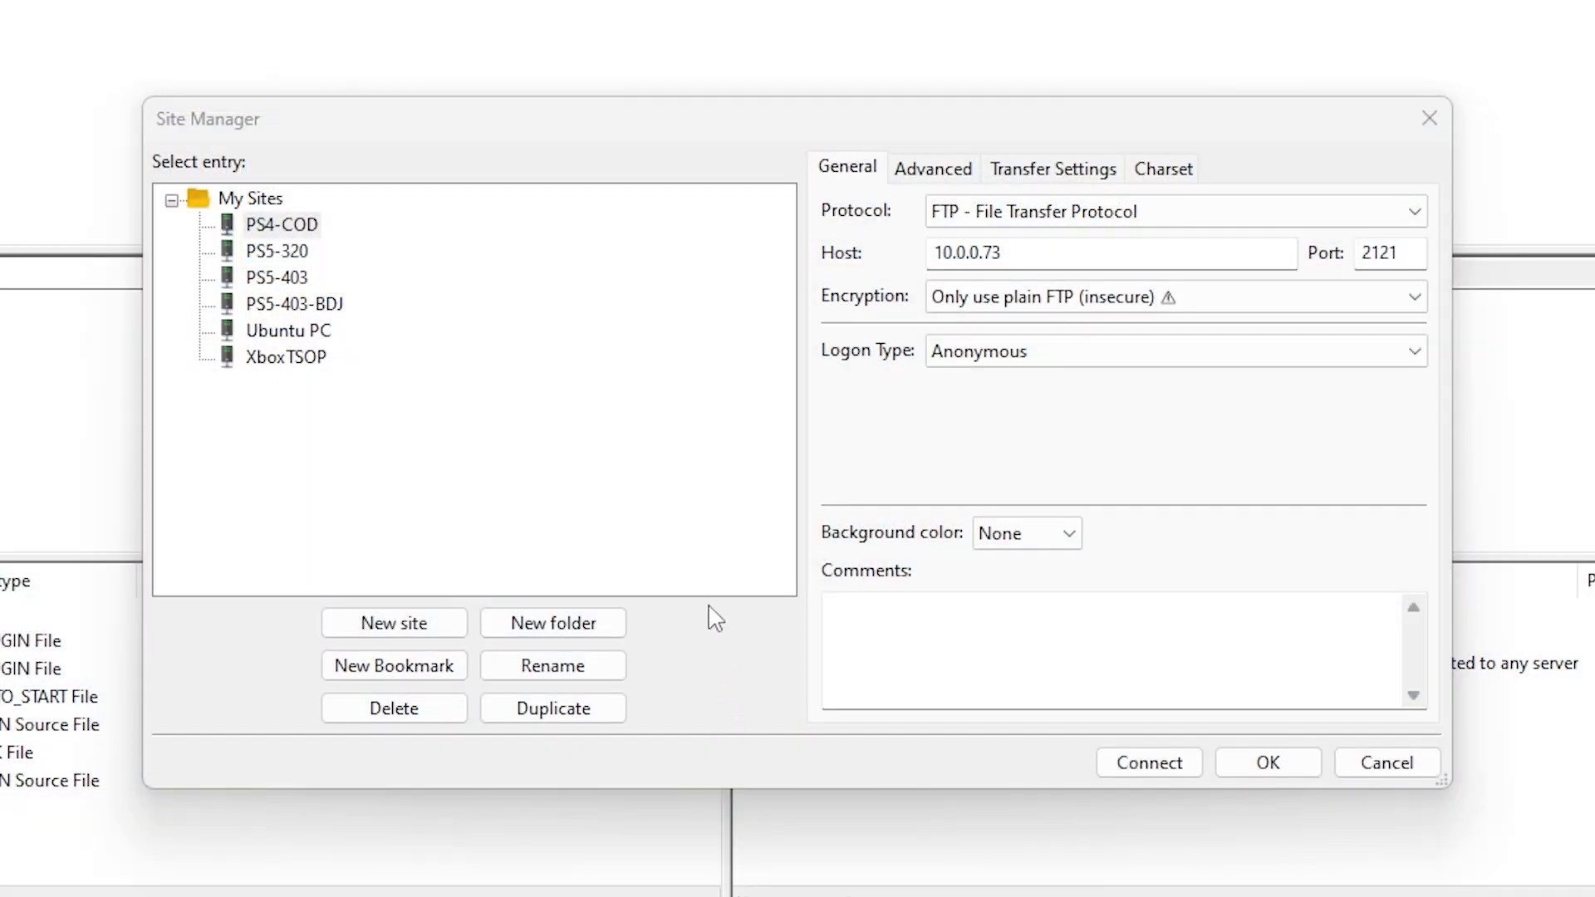
# - Select the PS4-COD site (FTP 10.0.0.73, port 2121) in Site Manager and connect
pyautogui.click(282, 223)
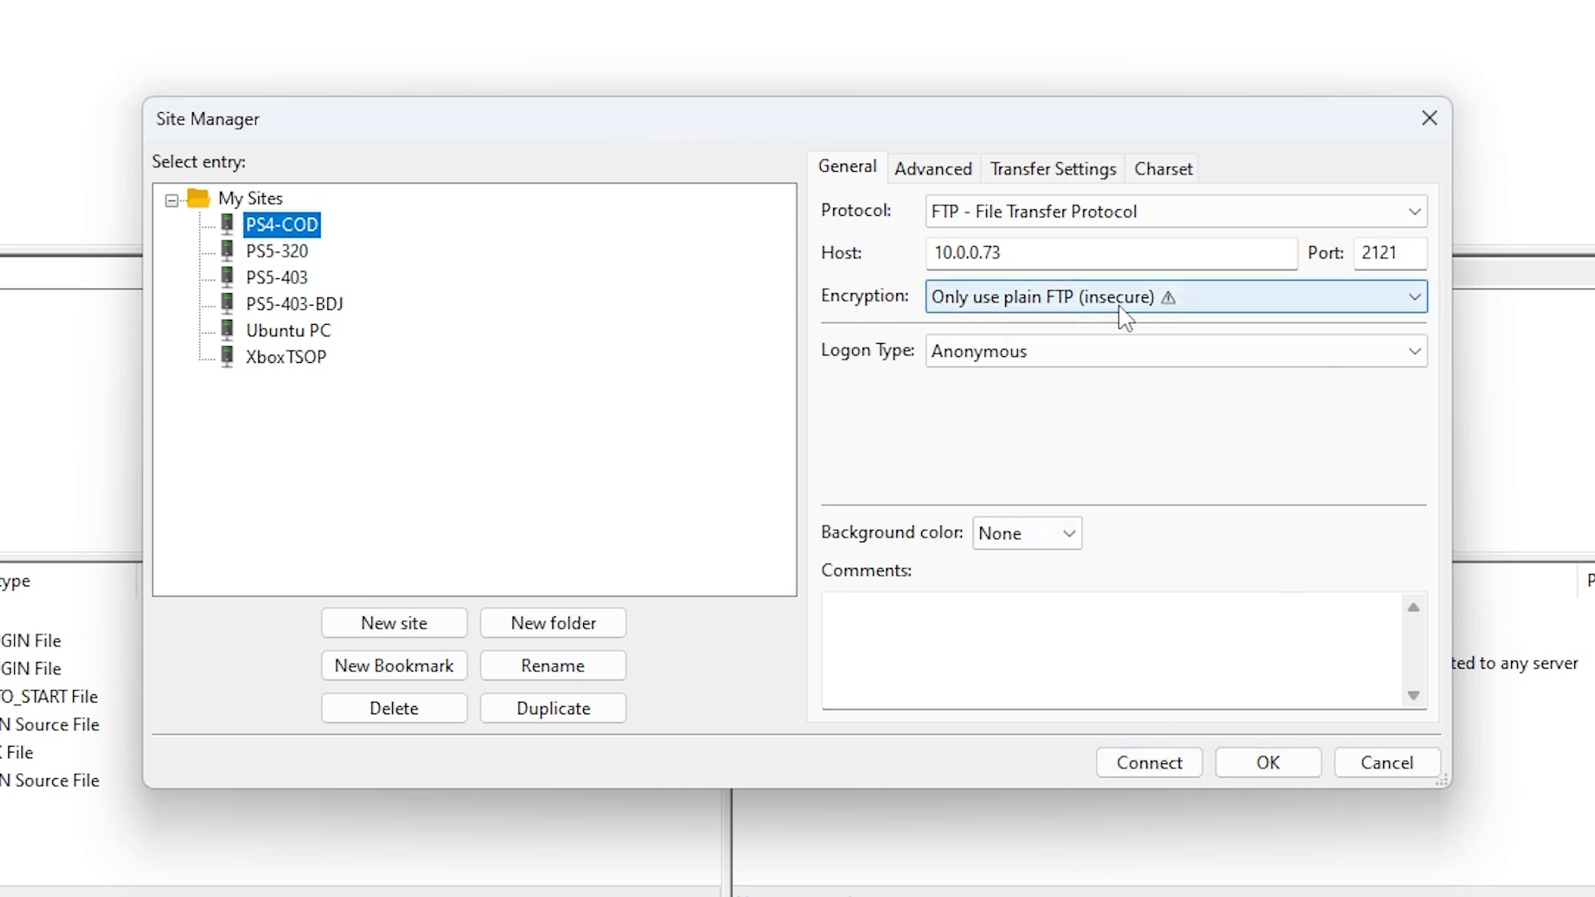
pyautogui.click(1147, 761)
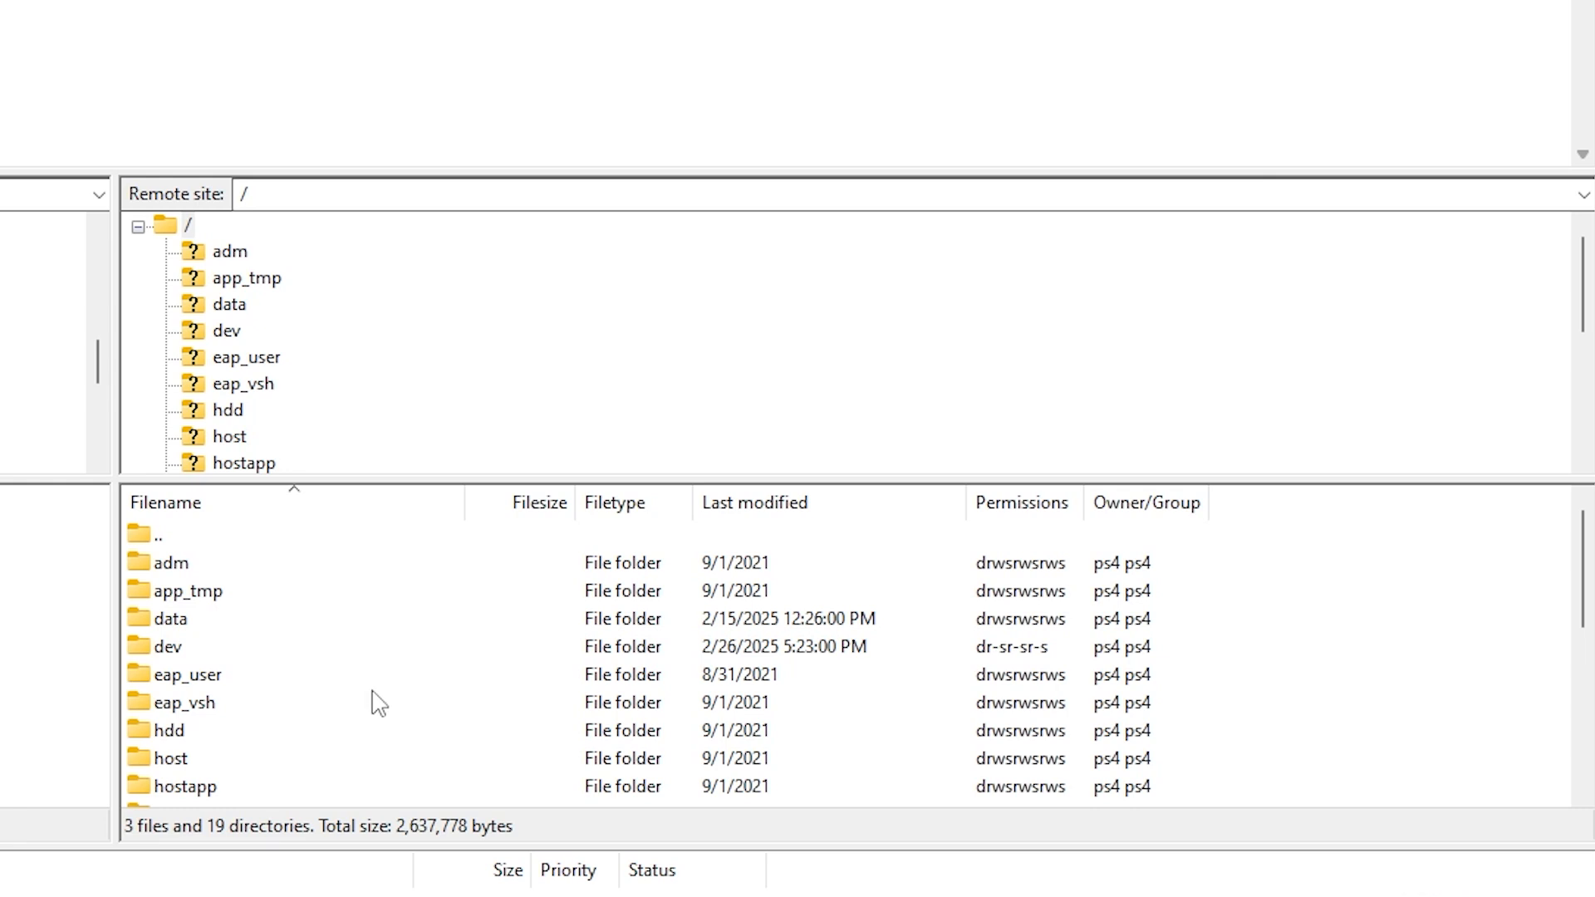
# - Navigate the remote pane through data and FPKGi into ContentJSONs
pyautogui.doubleClick(230, 304)
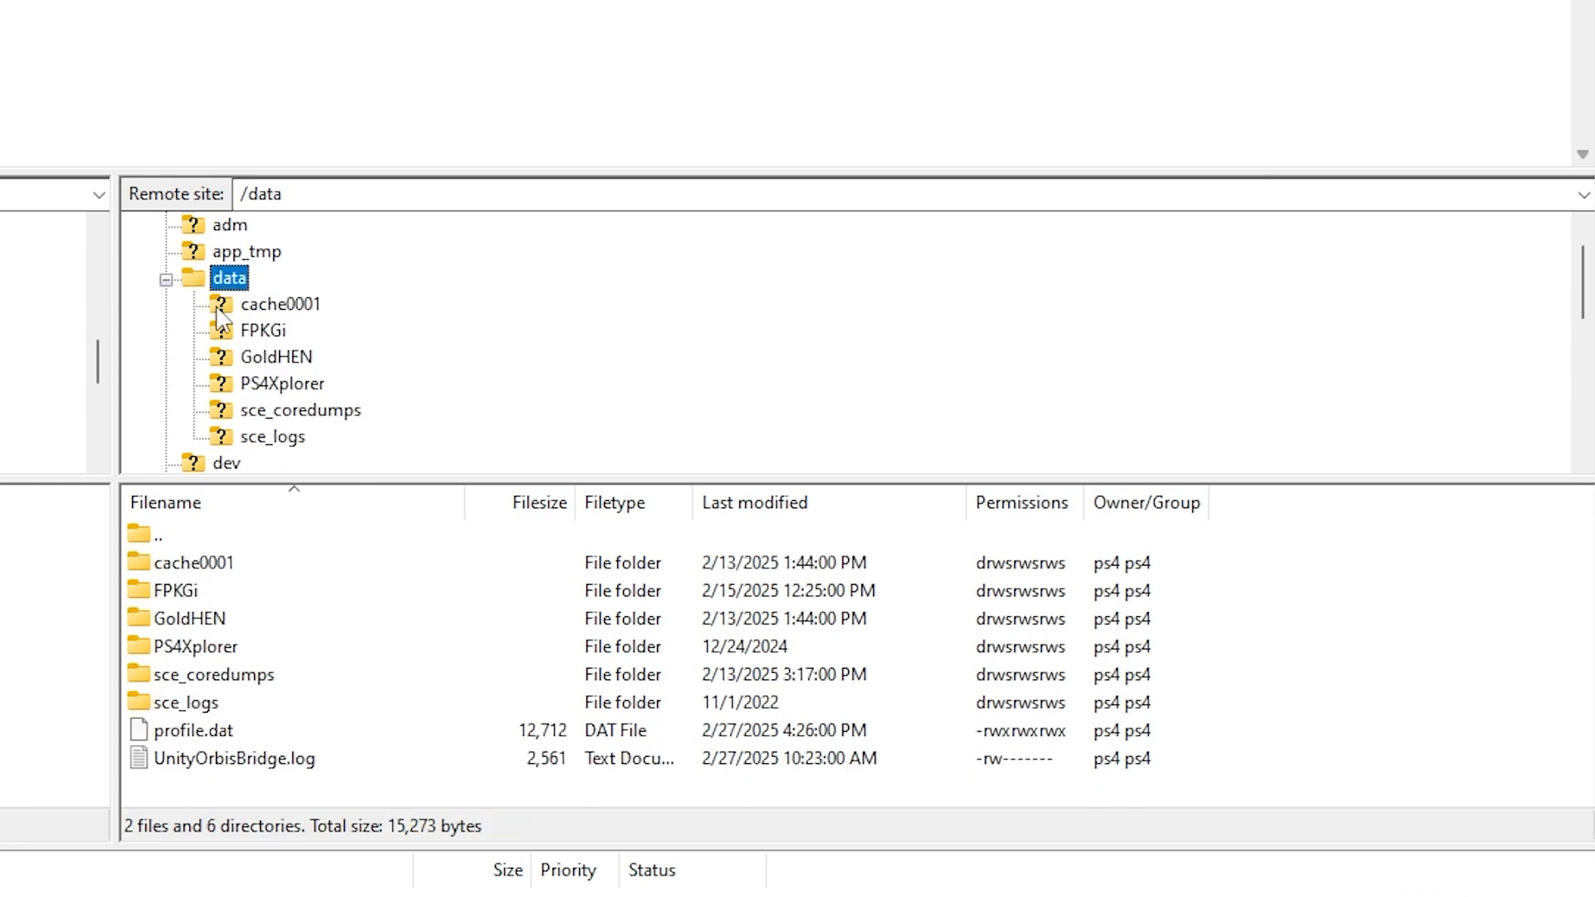
pyautogui.click(263, 330)
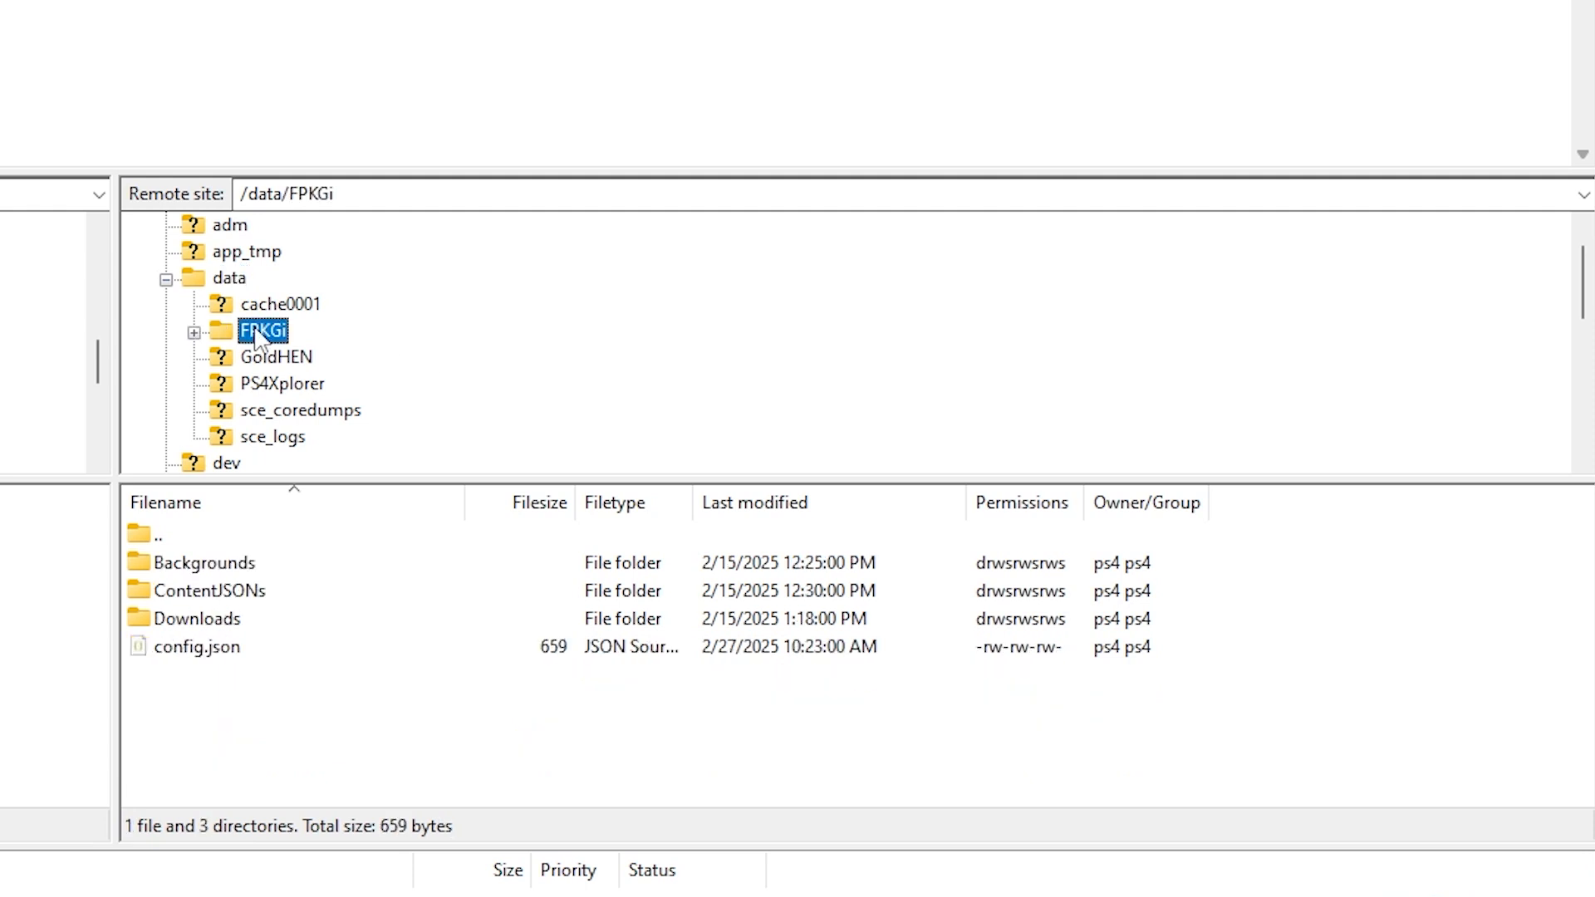
pyautogui.click(195, 332)
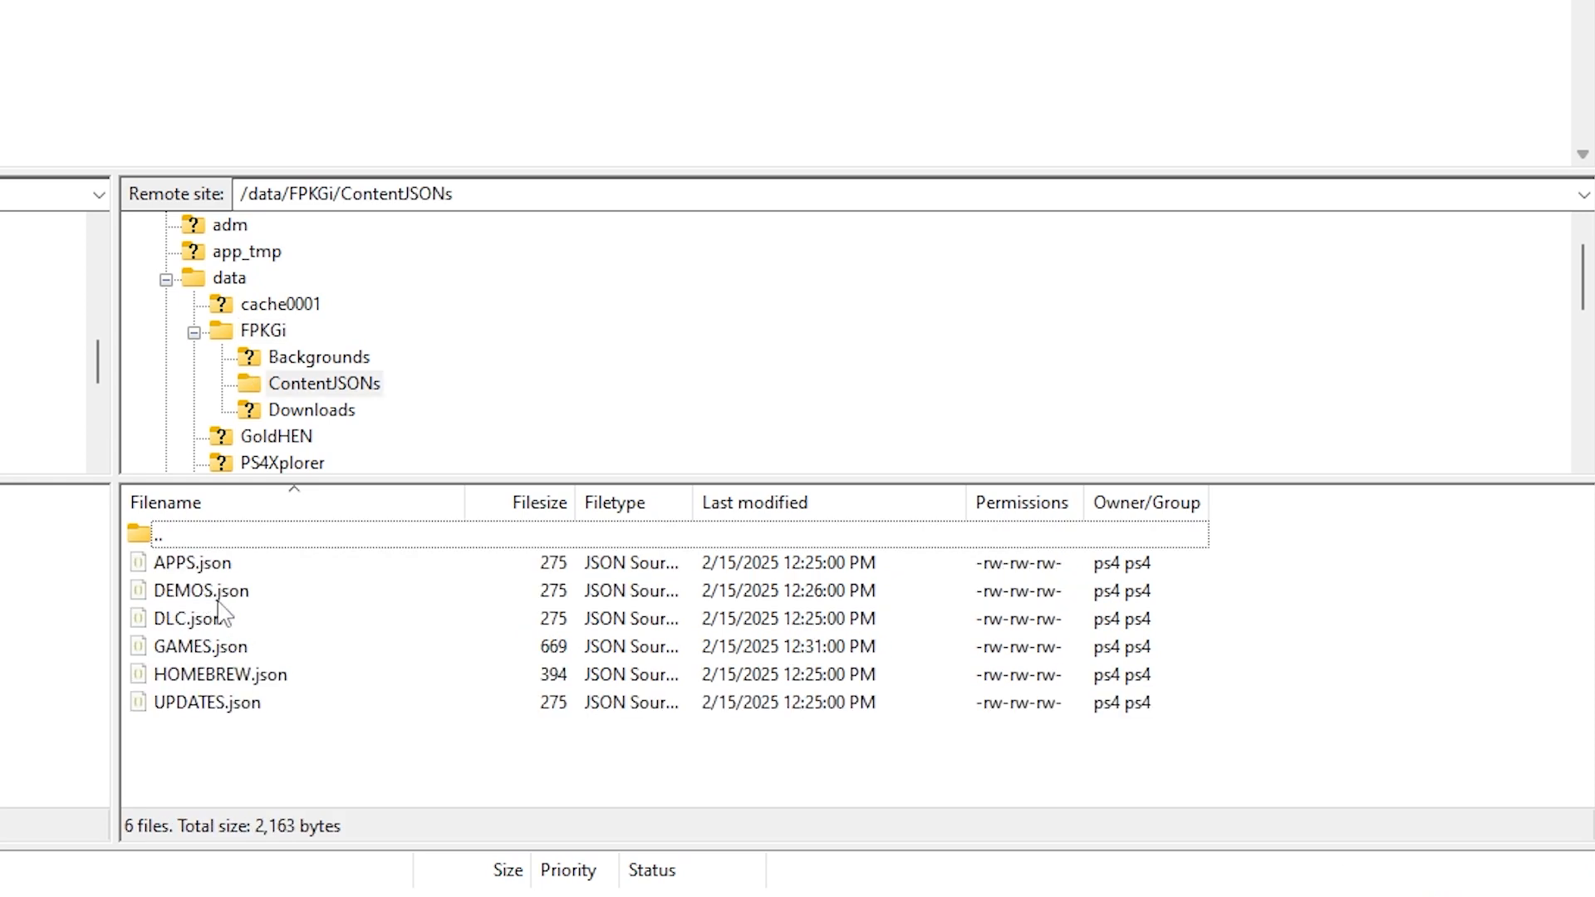
pyautogui.moveTo(353, 403)
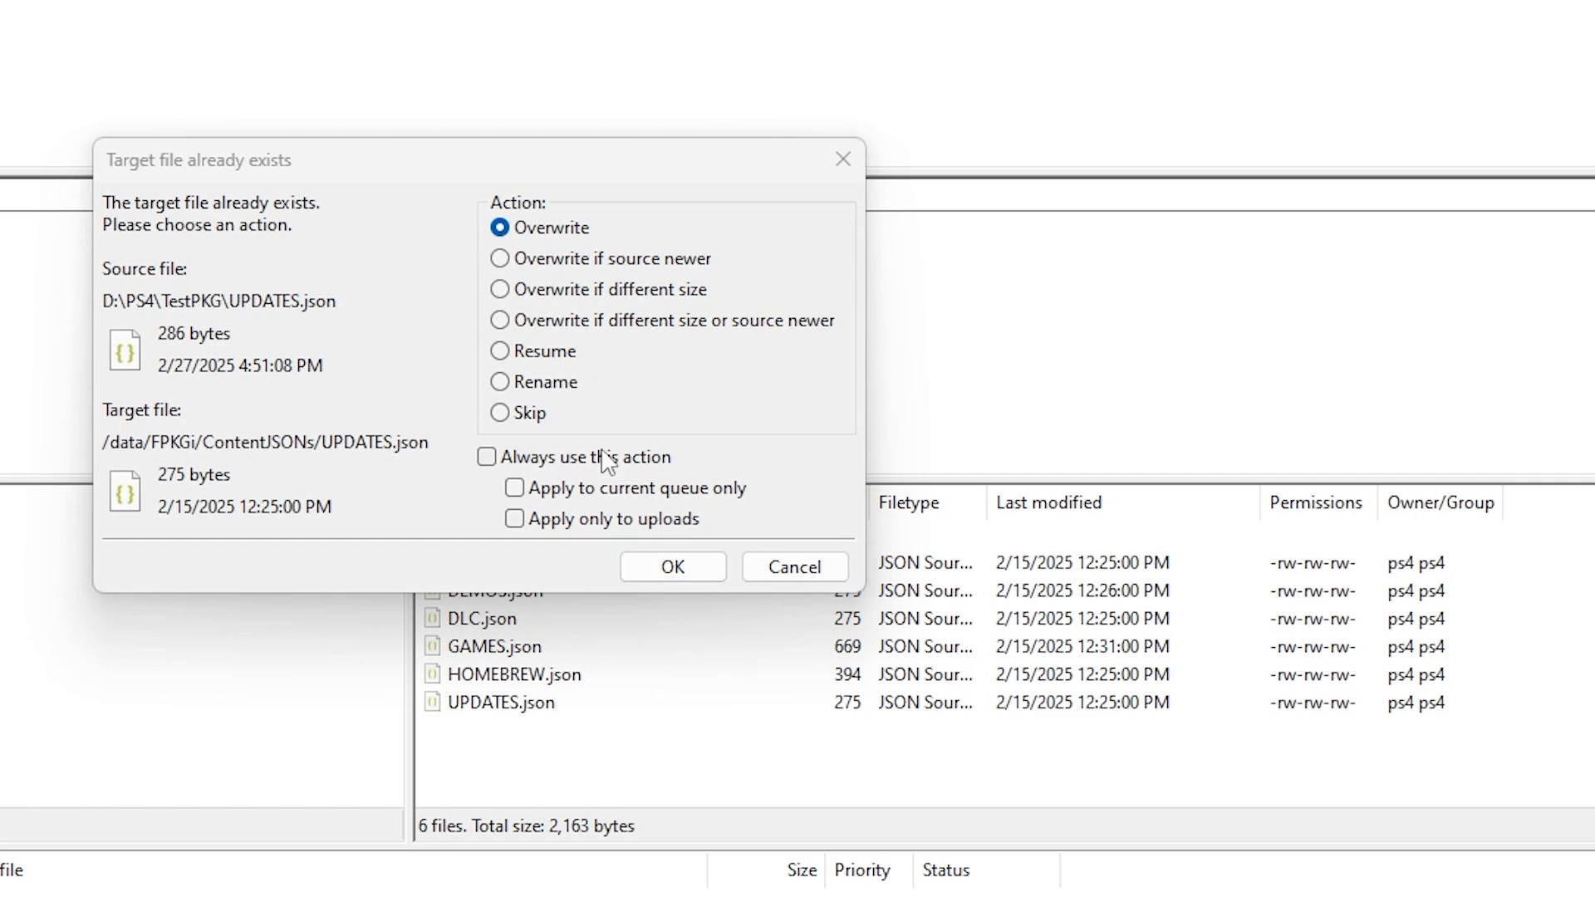
# - Overwrite the console's DLC, GAMES and UPDATES json files, applying the action to all conflicts
pyautogui.click(487, 457)
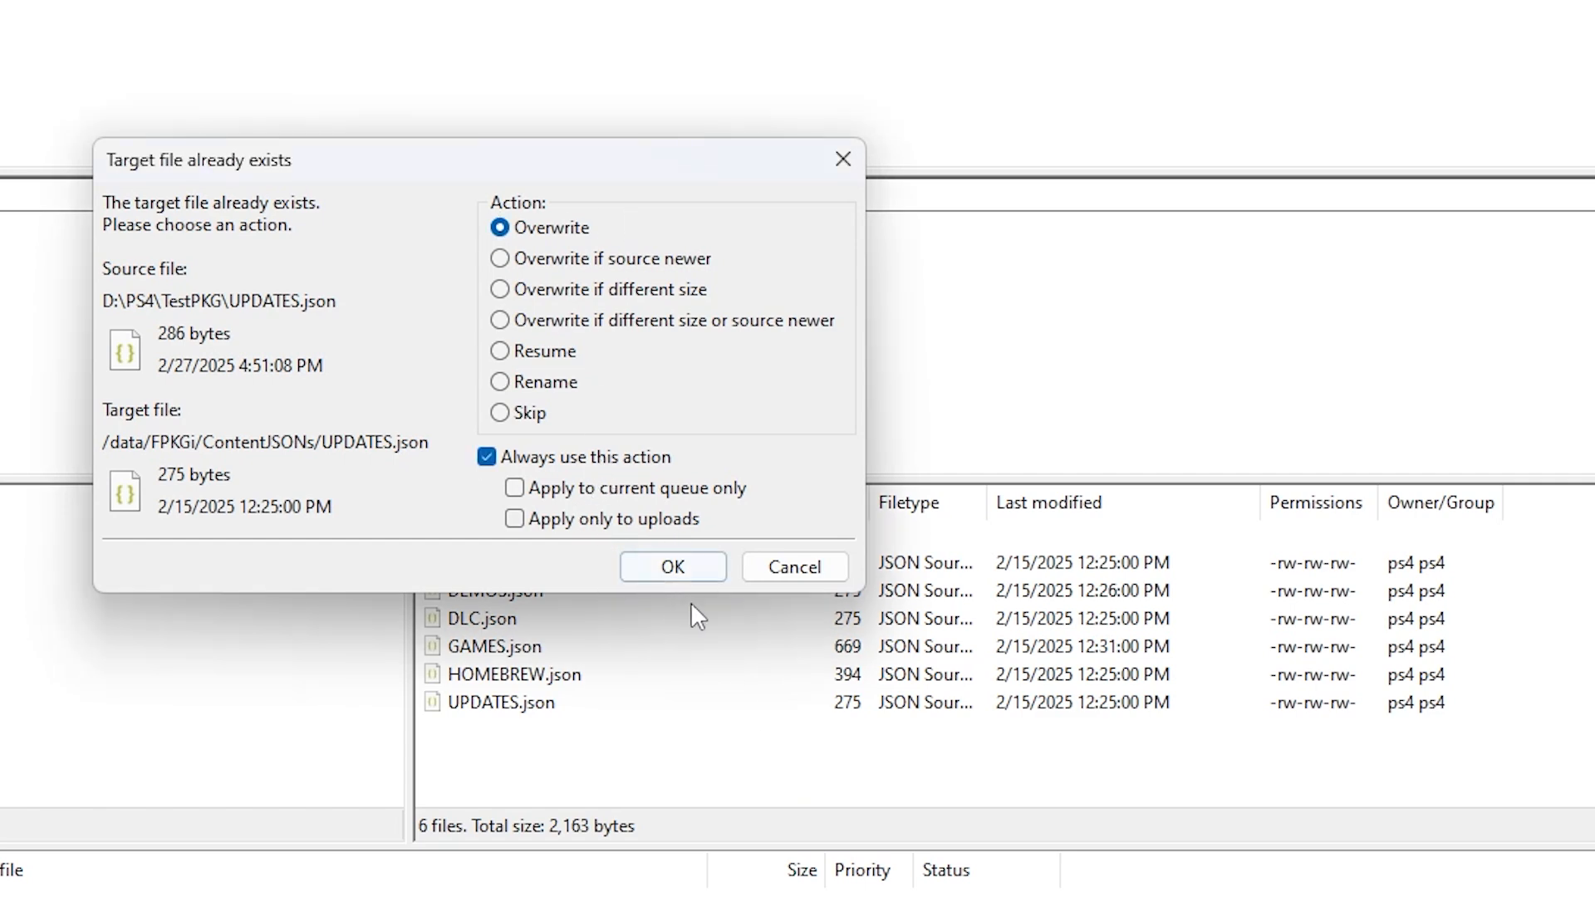
pyautogui.click(671, 567)
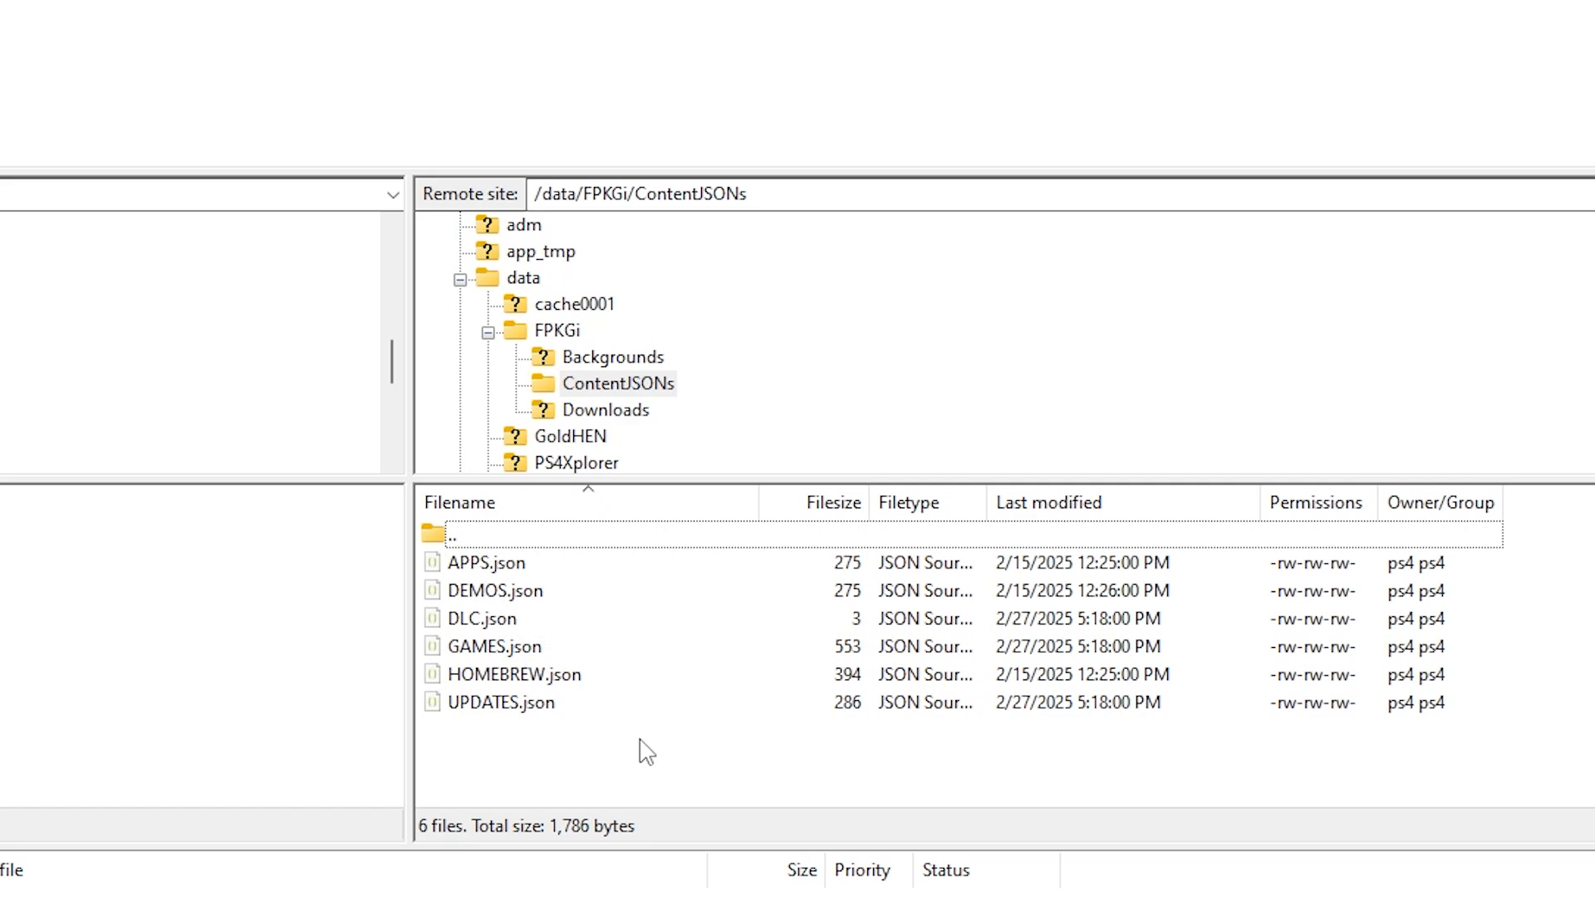
pyautogui.moveTo(646, 765)
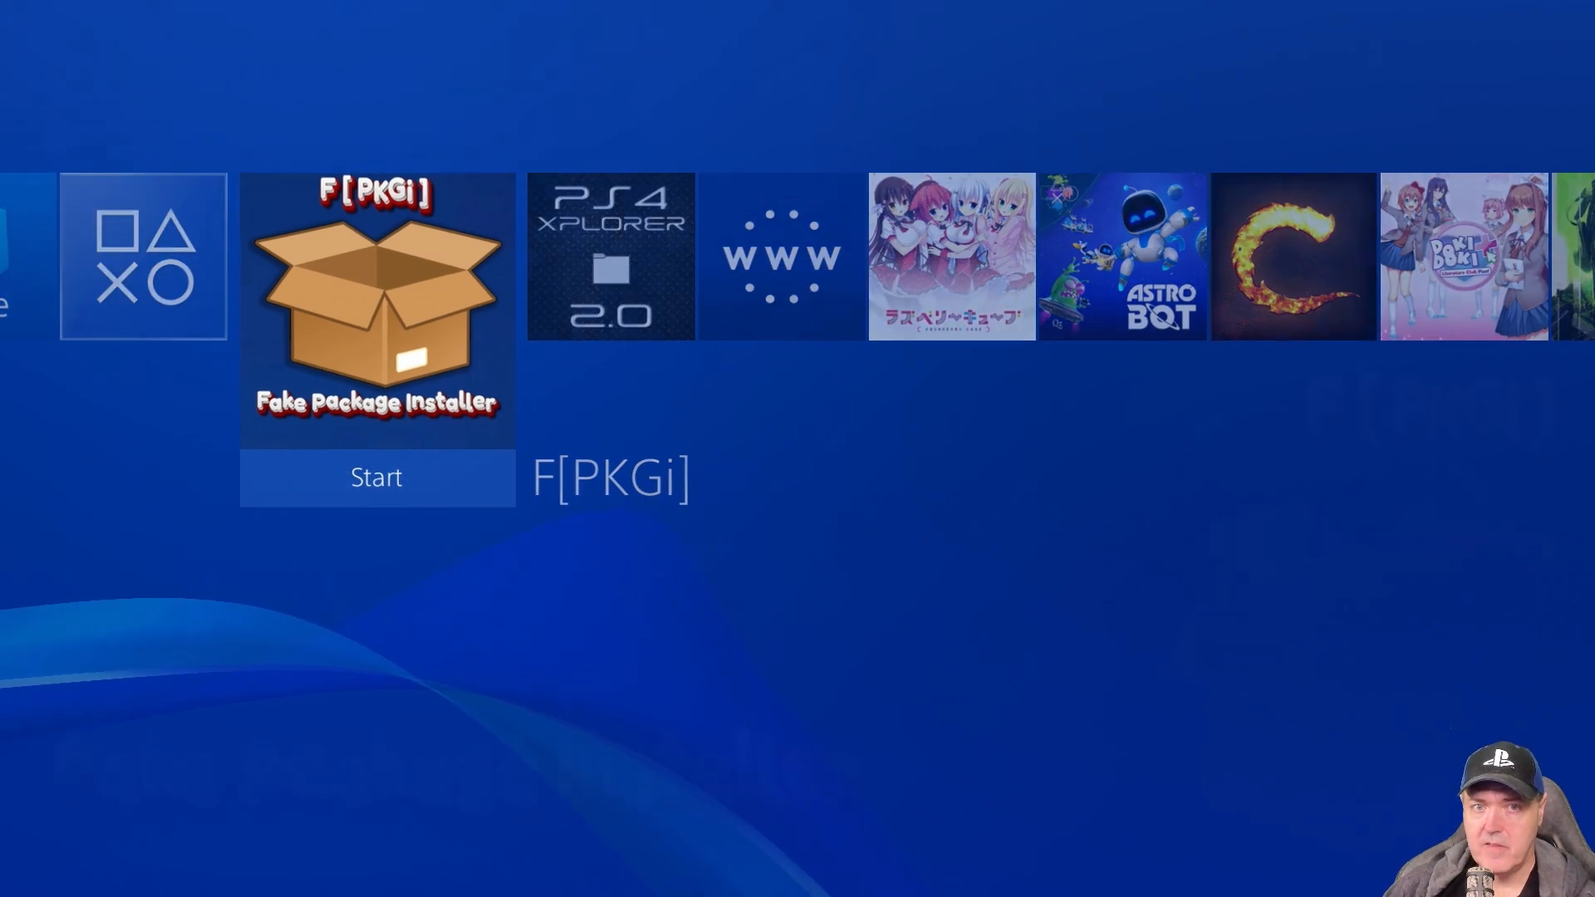
# - Launch the F[PKGi] installer app from the PS4 home screen
pyautogui.click(376, 476)
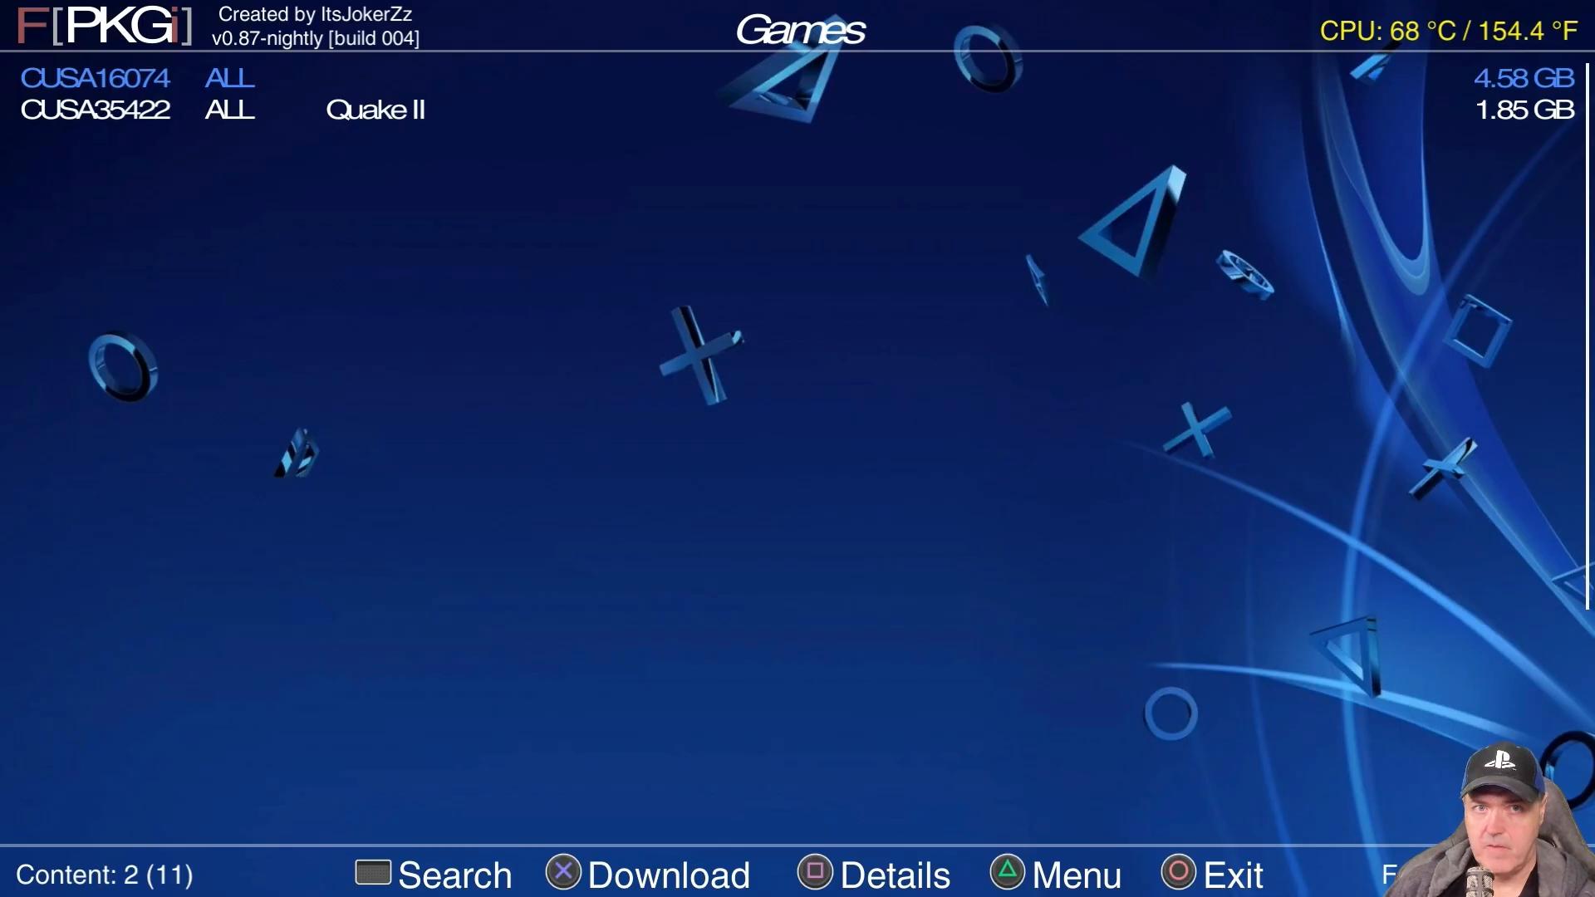